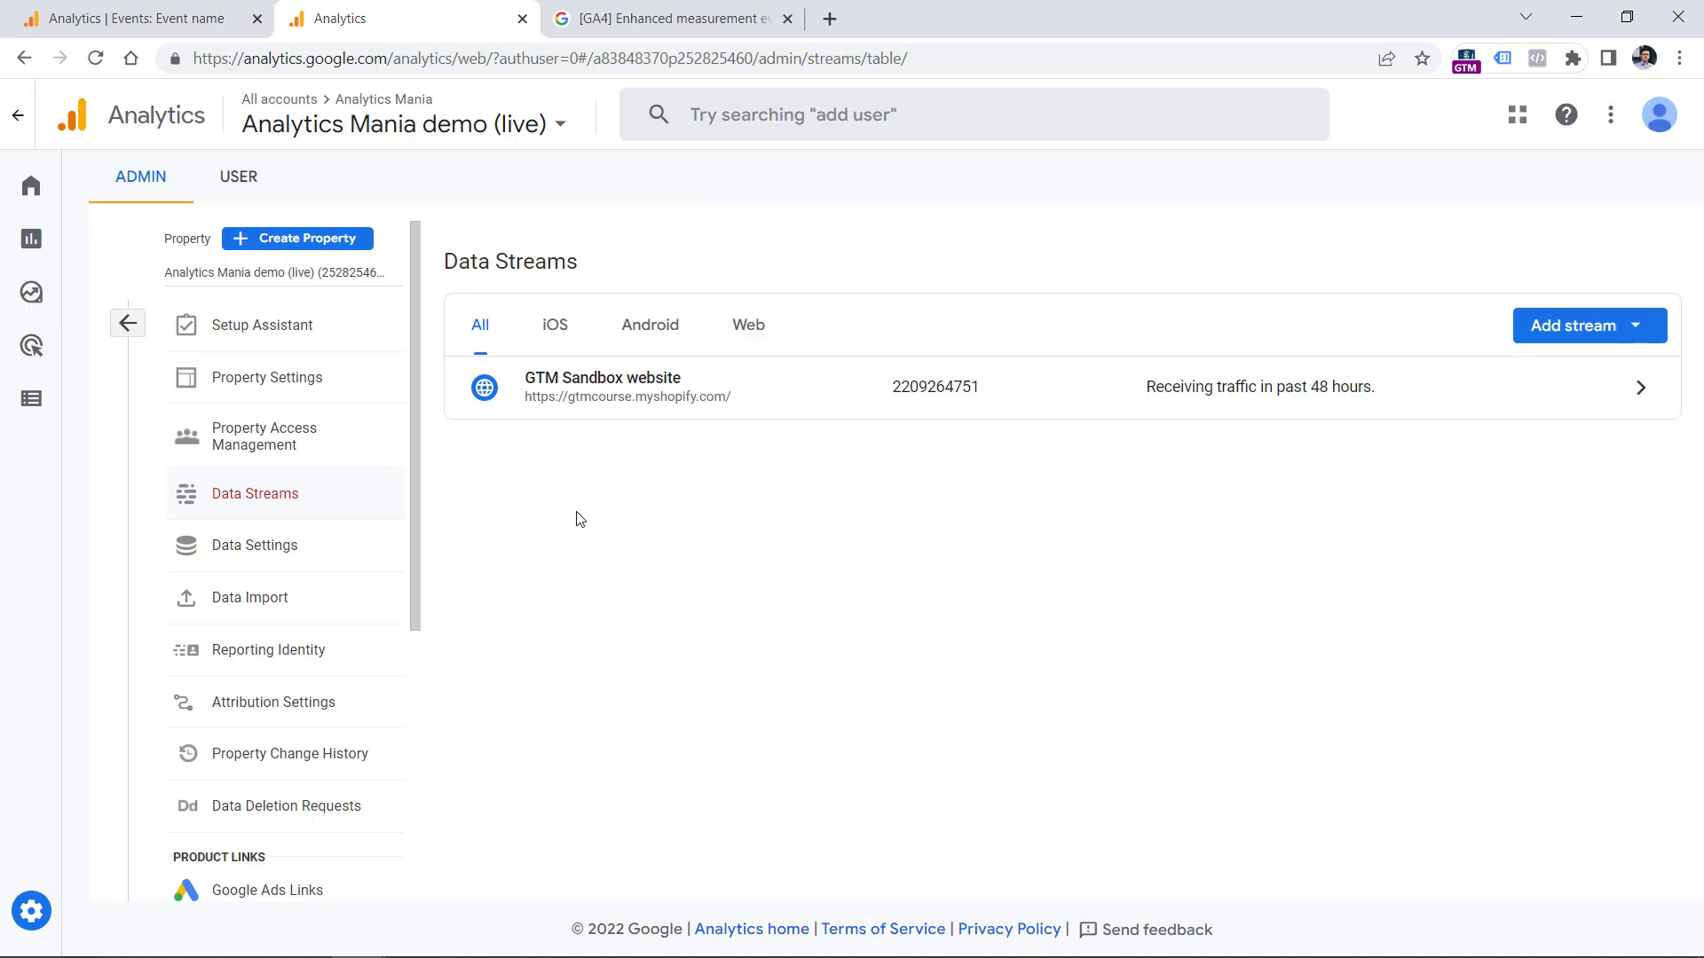
pyautogui.moveTo(597, 512)
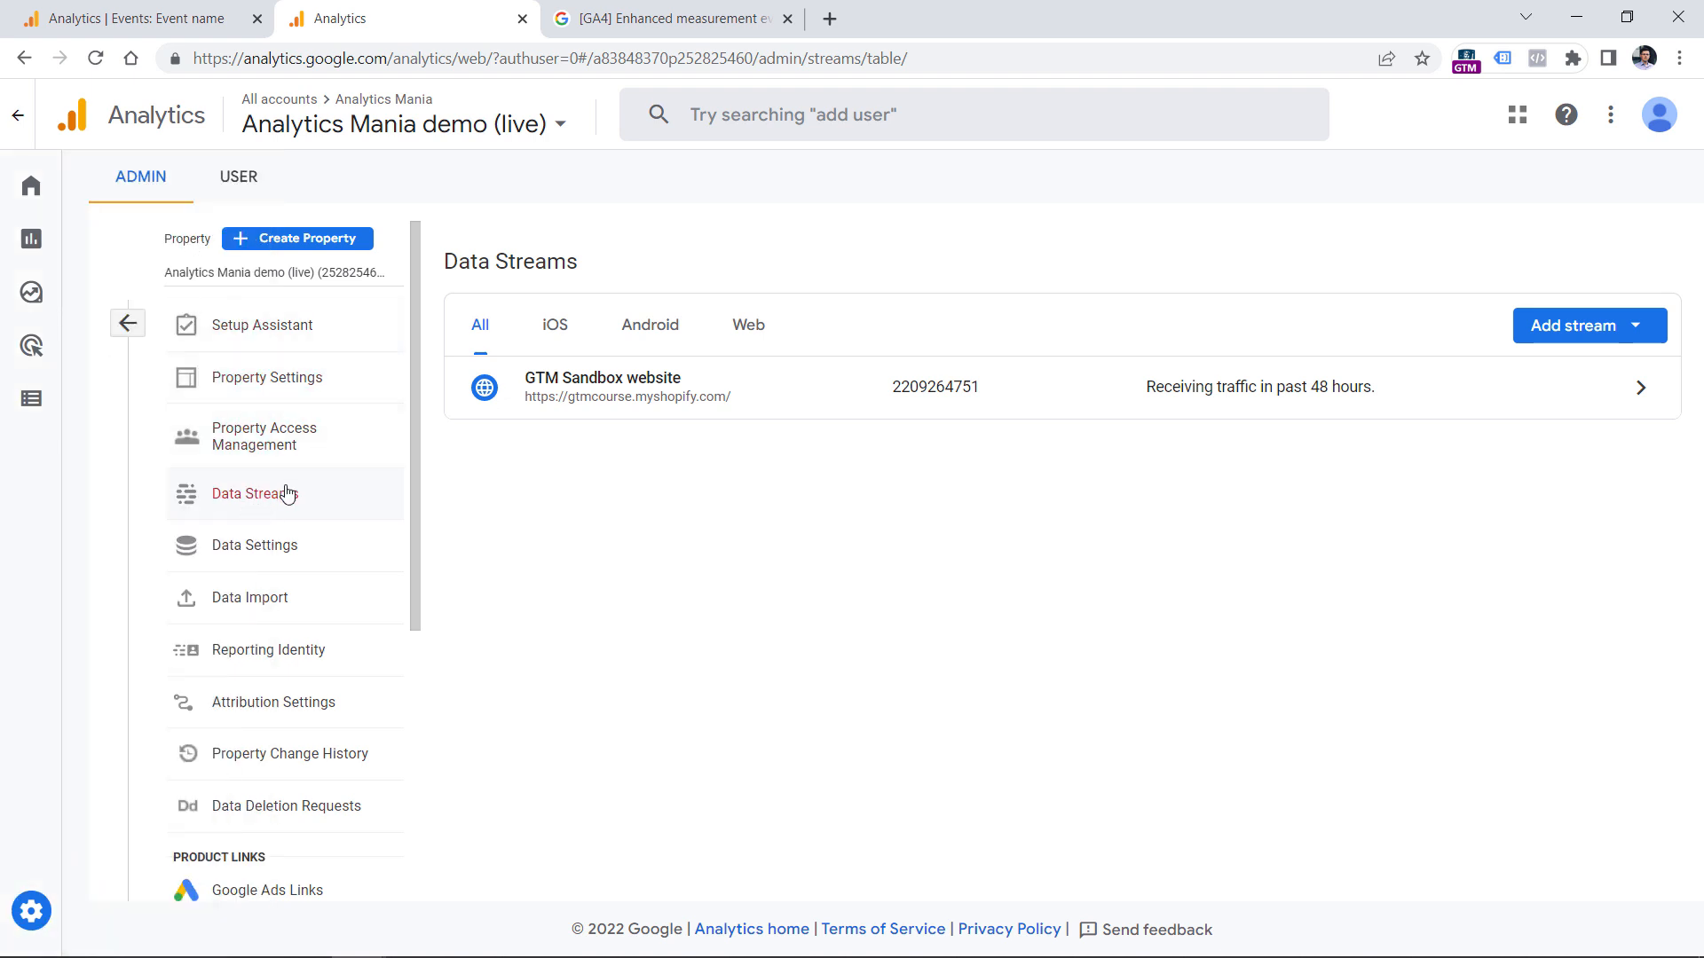
pyautogui.moveTo(673, 391)
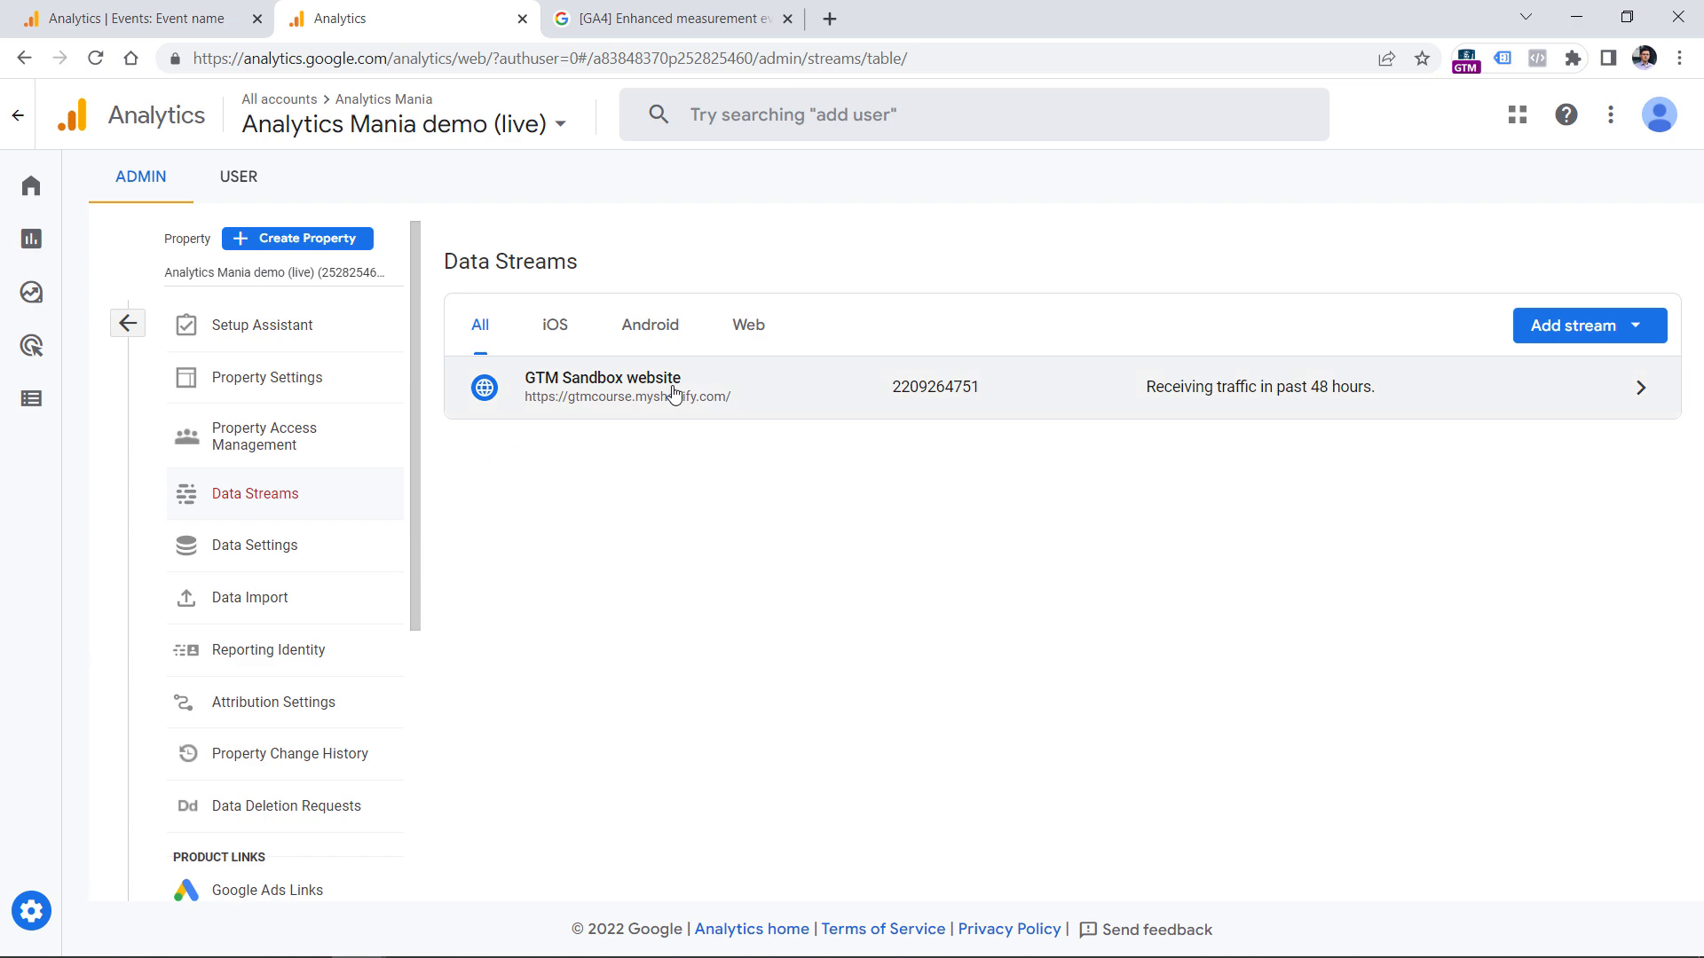
# - Open the GTM Sandbox web stream and expand all six enhanced measurement events
pyautogui.click(603, 386)
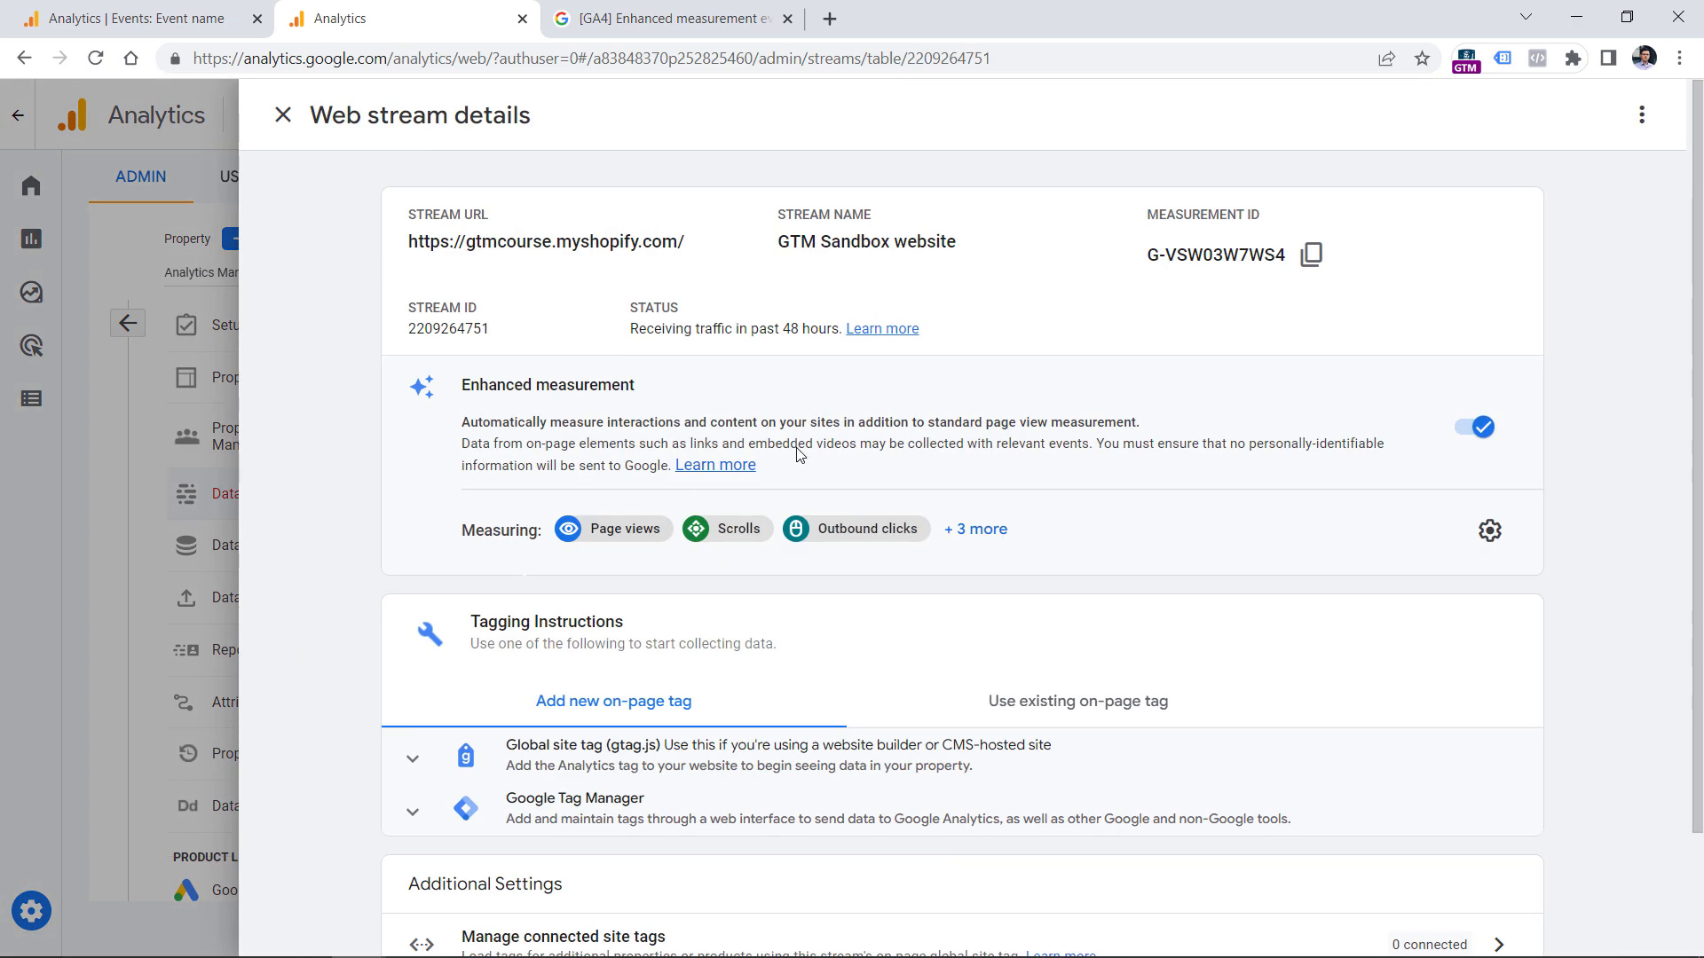
pyautogui.moveTo(769, 408)
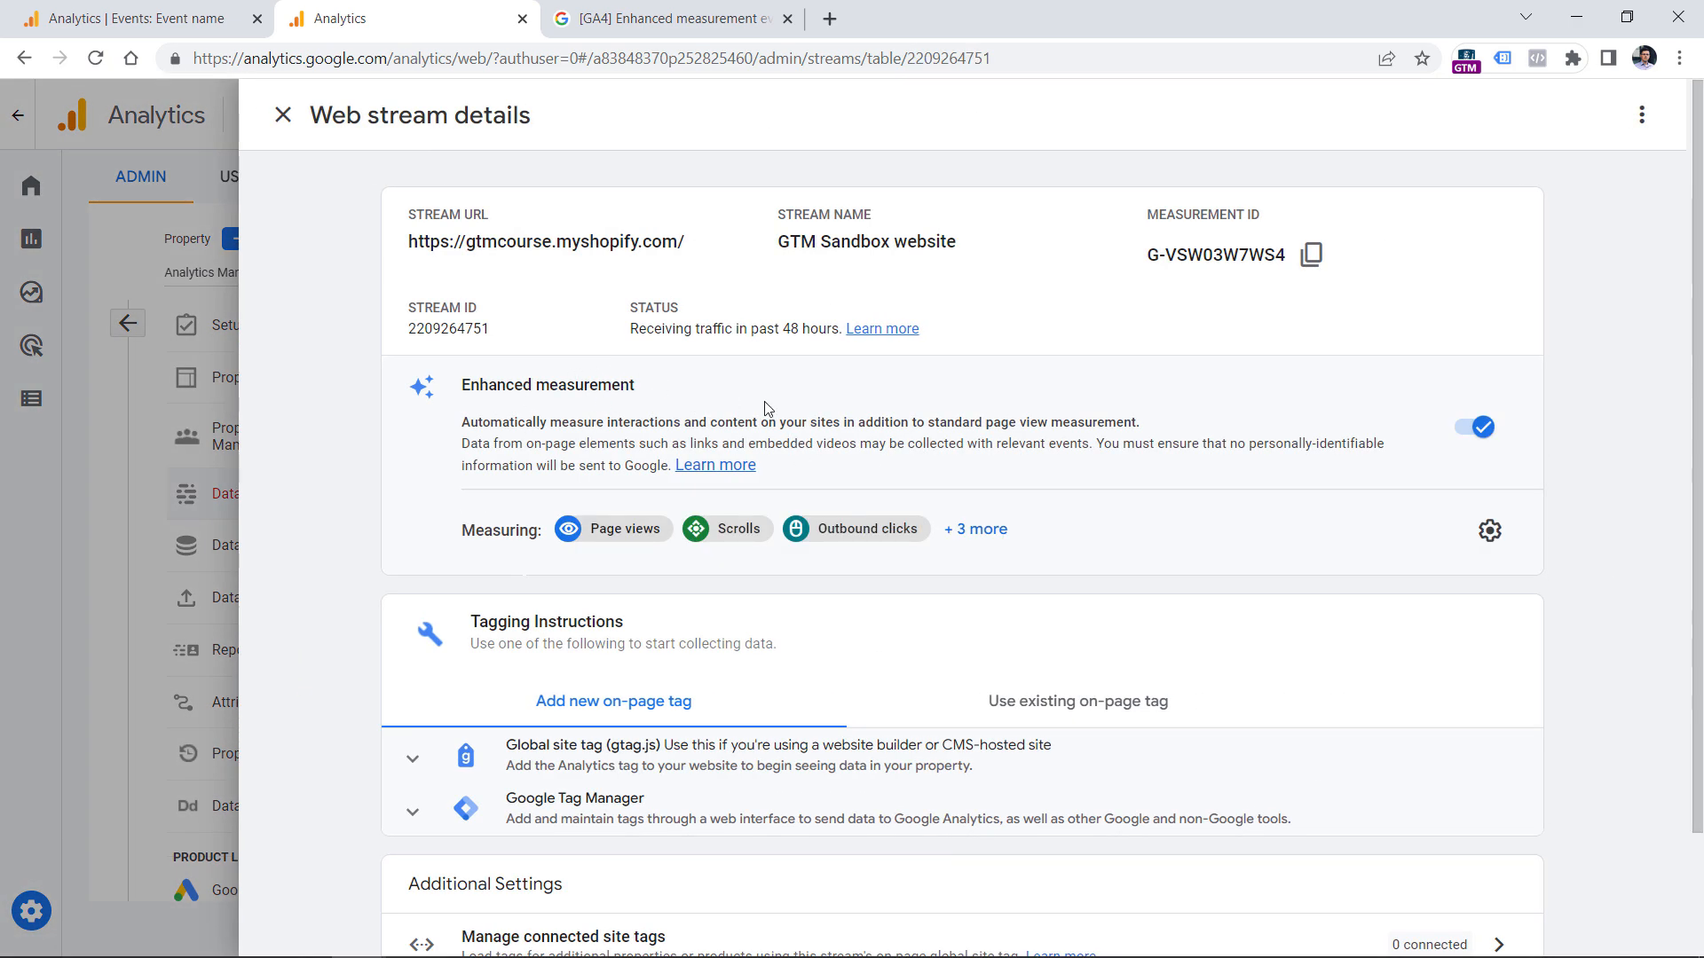
pyautogui.moveTo(795, 423)
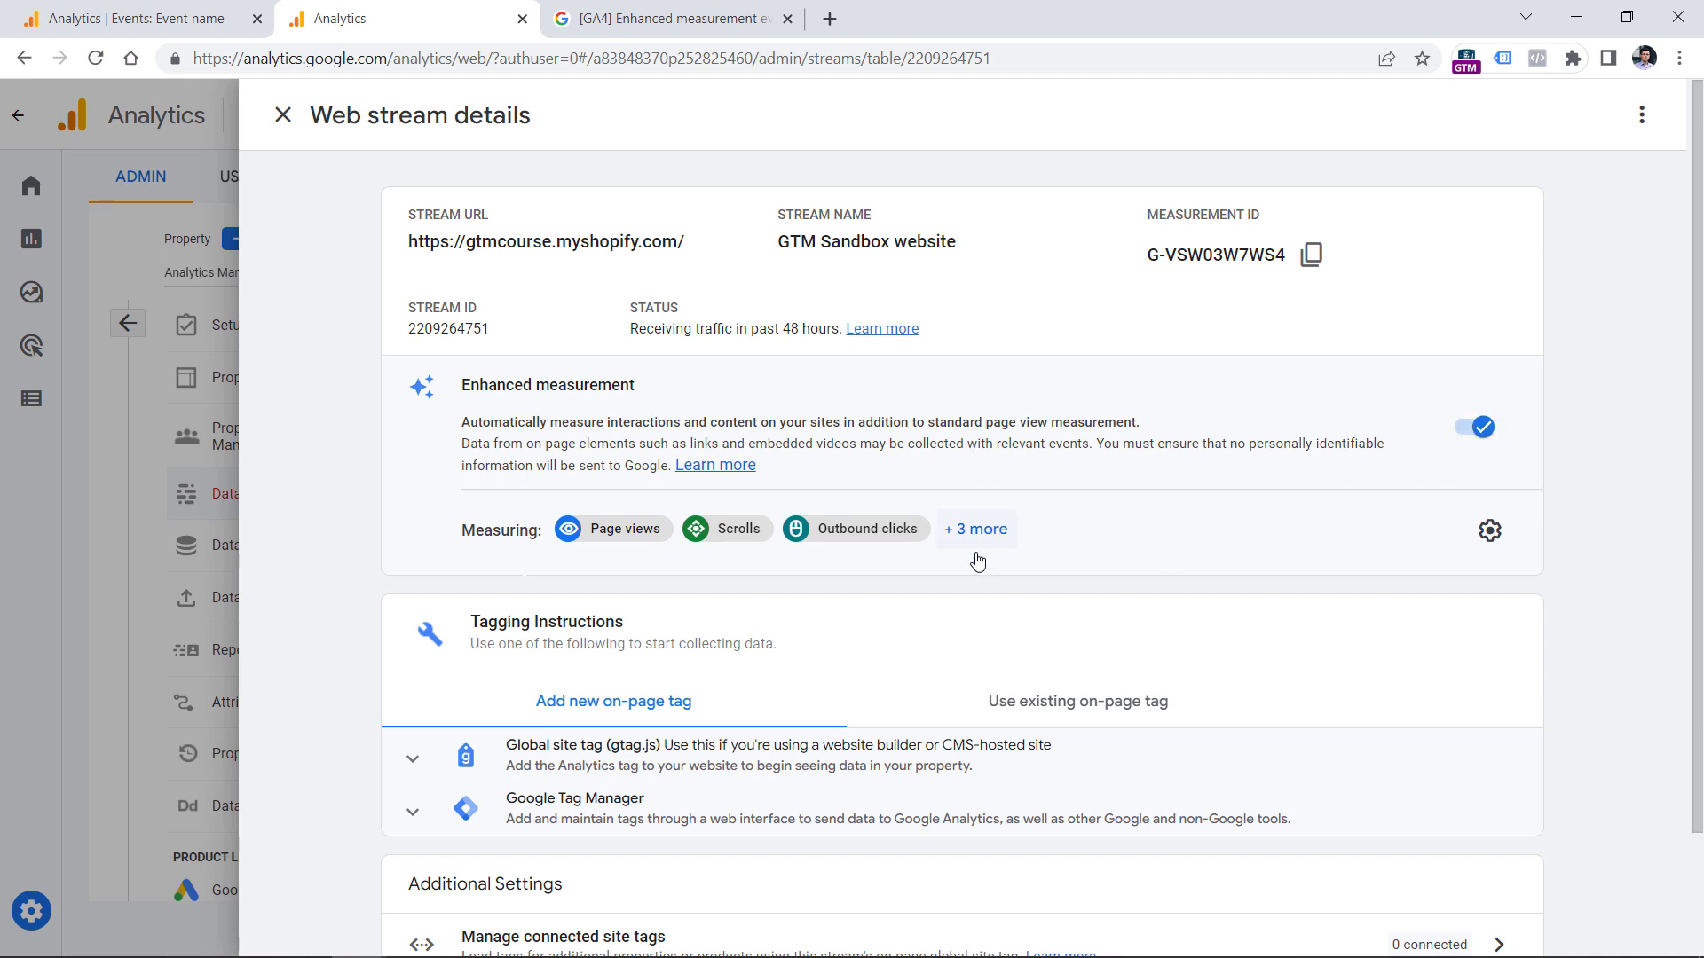
pyautogui.click(974, 528)
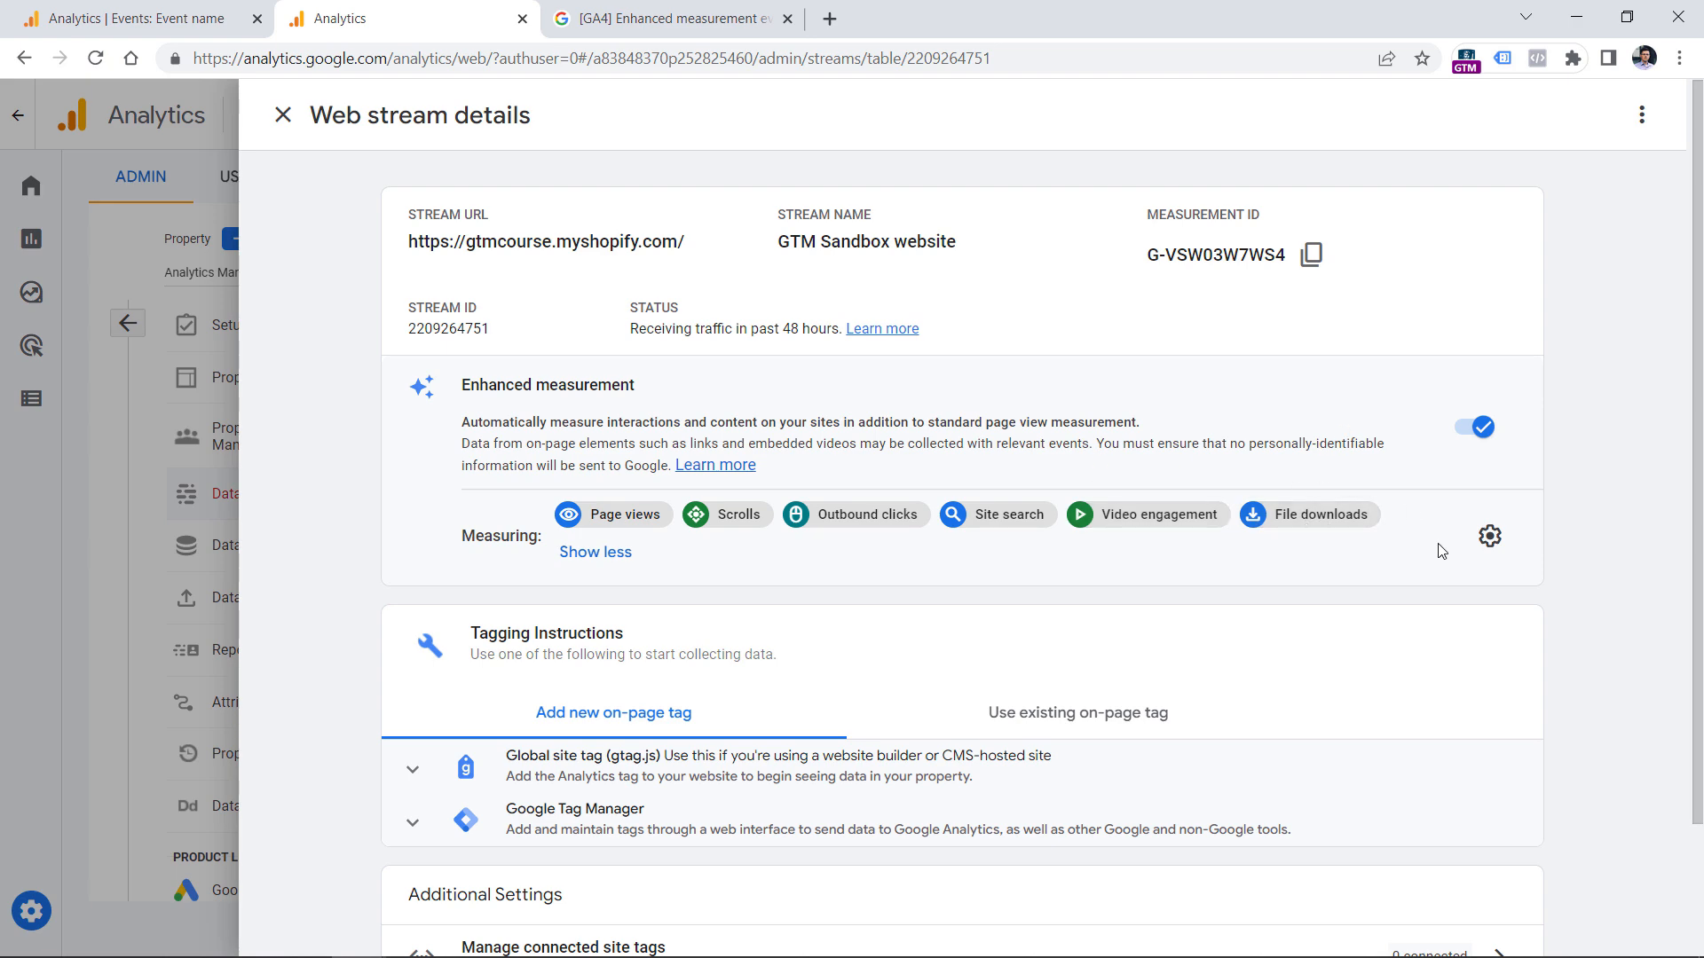
# - Confirm File downloads is on in enhanced measurement settings and save
pyautogui.click(1490, 536)
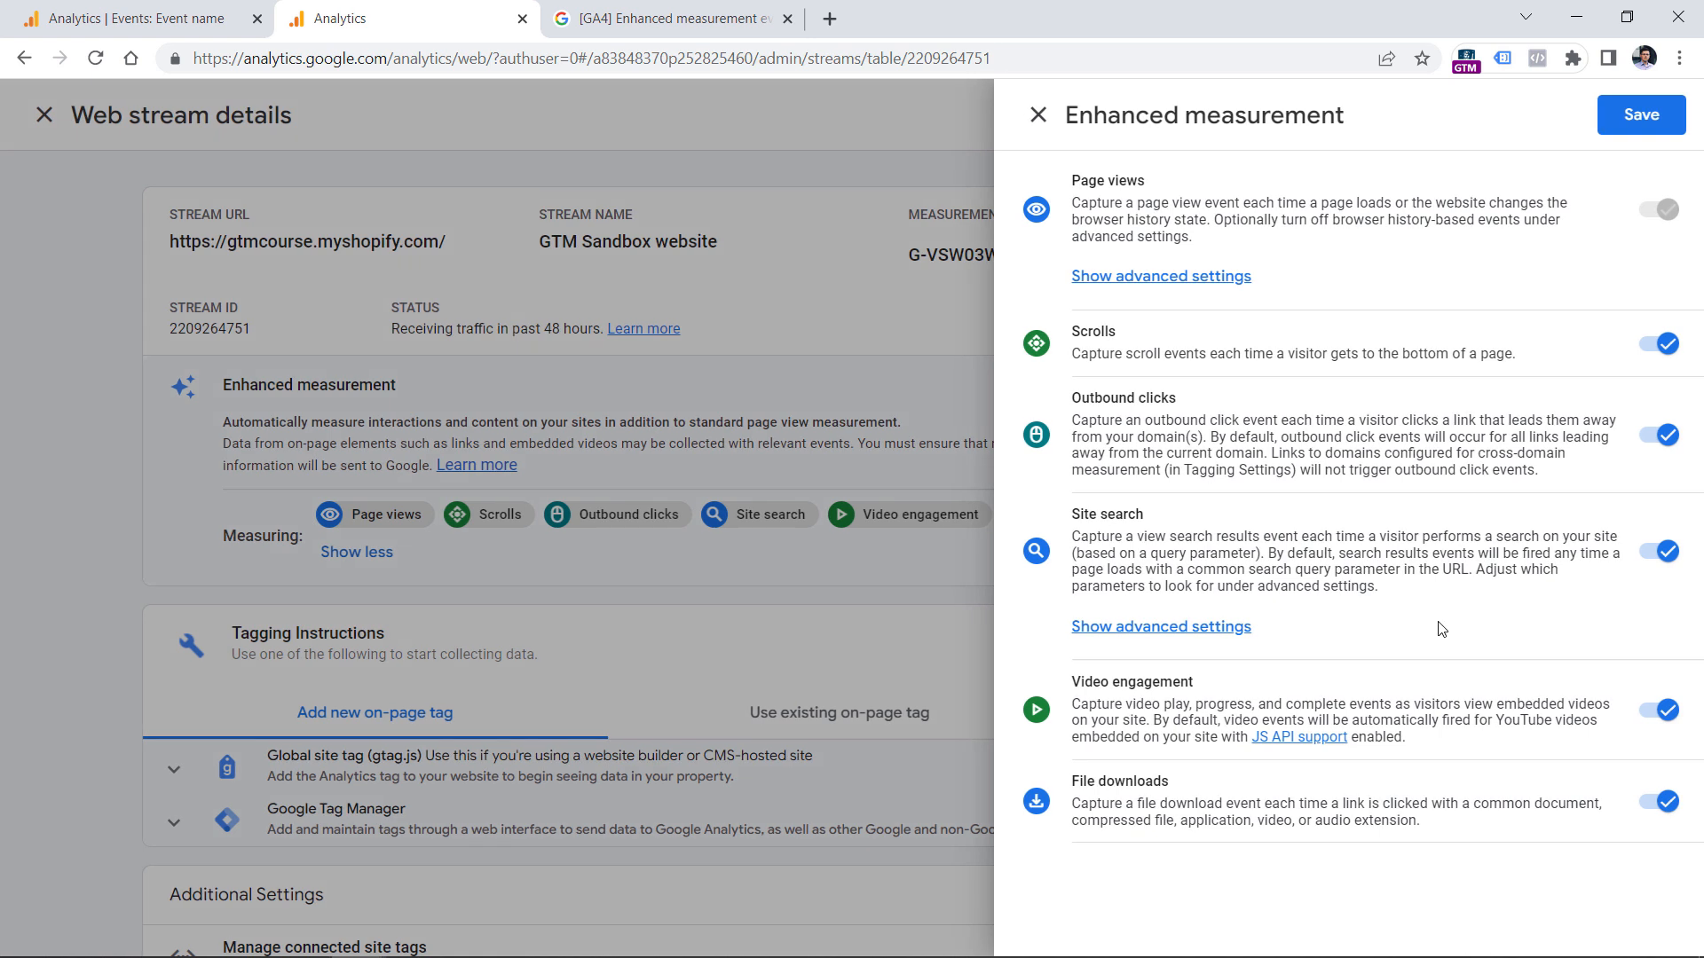
pyautogui.moveTo(1516, 807)
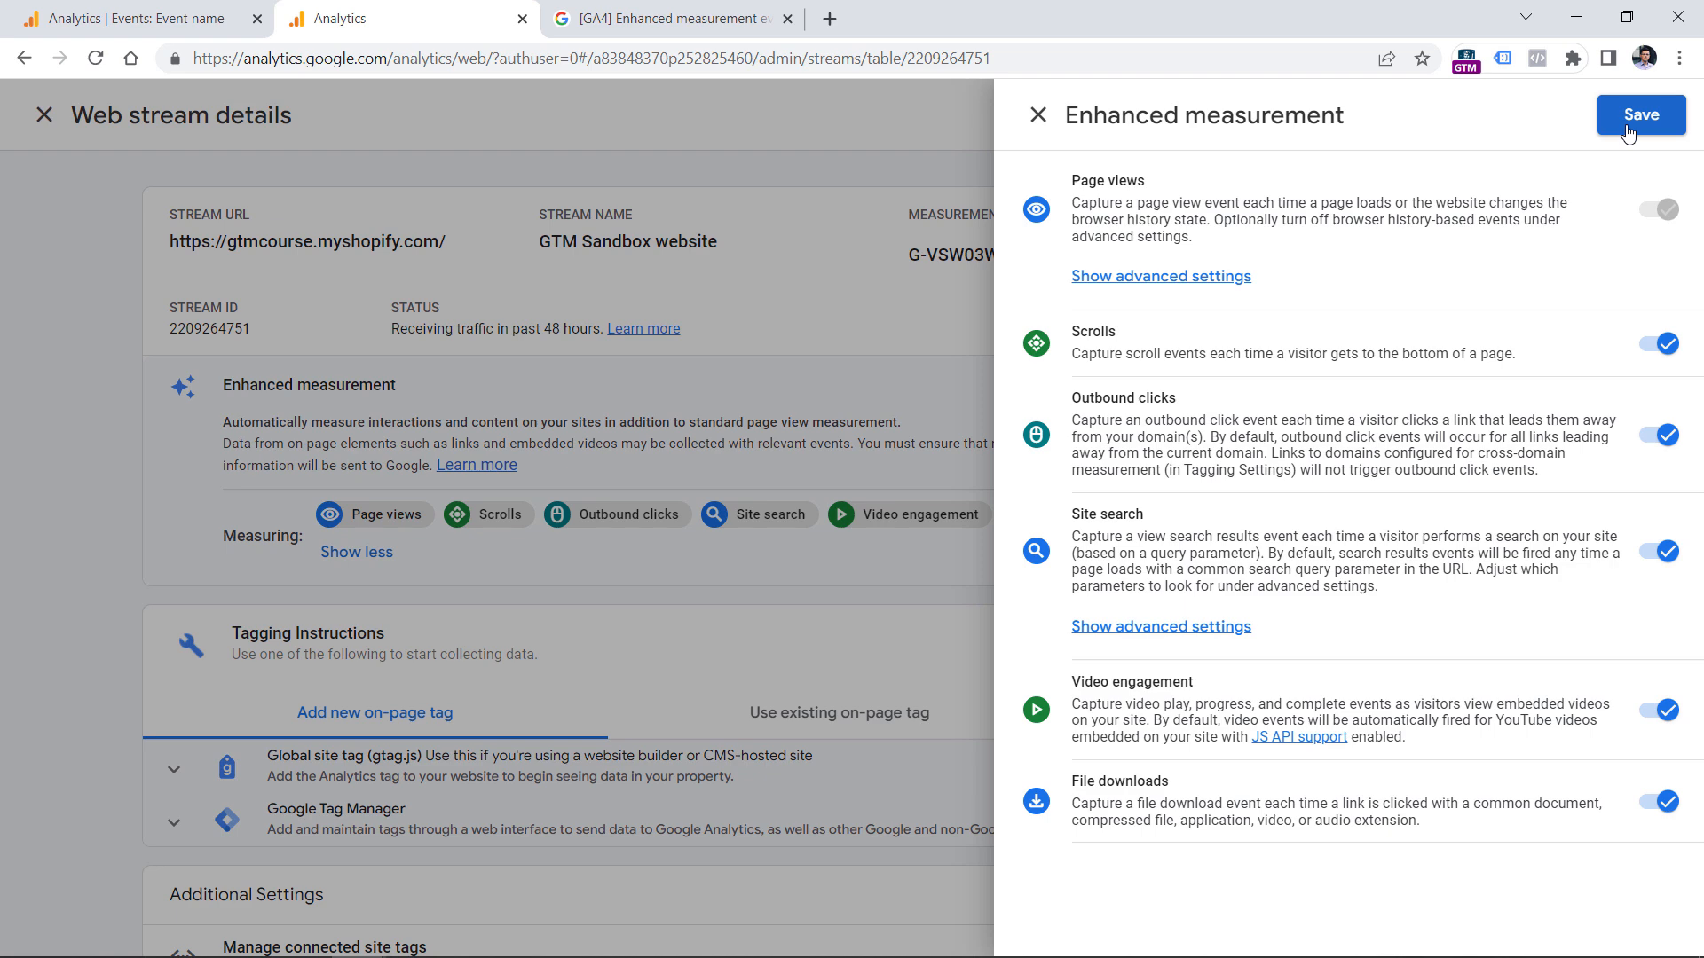
pyautogui.click(1639, 115)
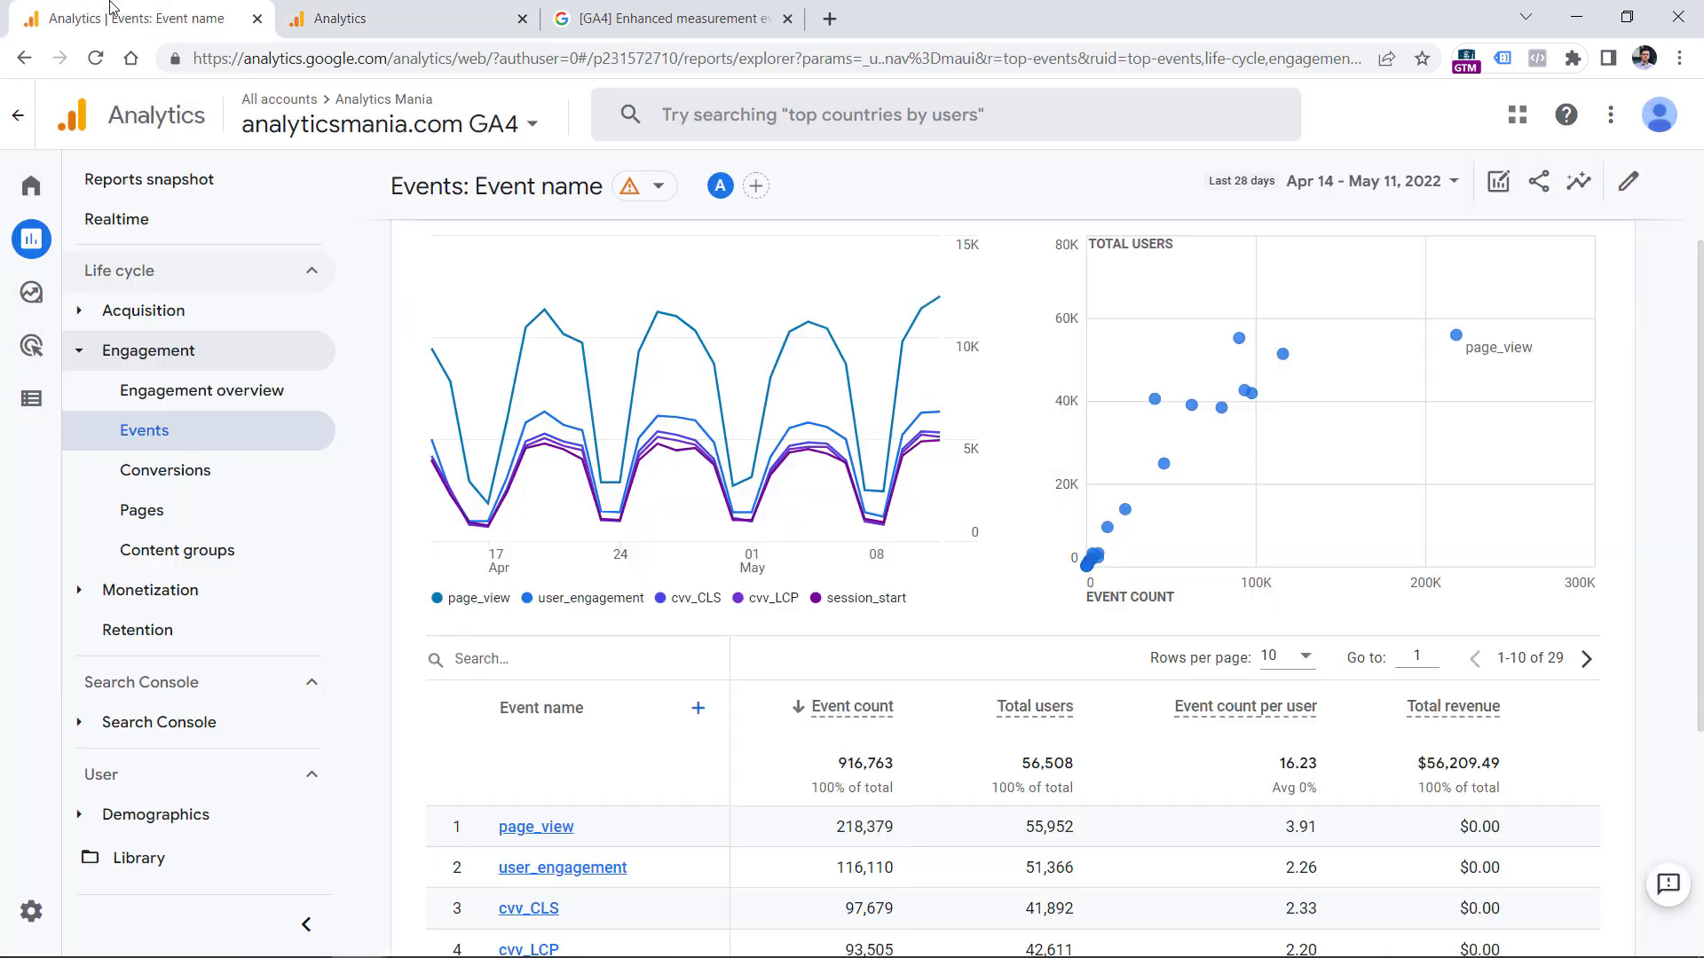
pyautogui.moveTo(169, 367)
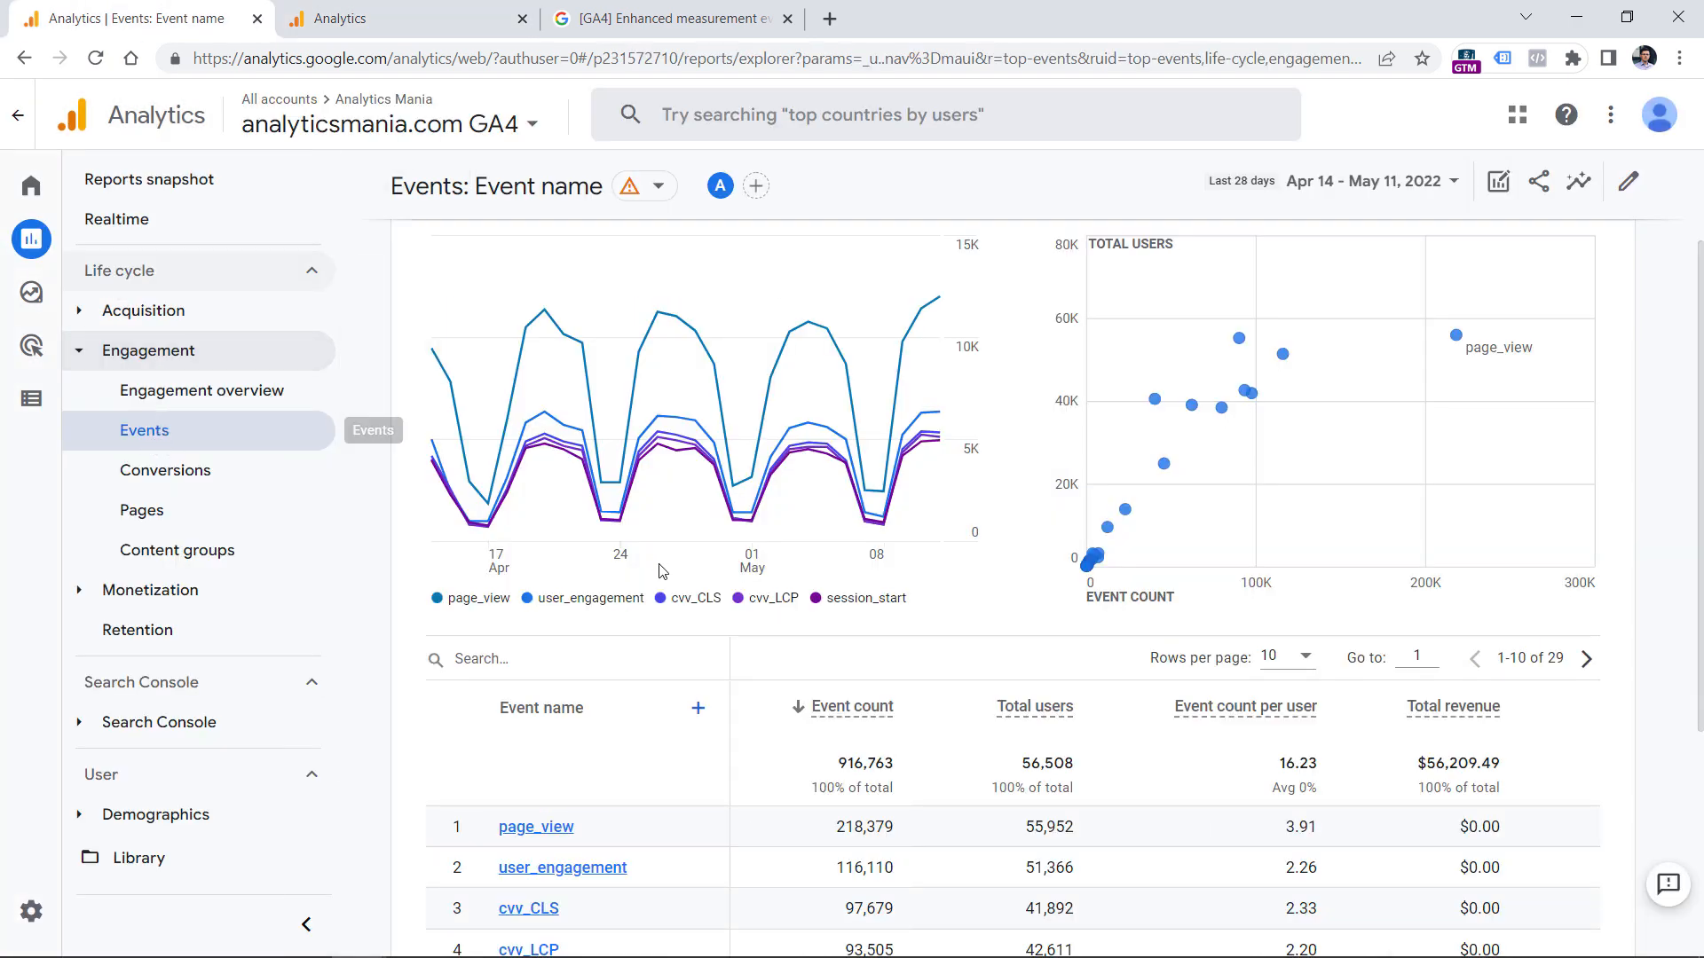
# - Search 'file' in the Events table to show only file_download
pyautogui.scroll(-3)
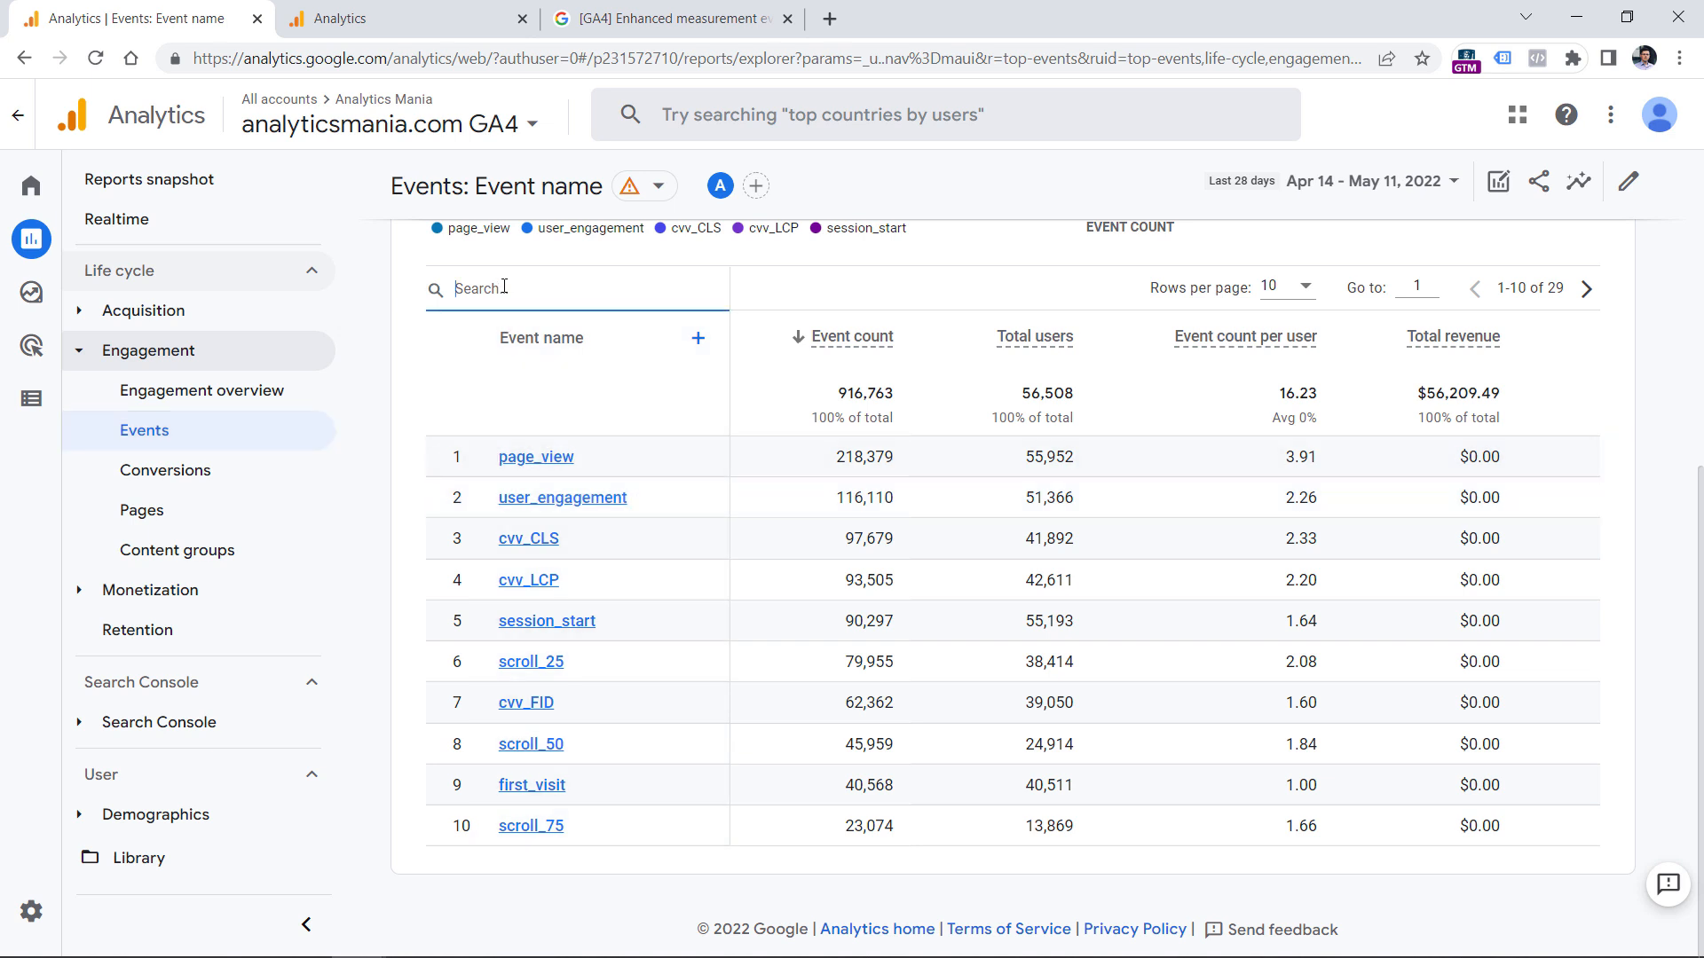
pyautogui.write('file_download')
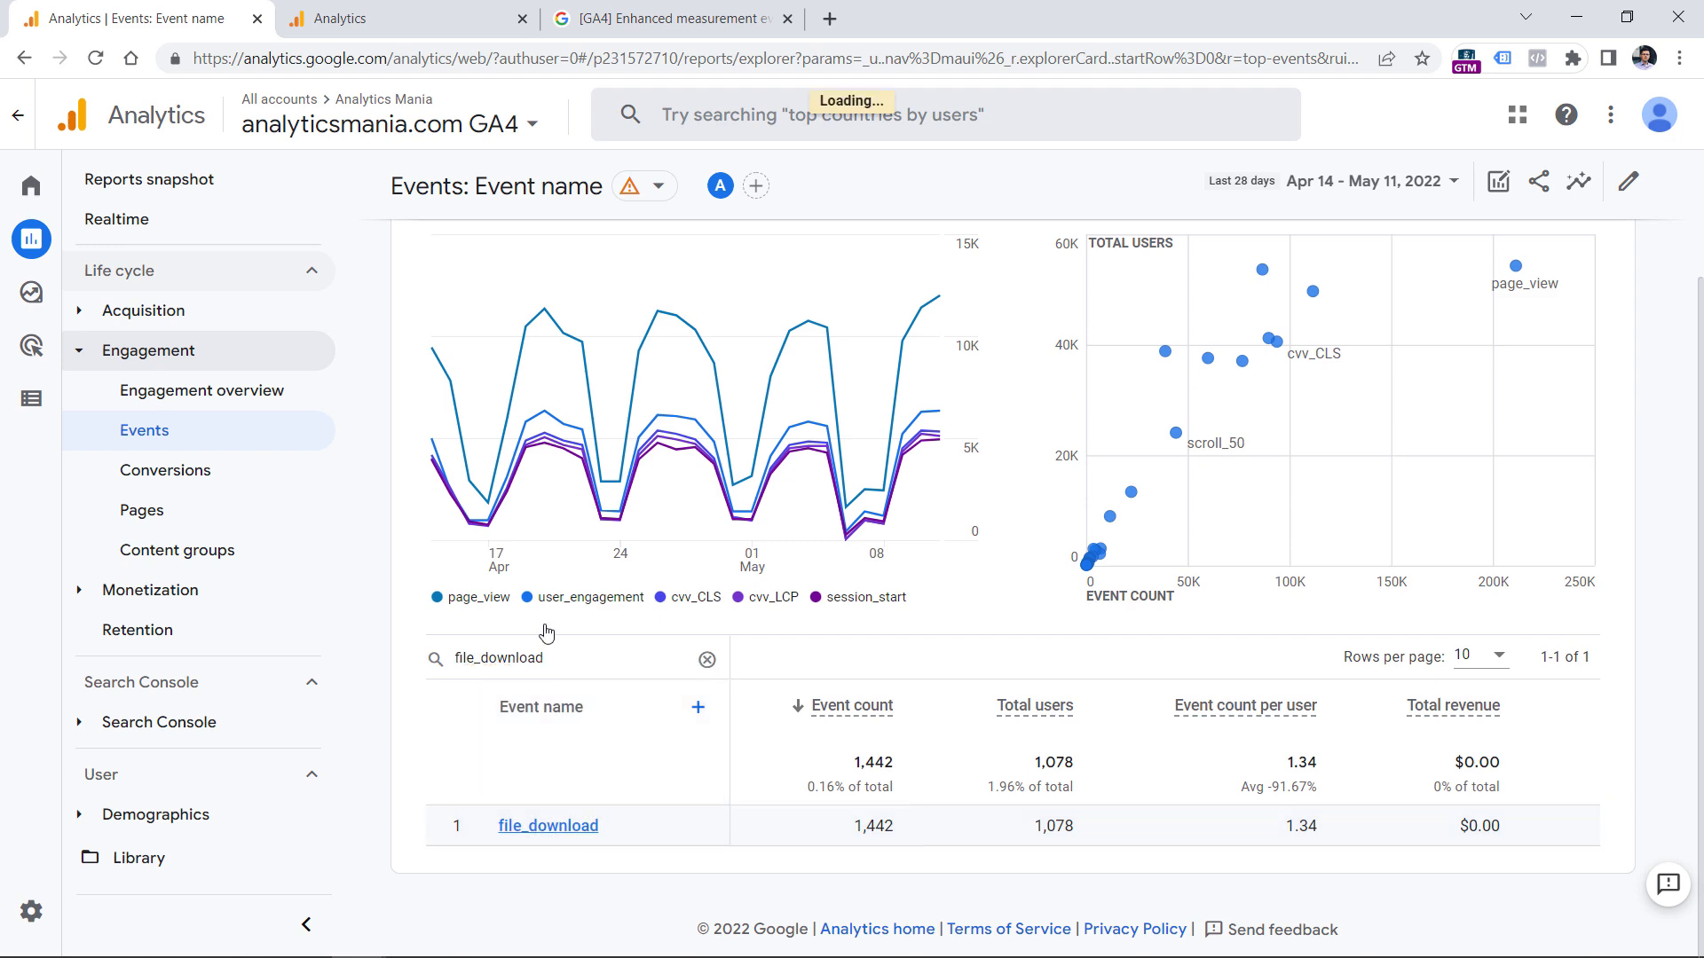
# - Open the file_download event detail report (1.4K events, 1.1K users)
pyautogui.click(547, 826)
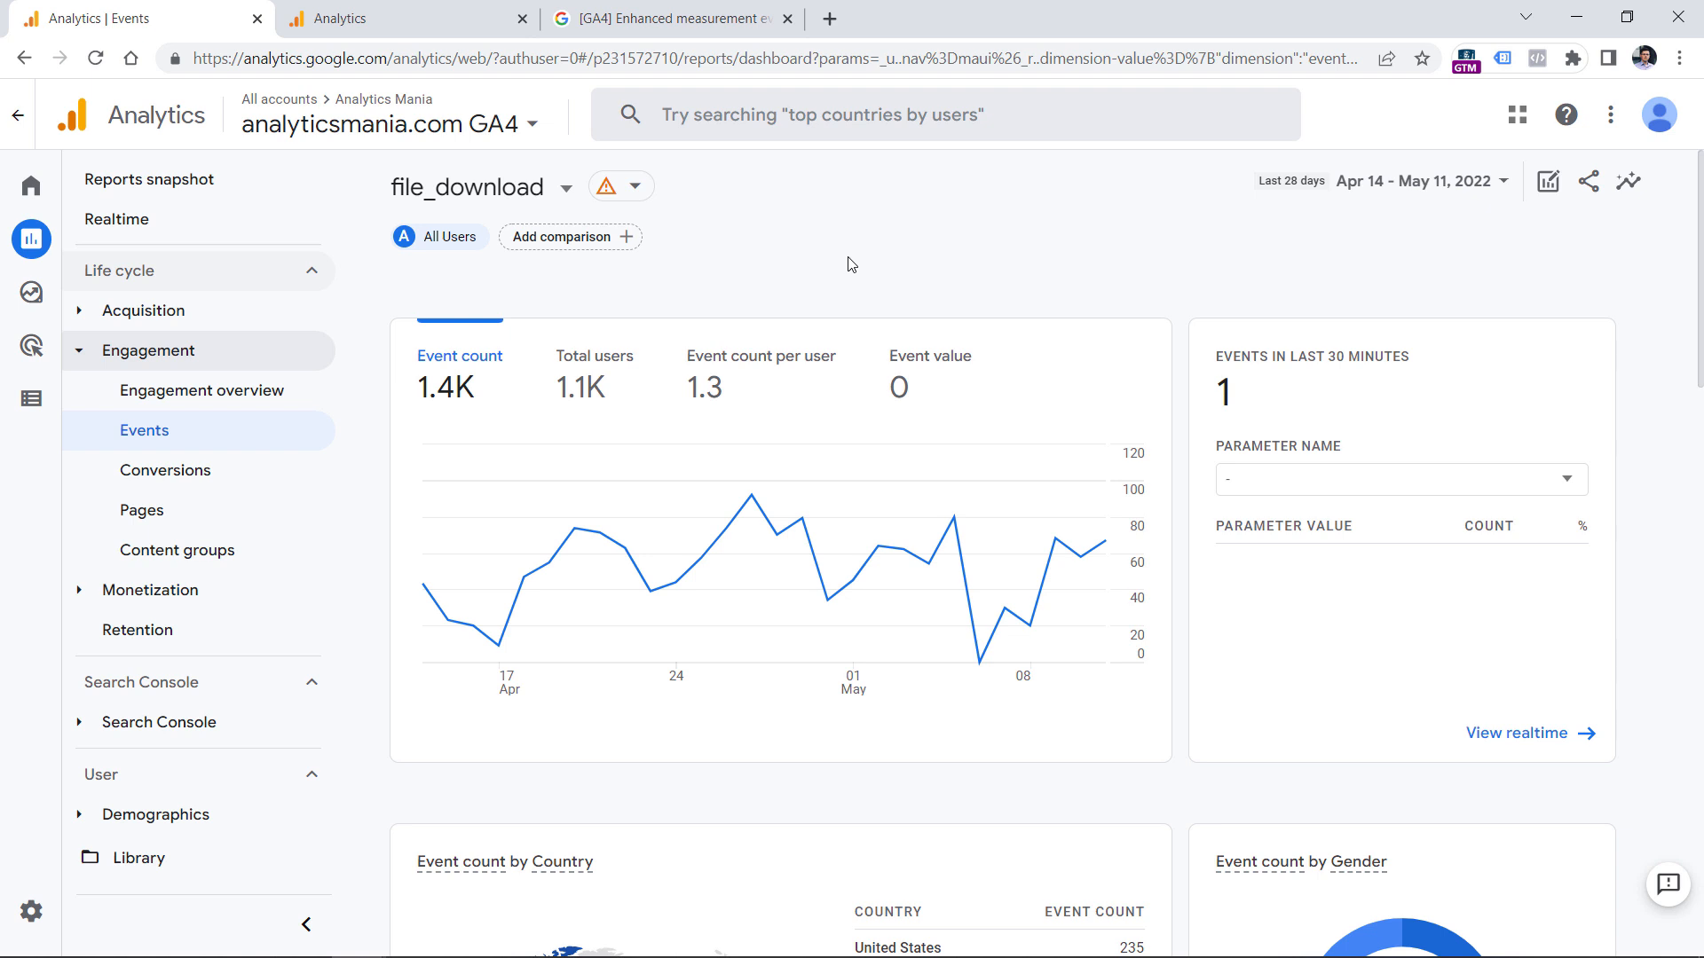
pyautogui.moveTo(594, 411)
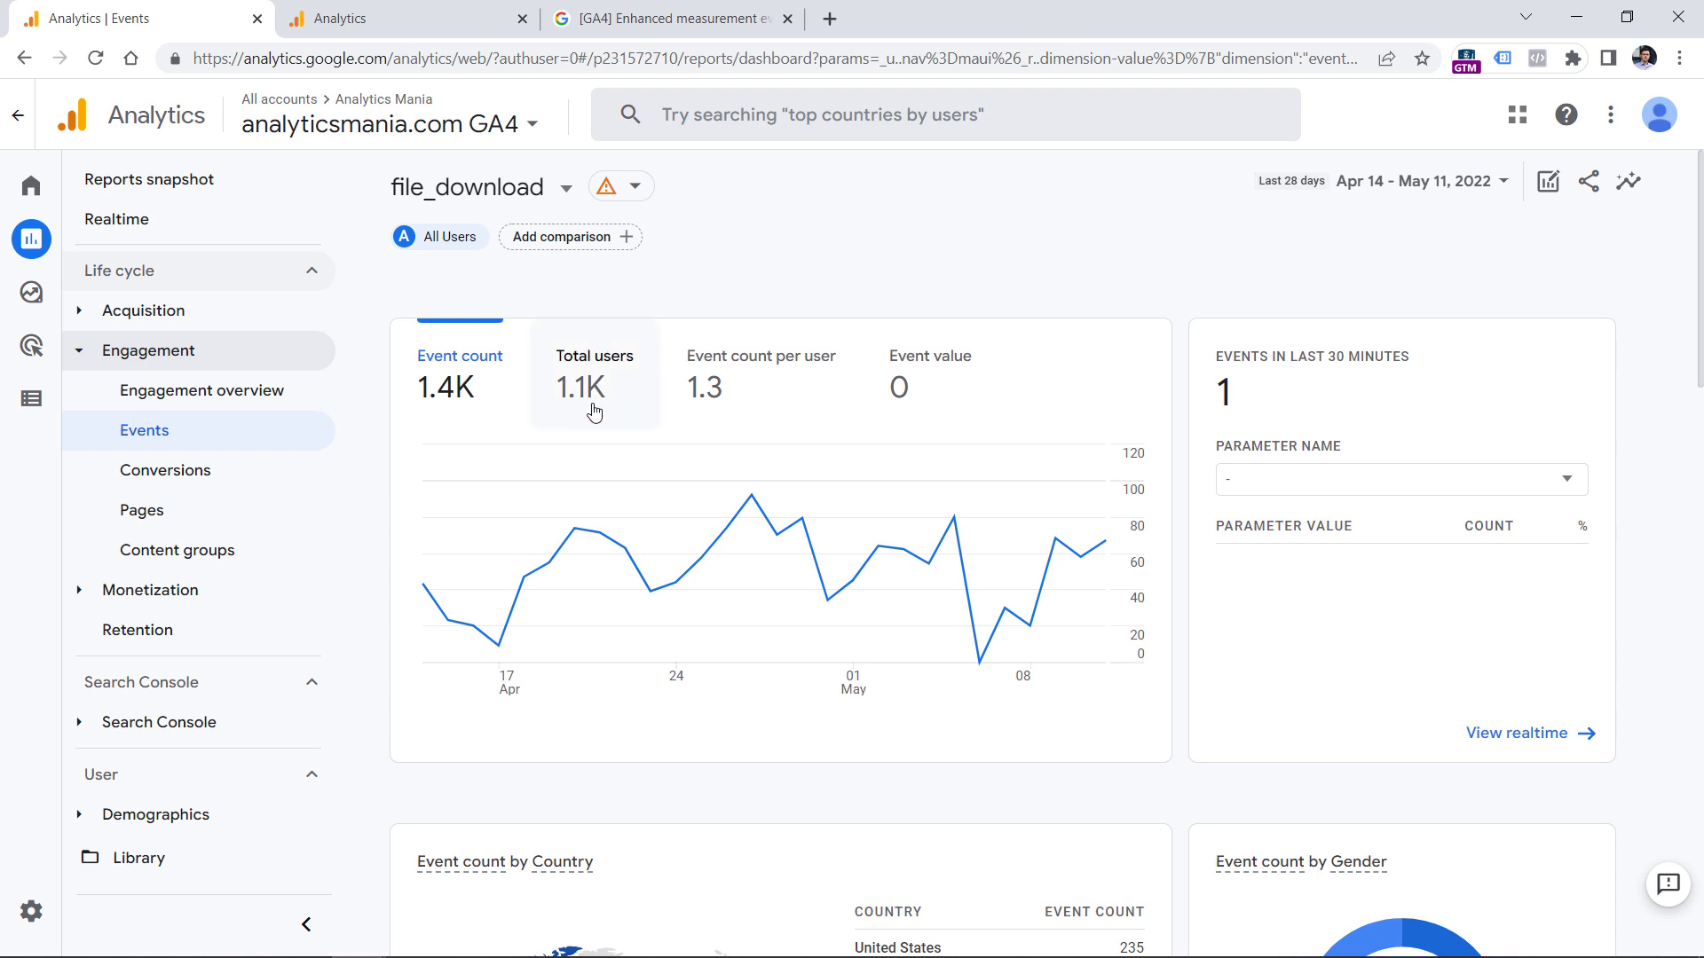
pyautogui.moveTo(414, 425)
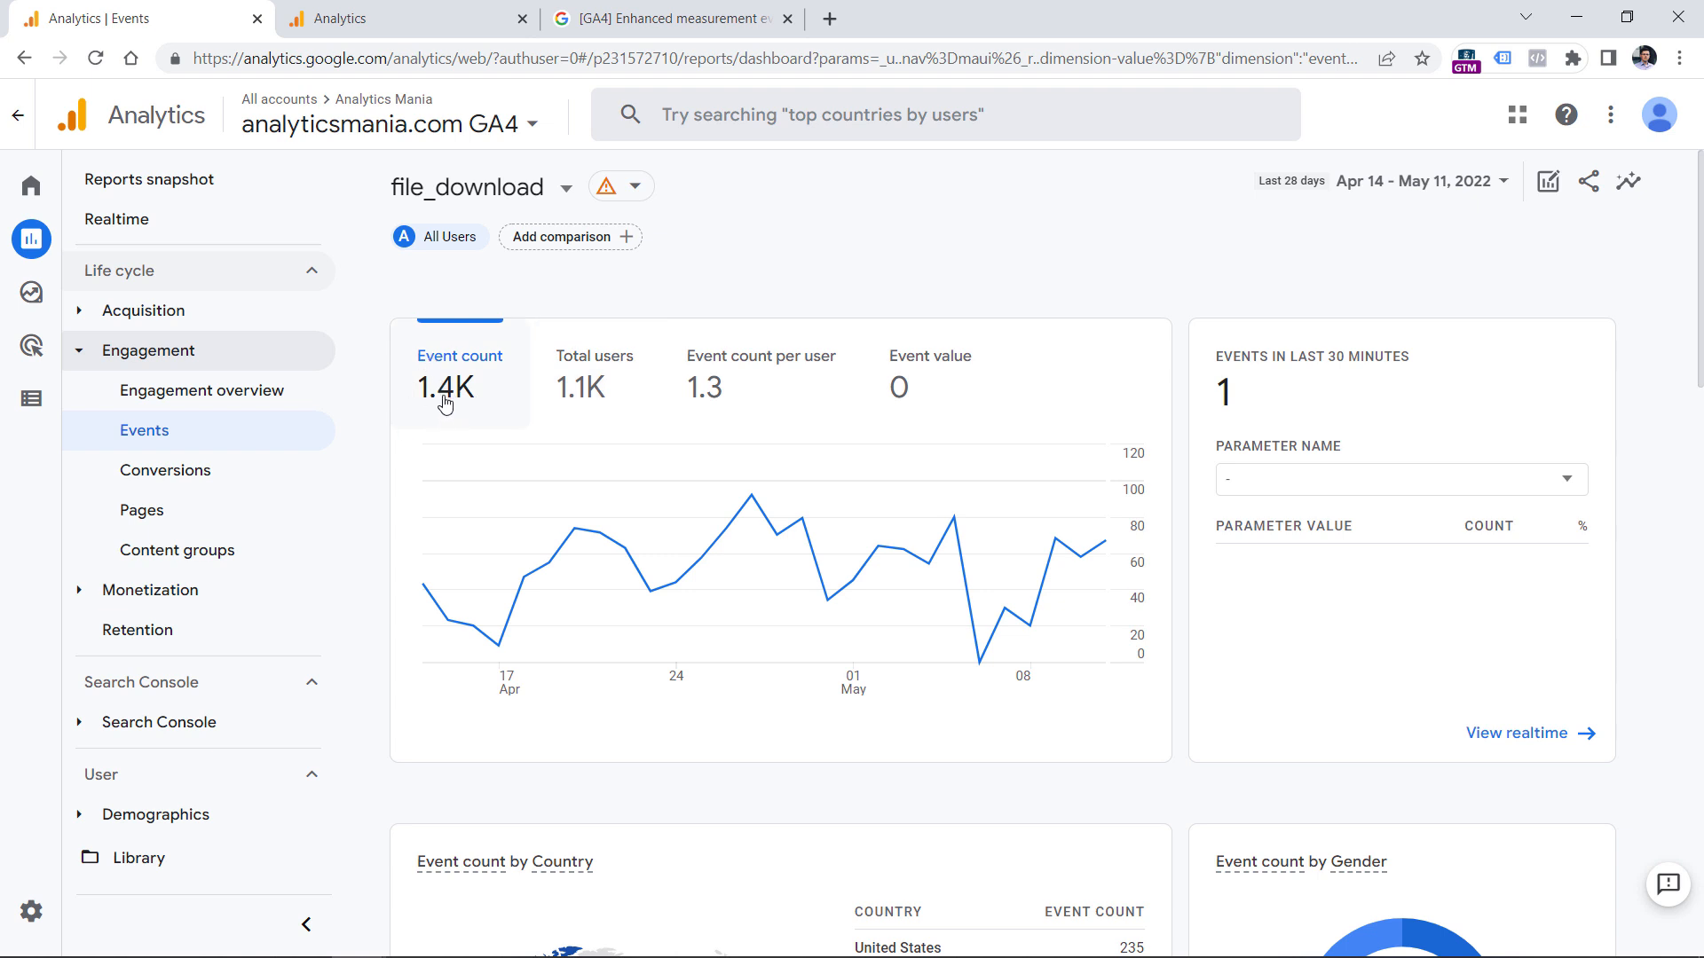
pyautogui.moveTo(456, 407)
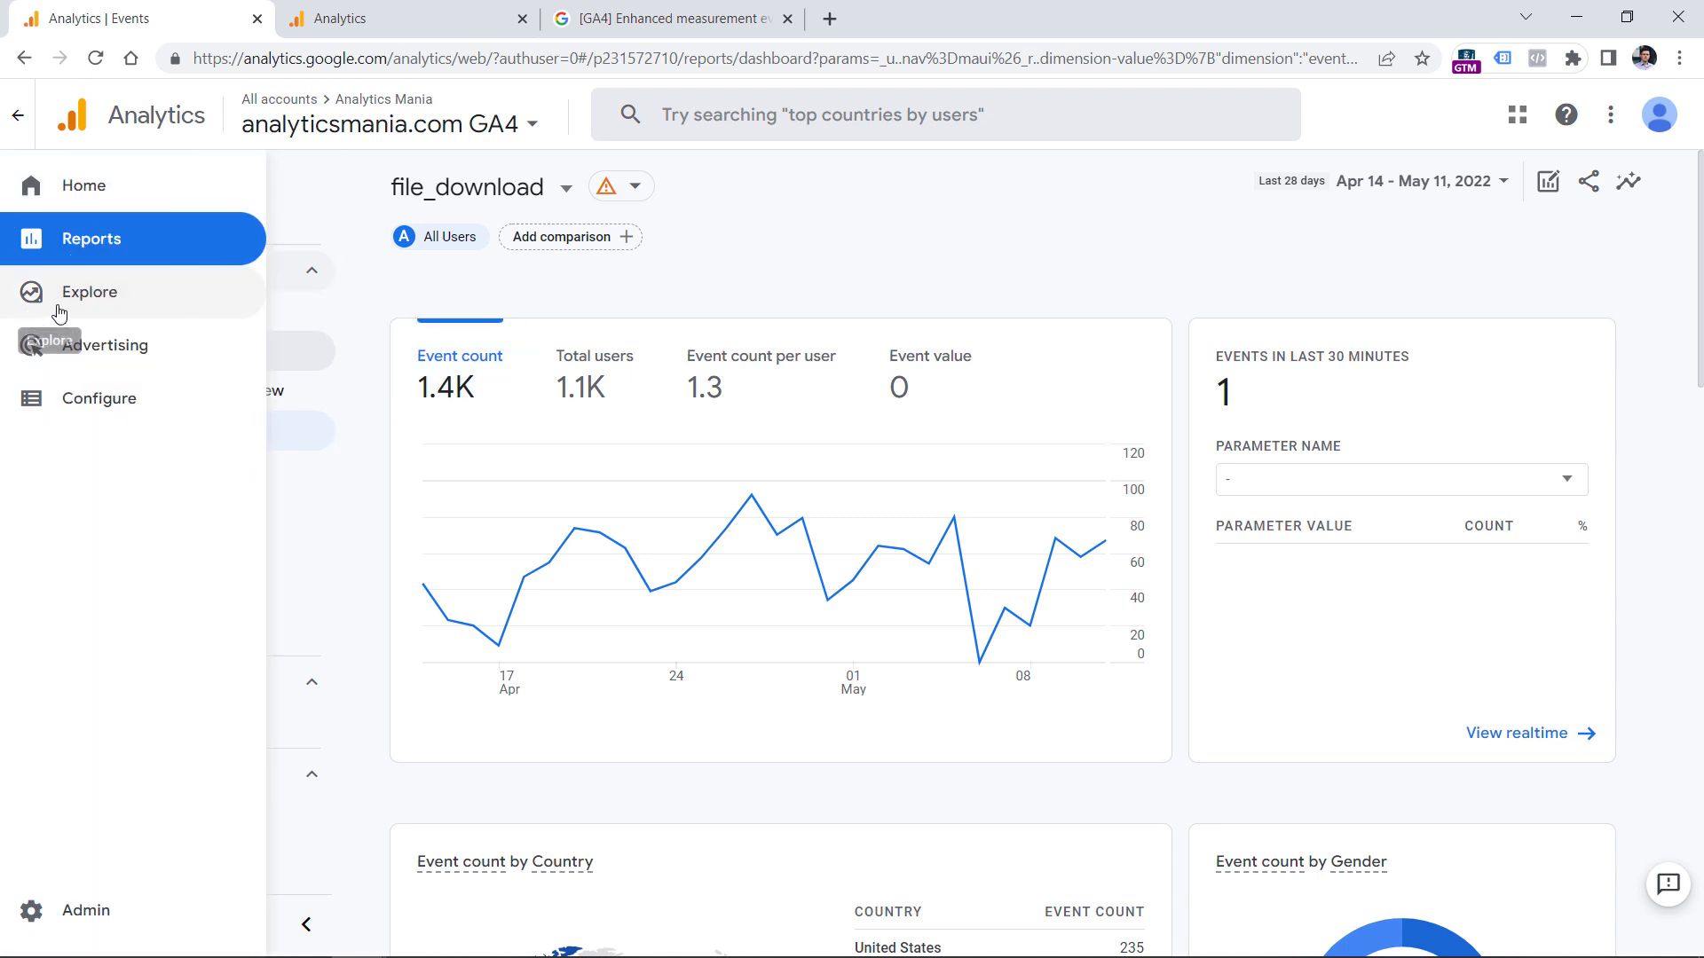
# - Create a blank exploration from the Explore section
pyautogui.click(89, 291)
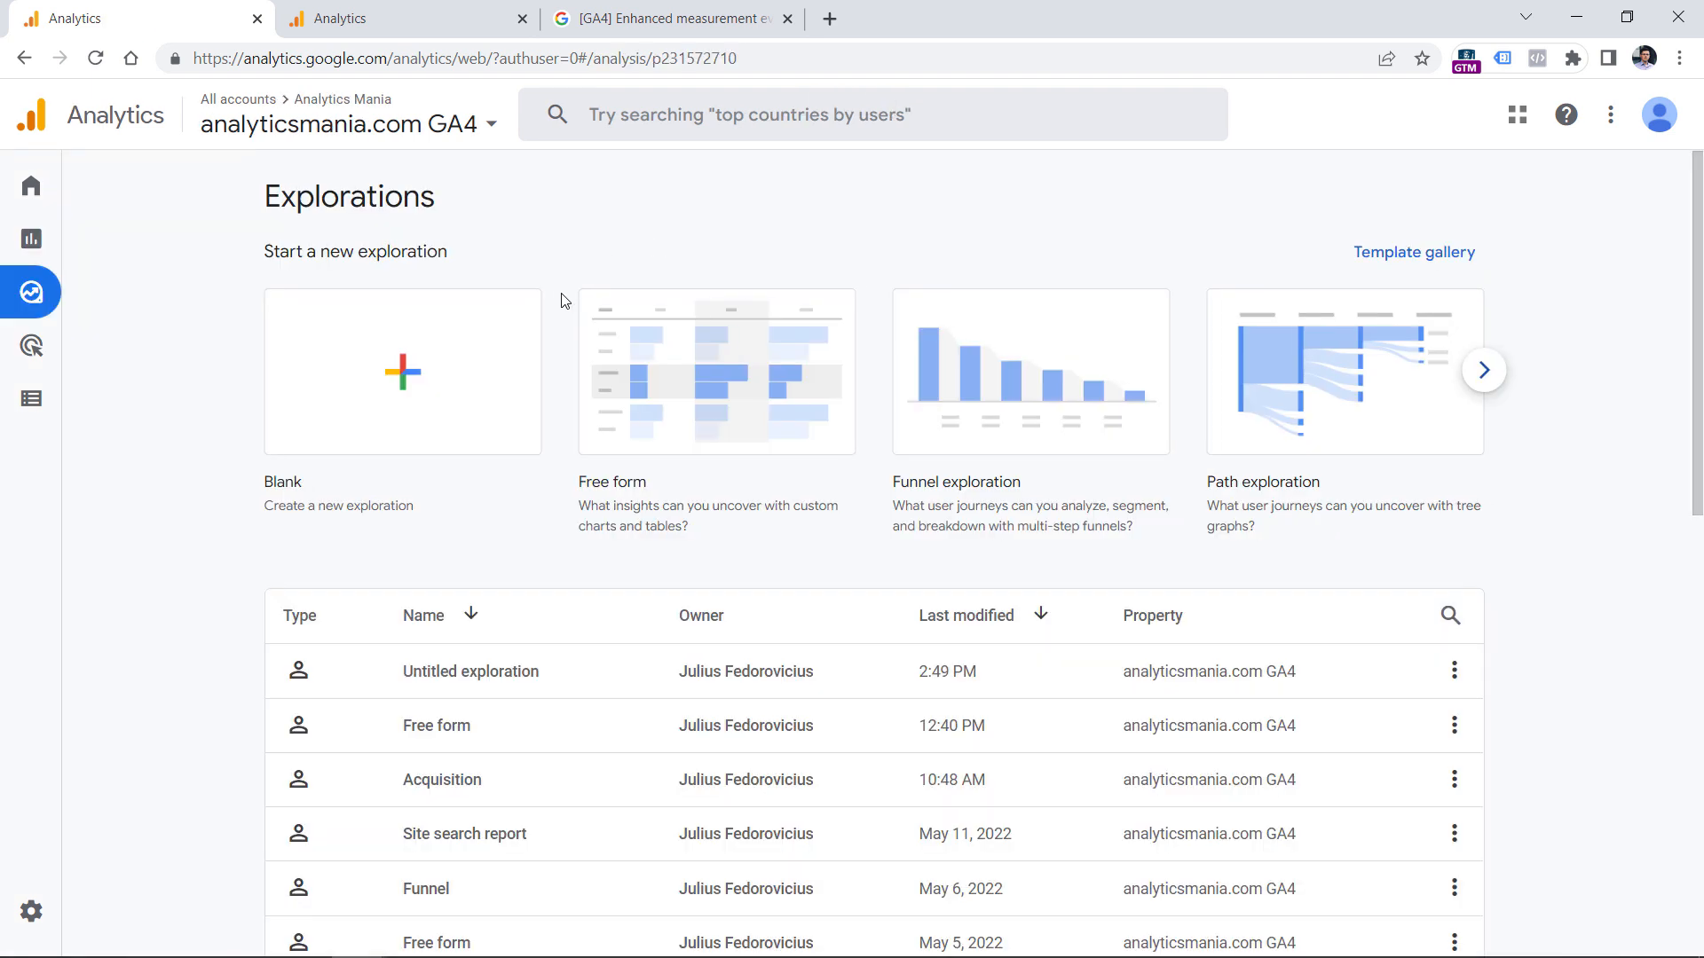
pyautogui.moveTo(329, 421)
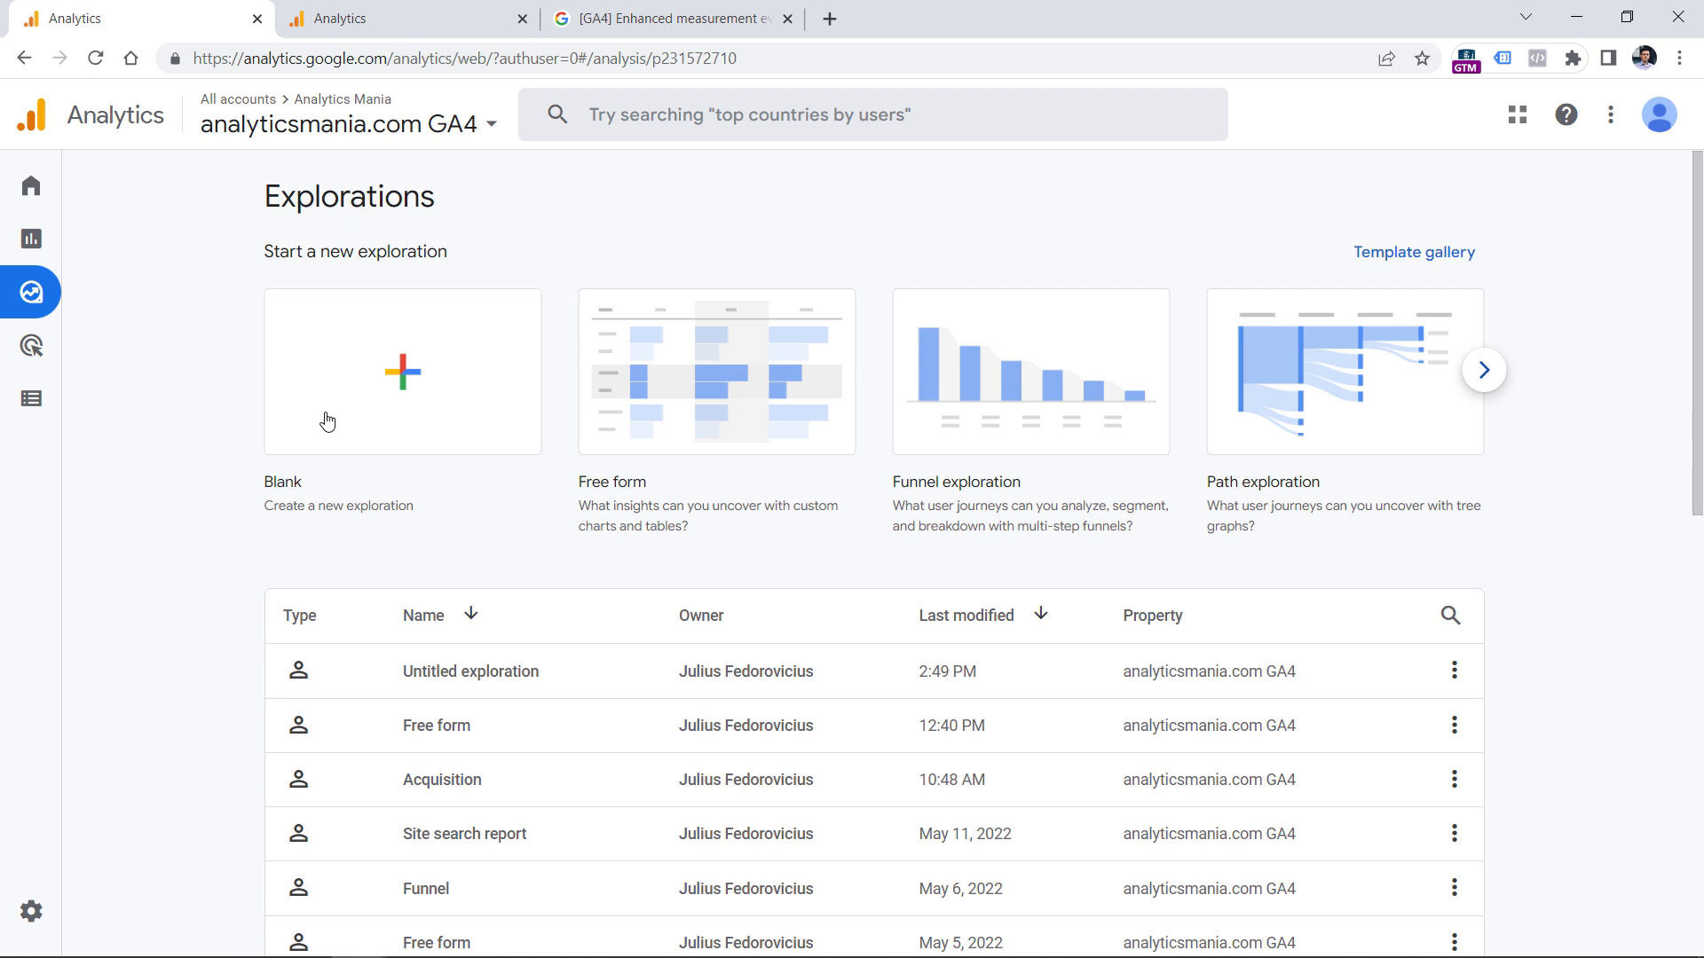
pyautogui.click(401, 372)
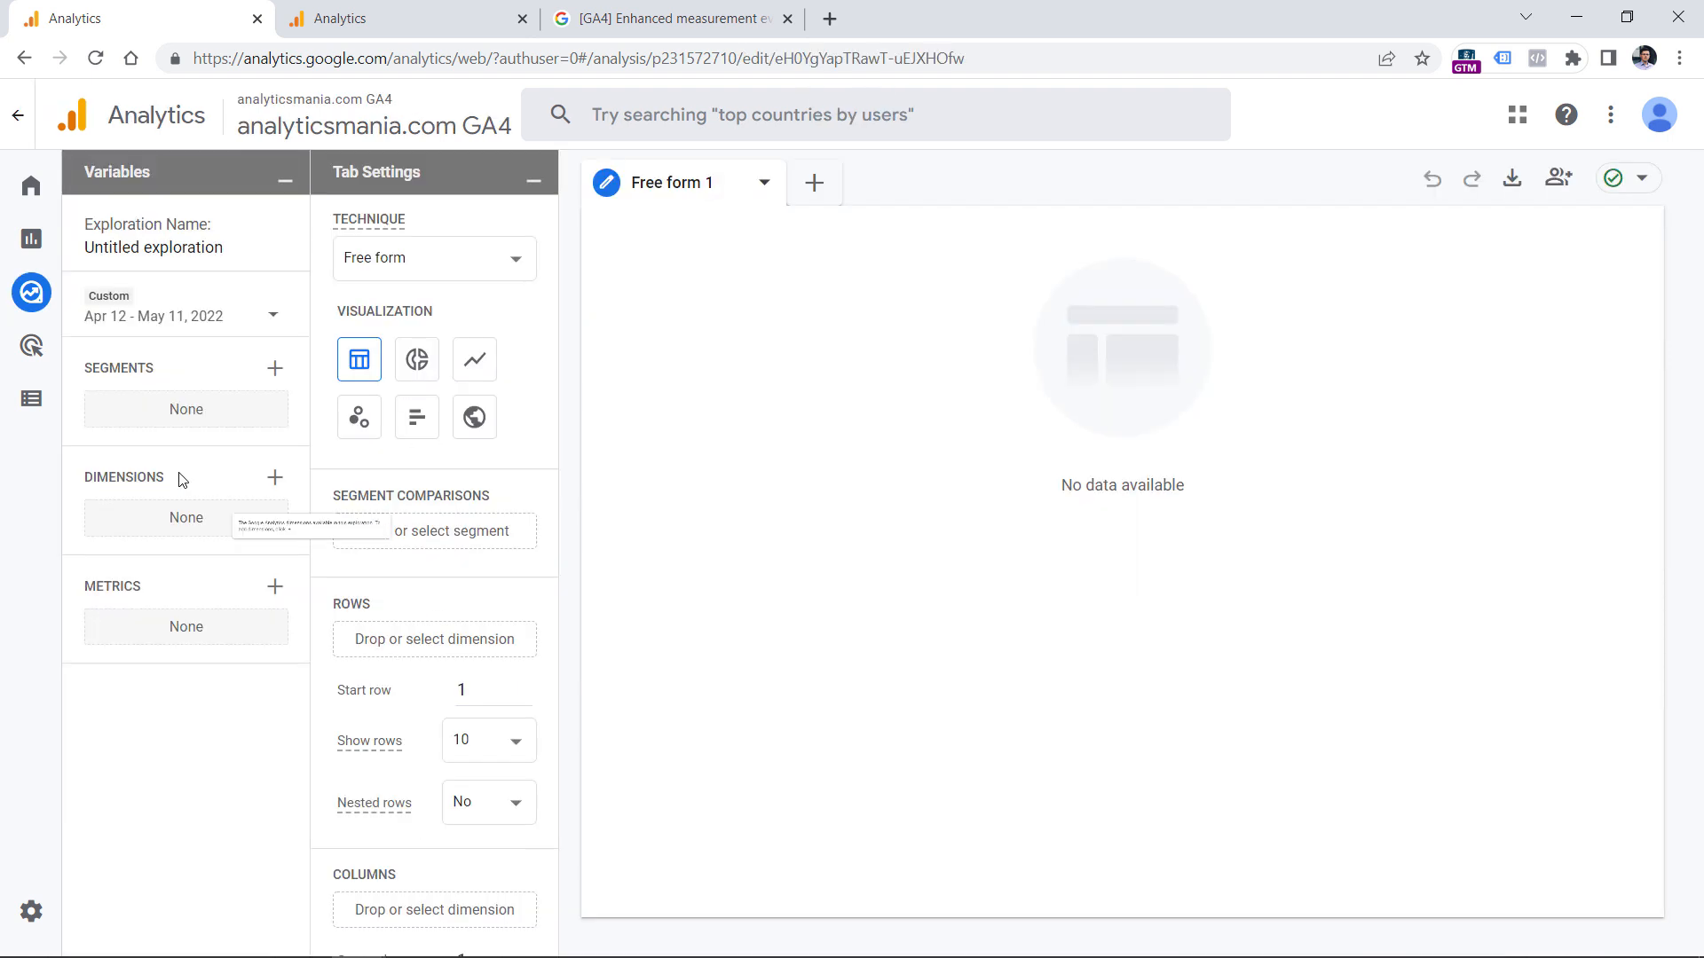
pyautogui.moveTo(171, 498)
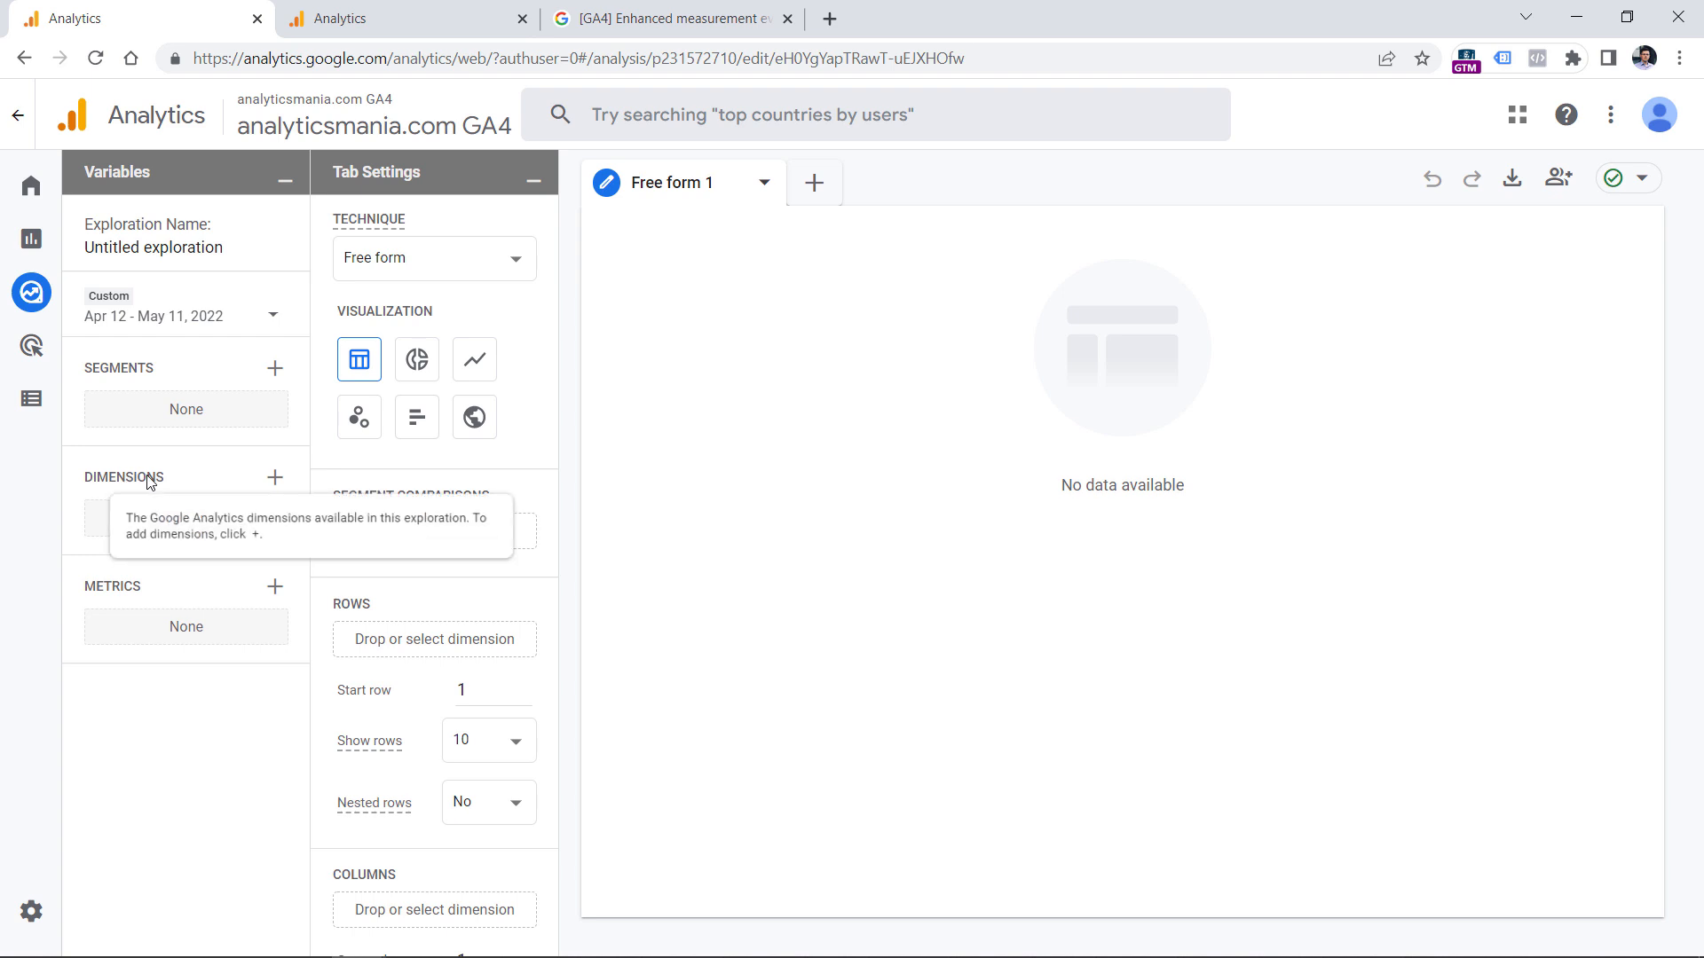
# - Search 'event' in the dimensions list and select Event name
pyautogui.click(274, 477)
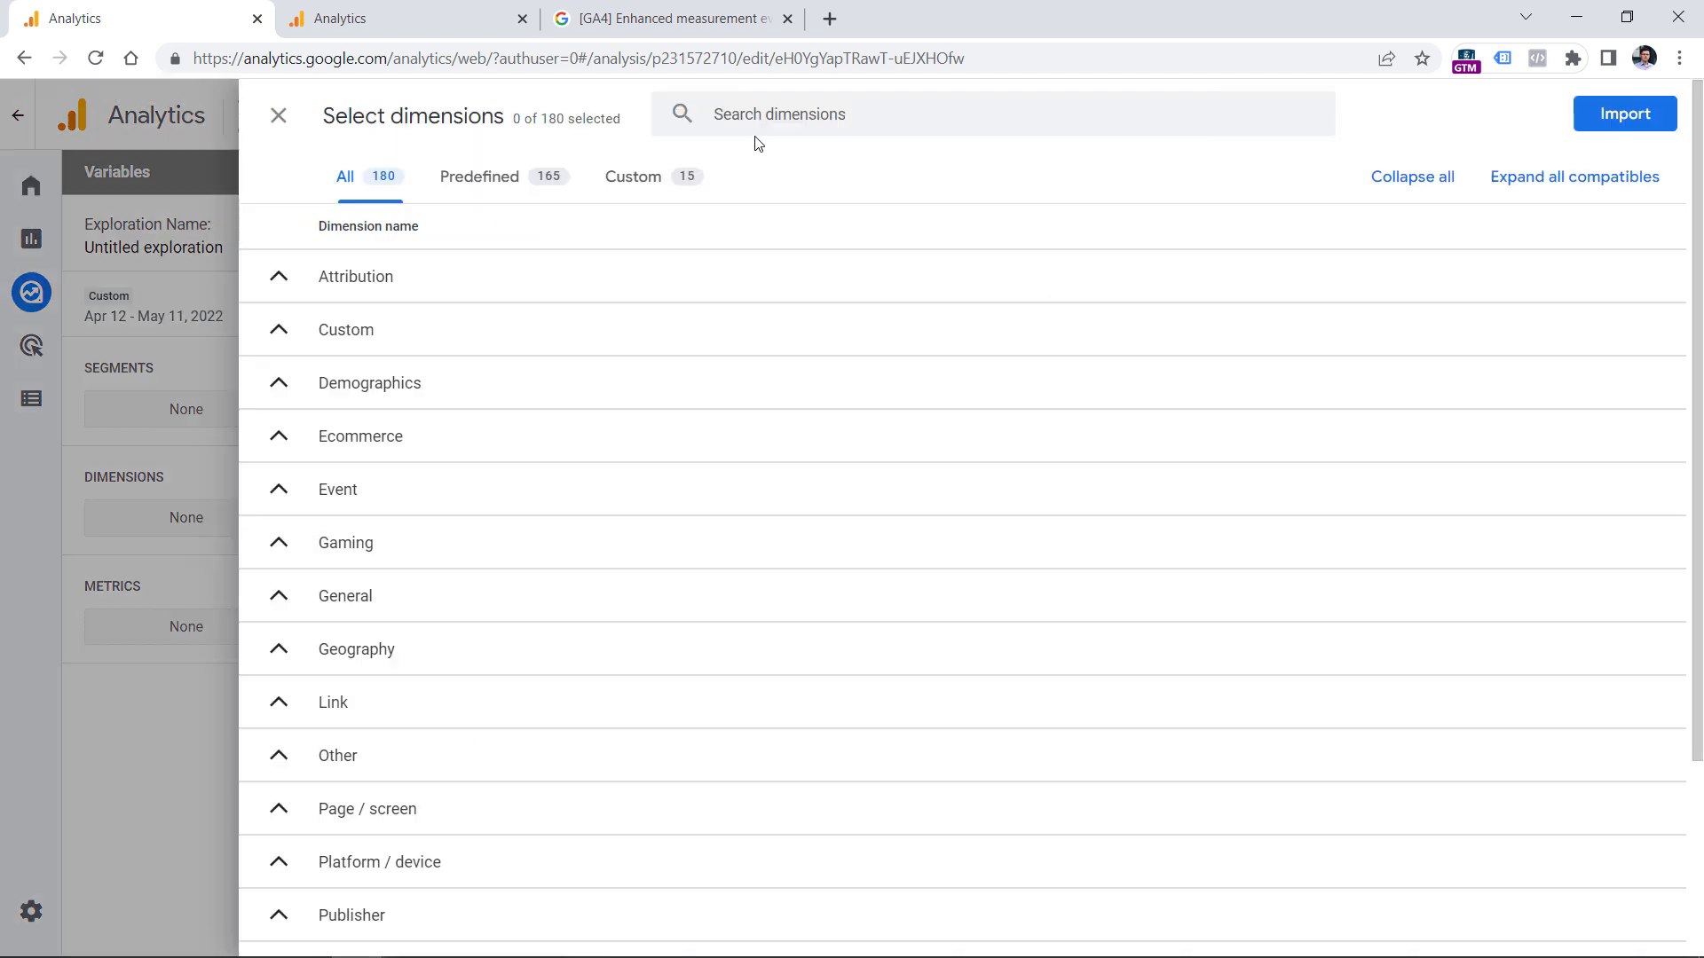
pyautogui.write('event')
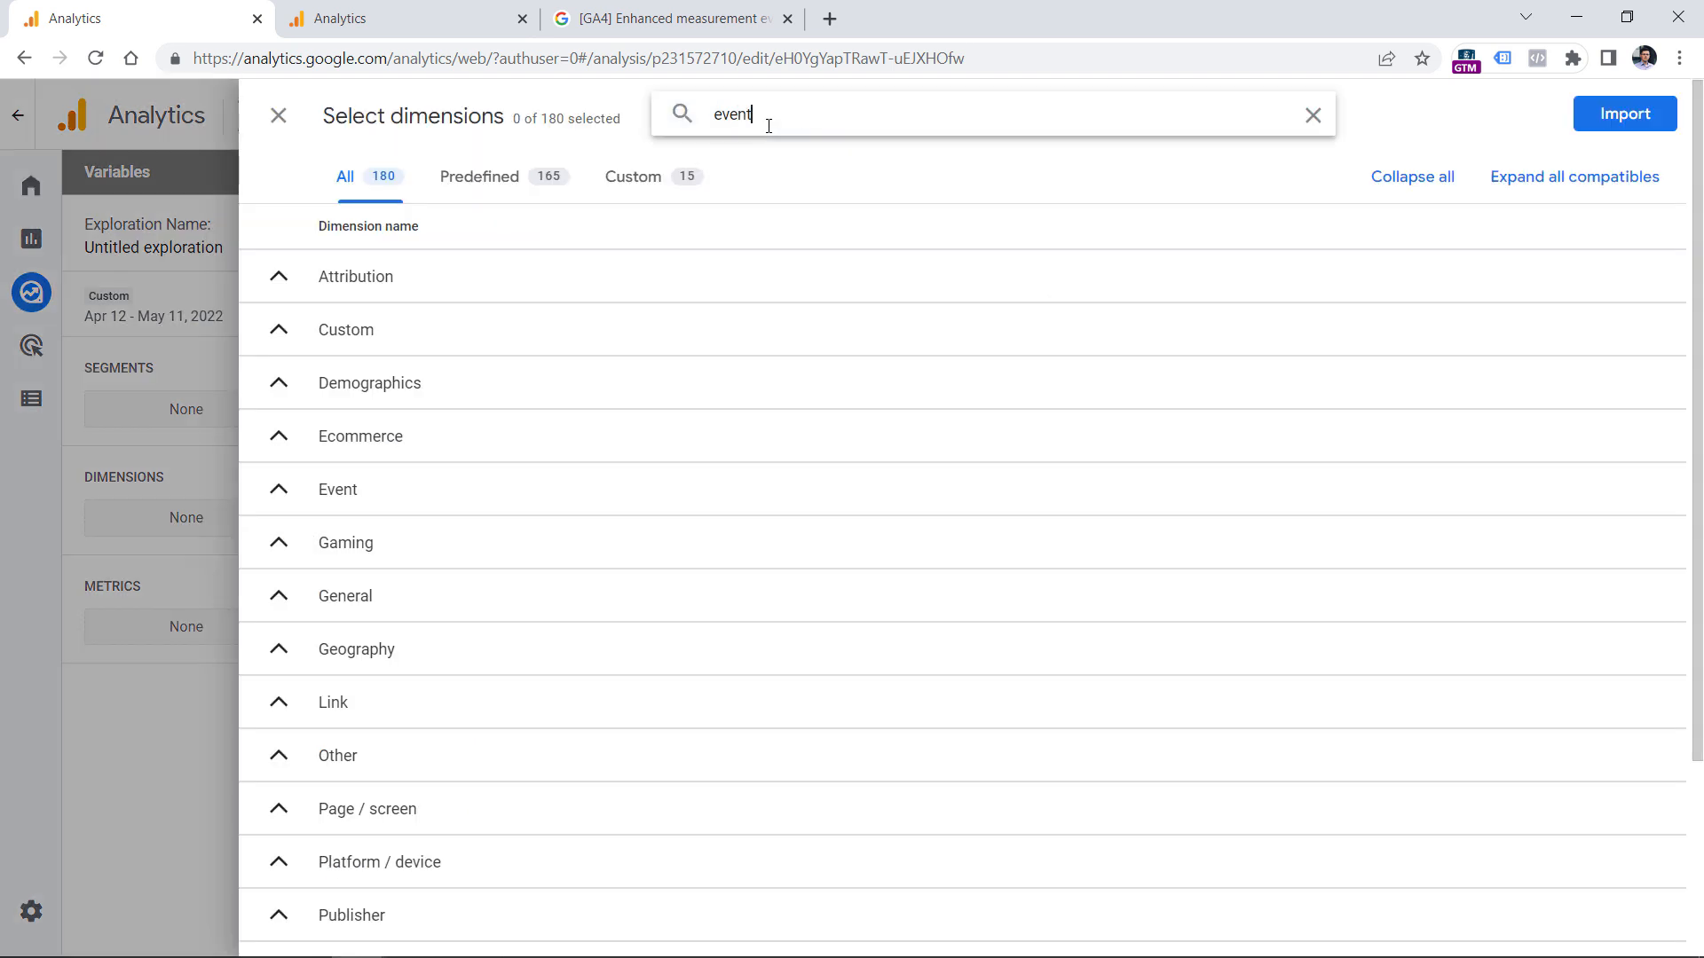
pyautogui.click(277, 538)
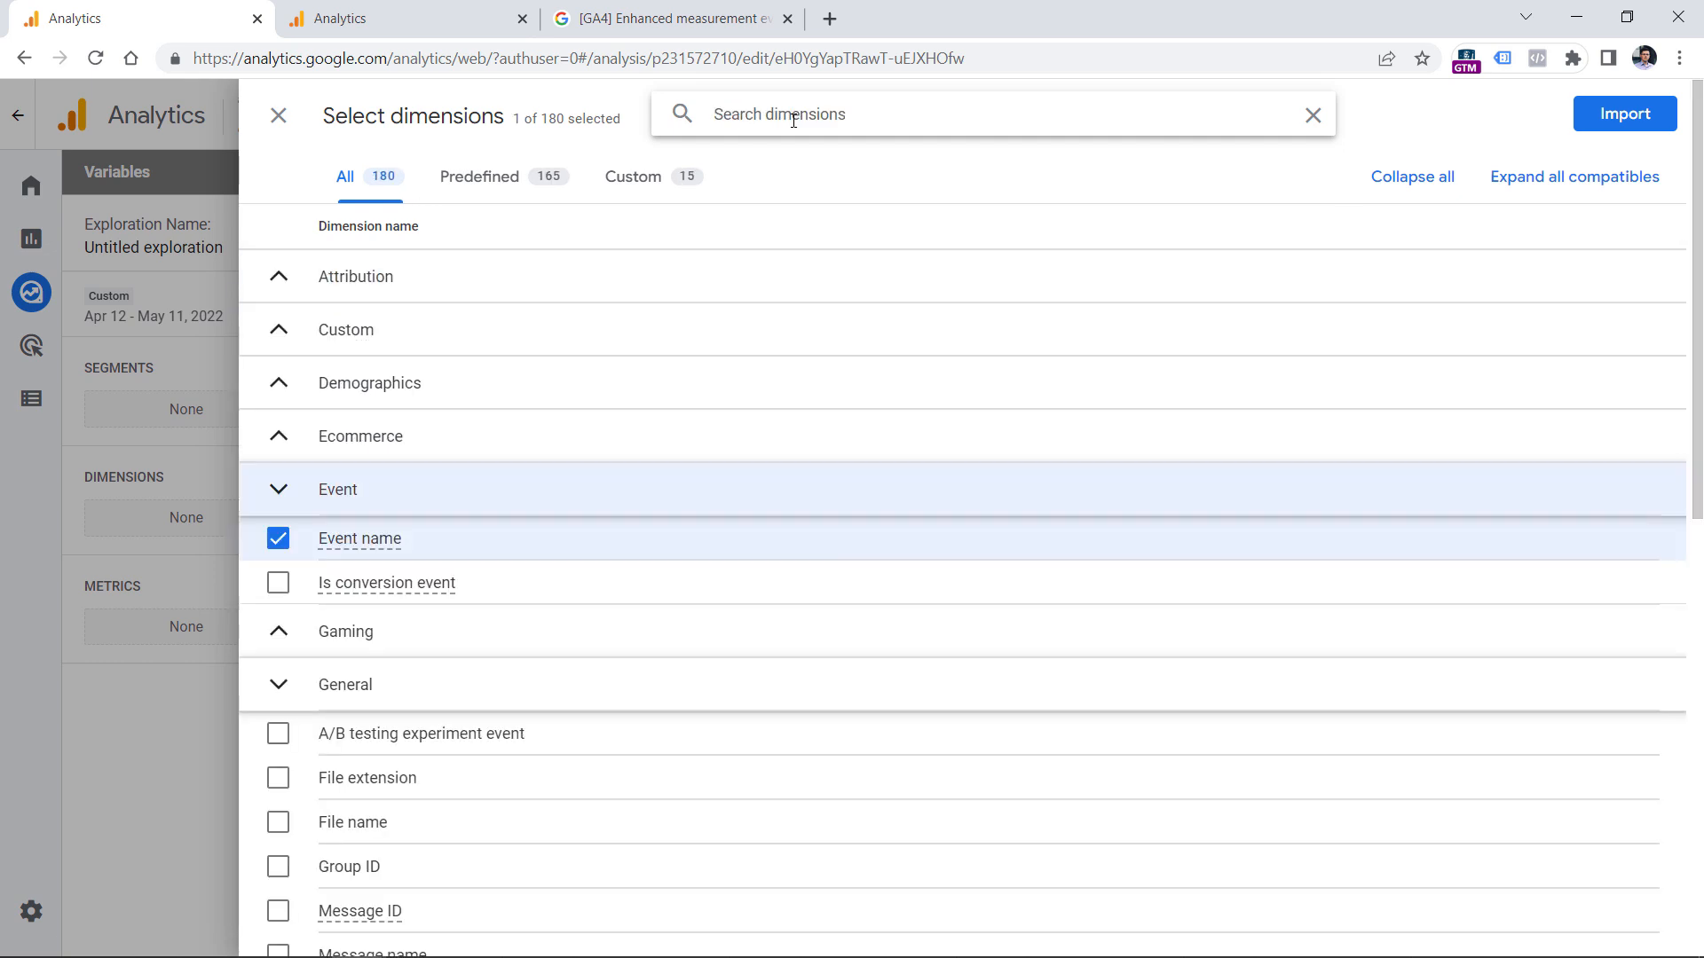
# - Search 'file', select File name, and import both dimensions
pyautogui.write('file')
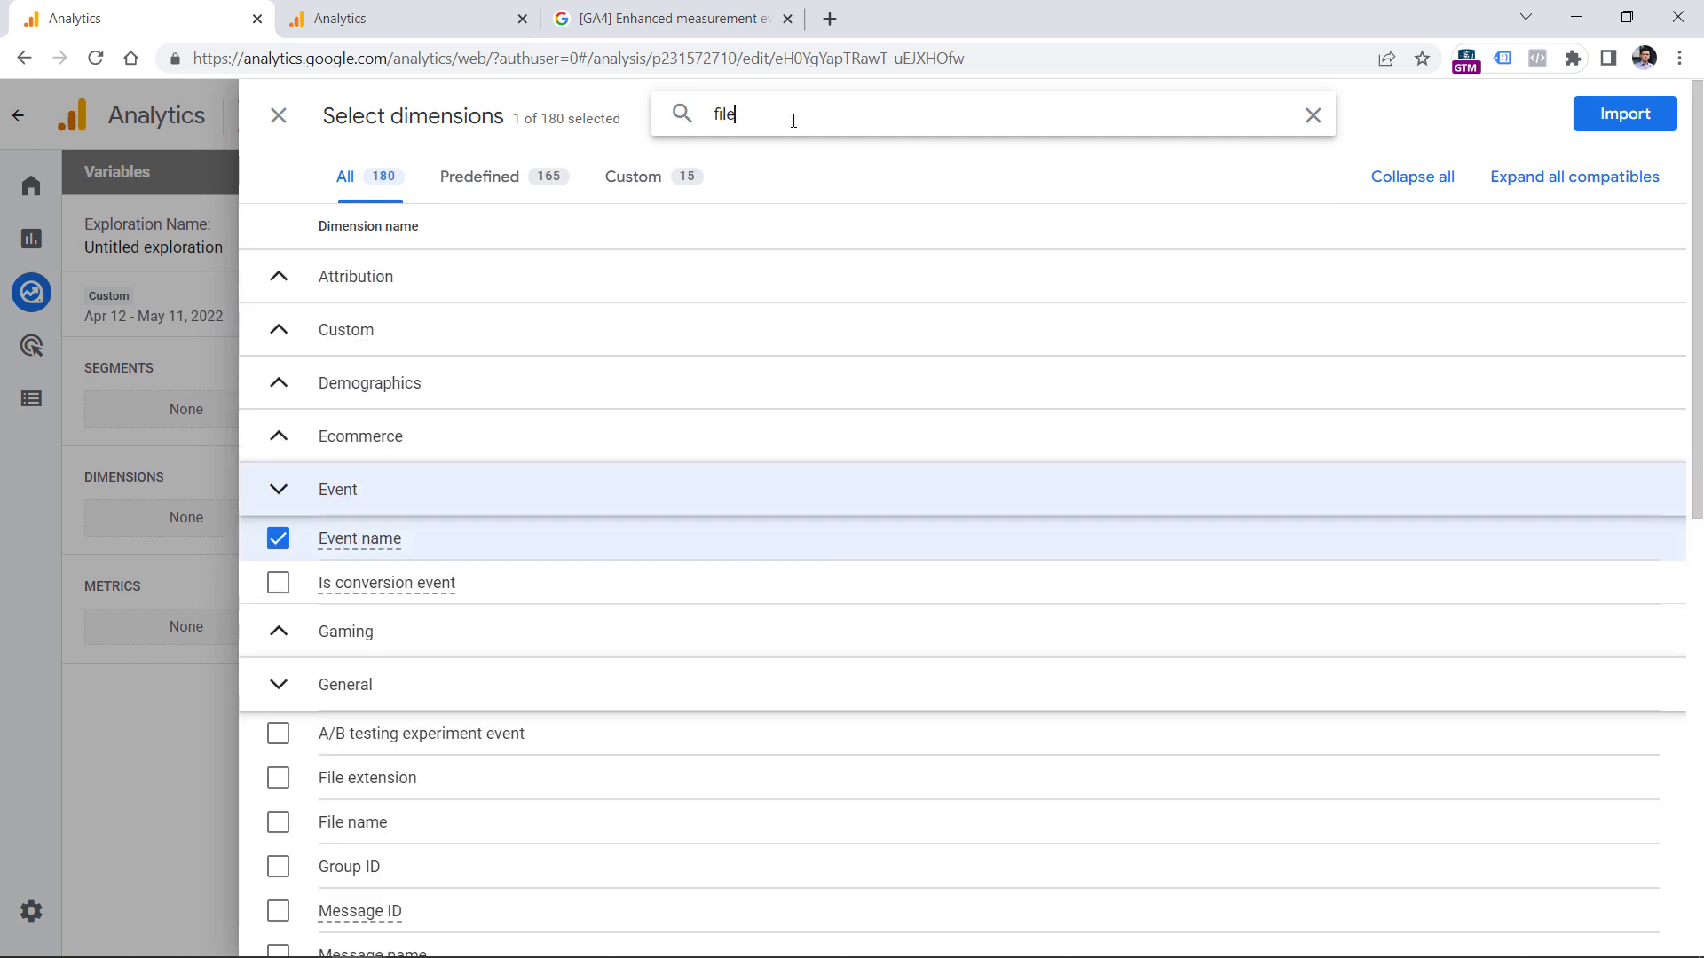
pyautogui.write('file')
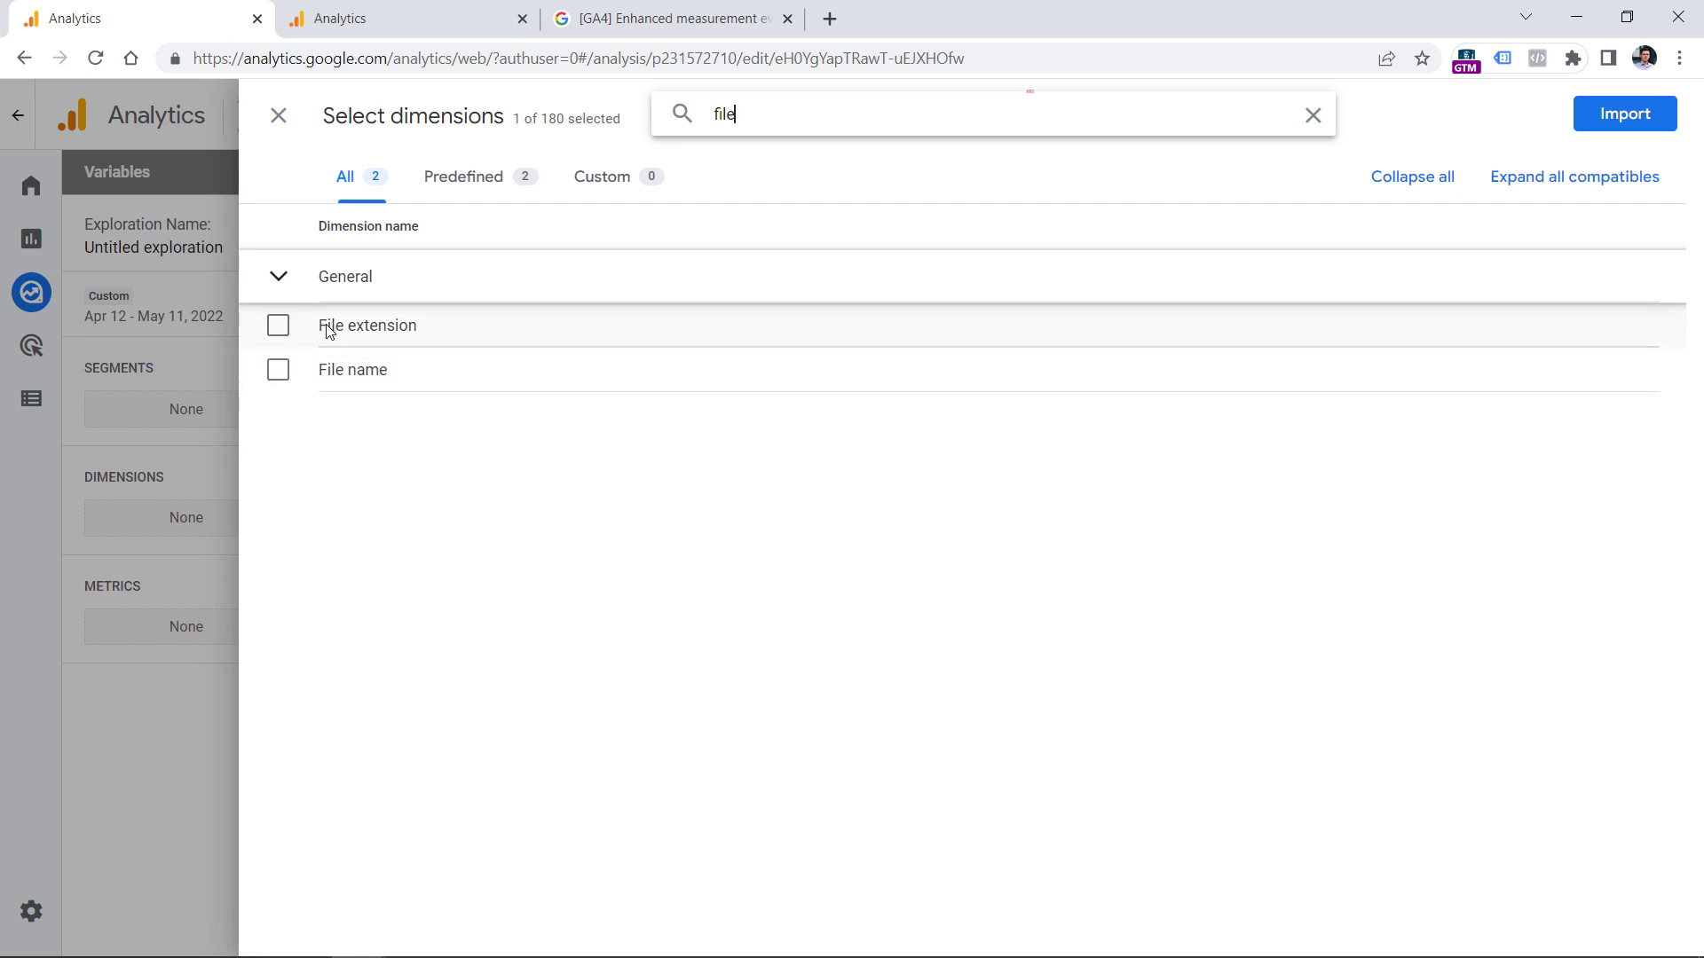
pyautogui.moveTo(345, 344)
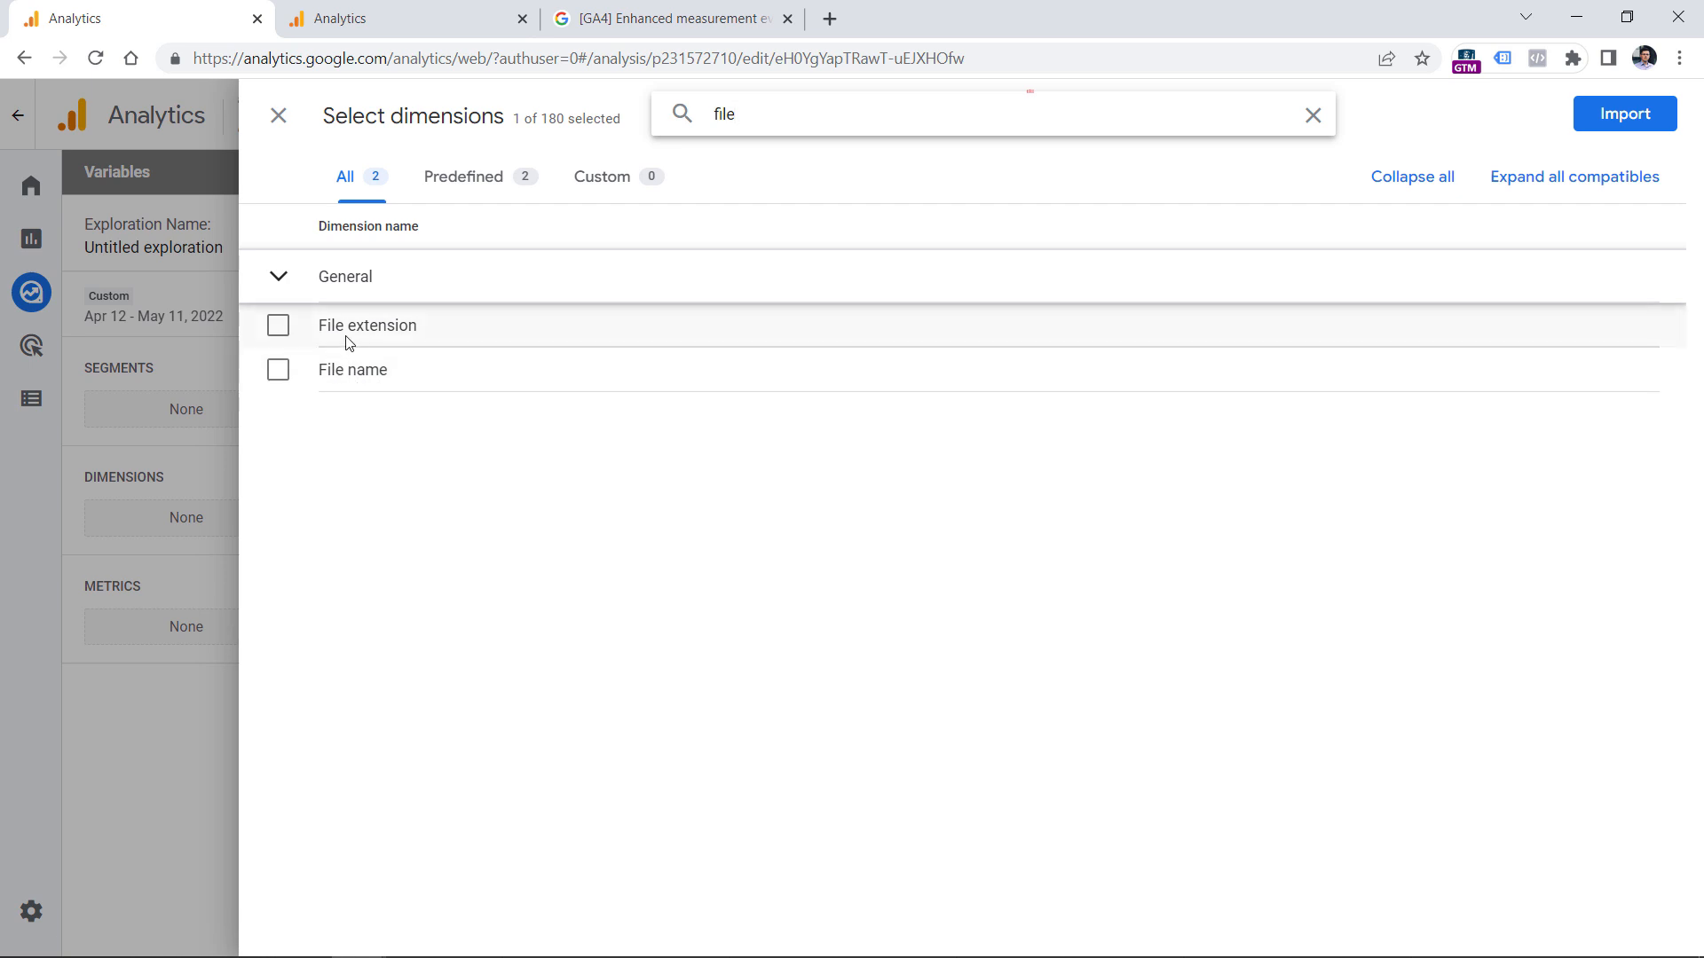
pyautogui.moveTo(374, 340)
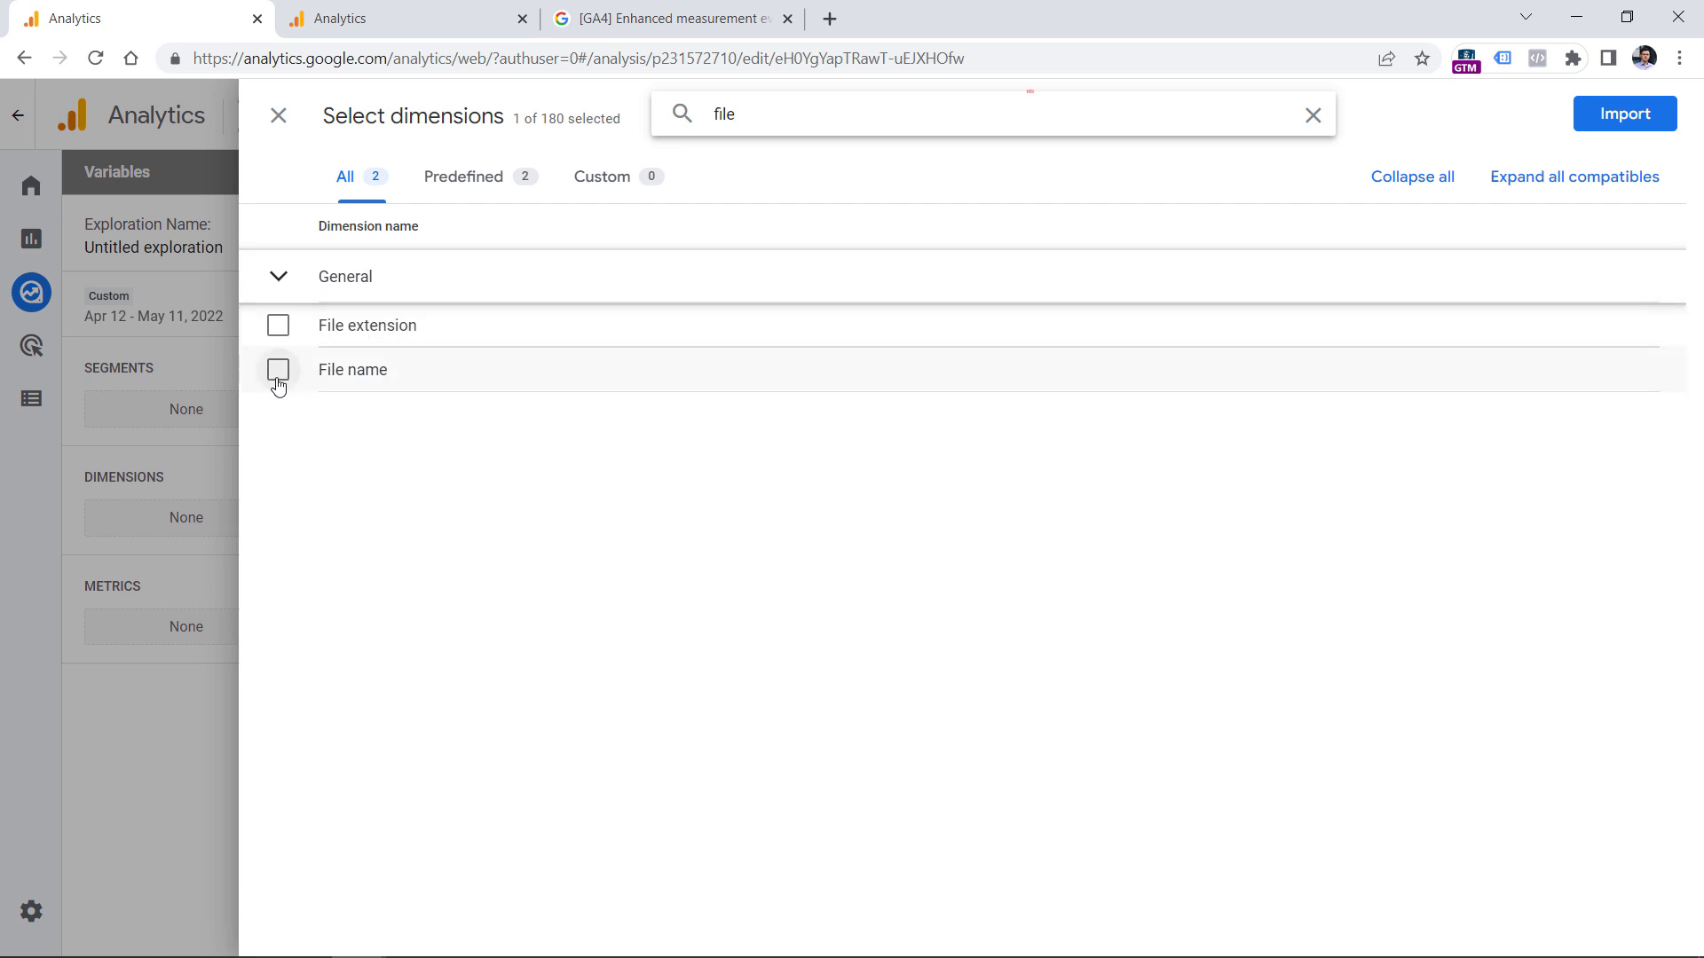
pyautogui.click(278, 369)
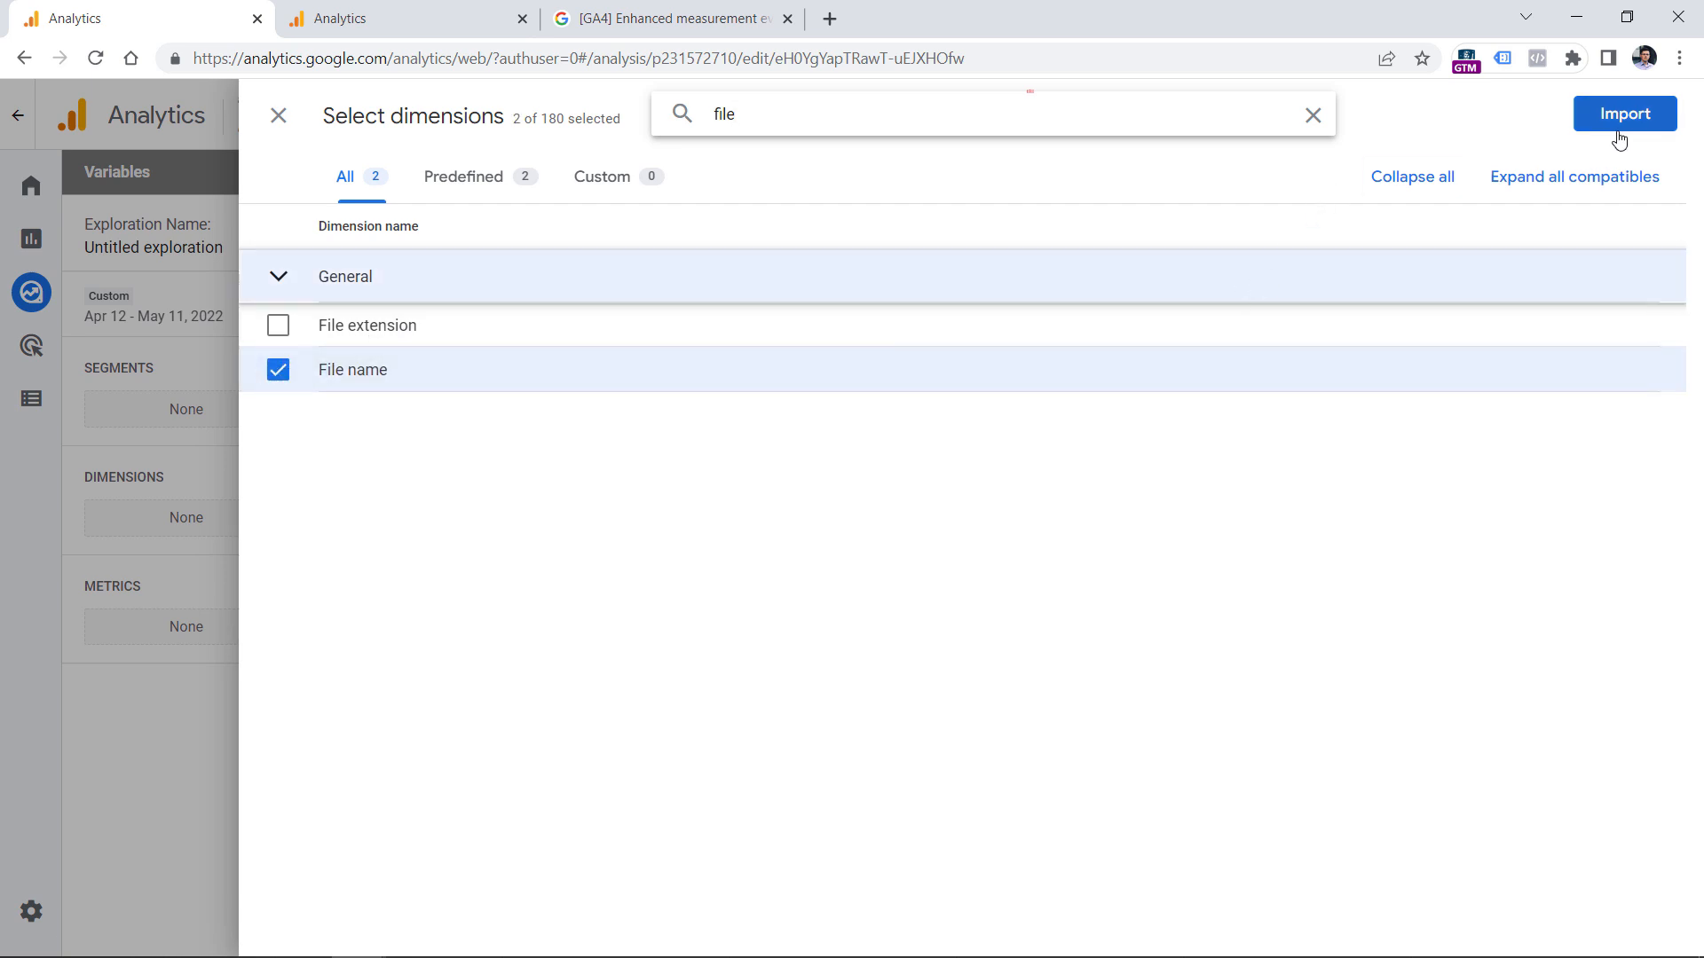
pyautogui.click(1623, 112)
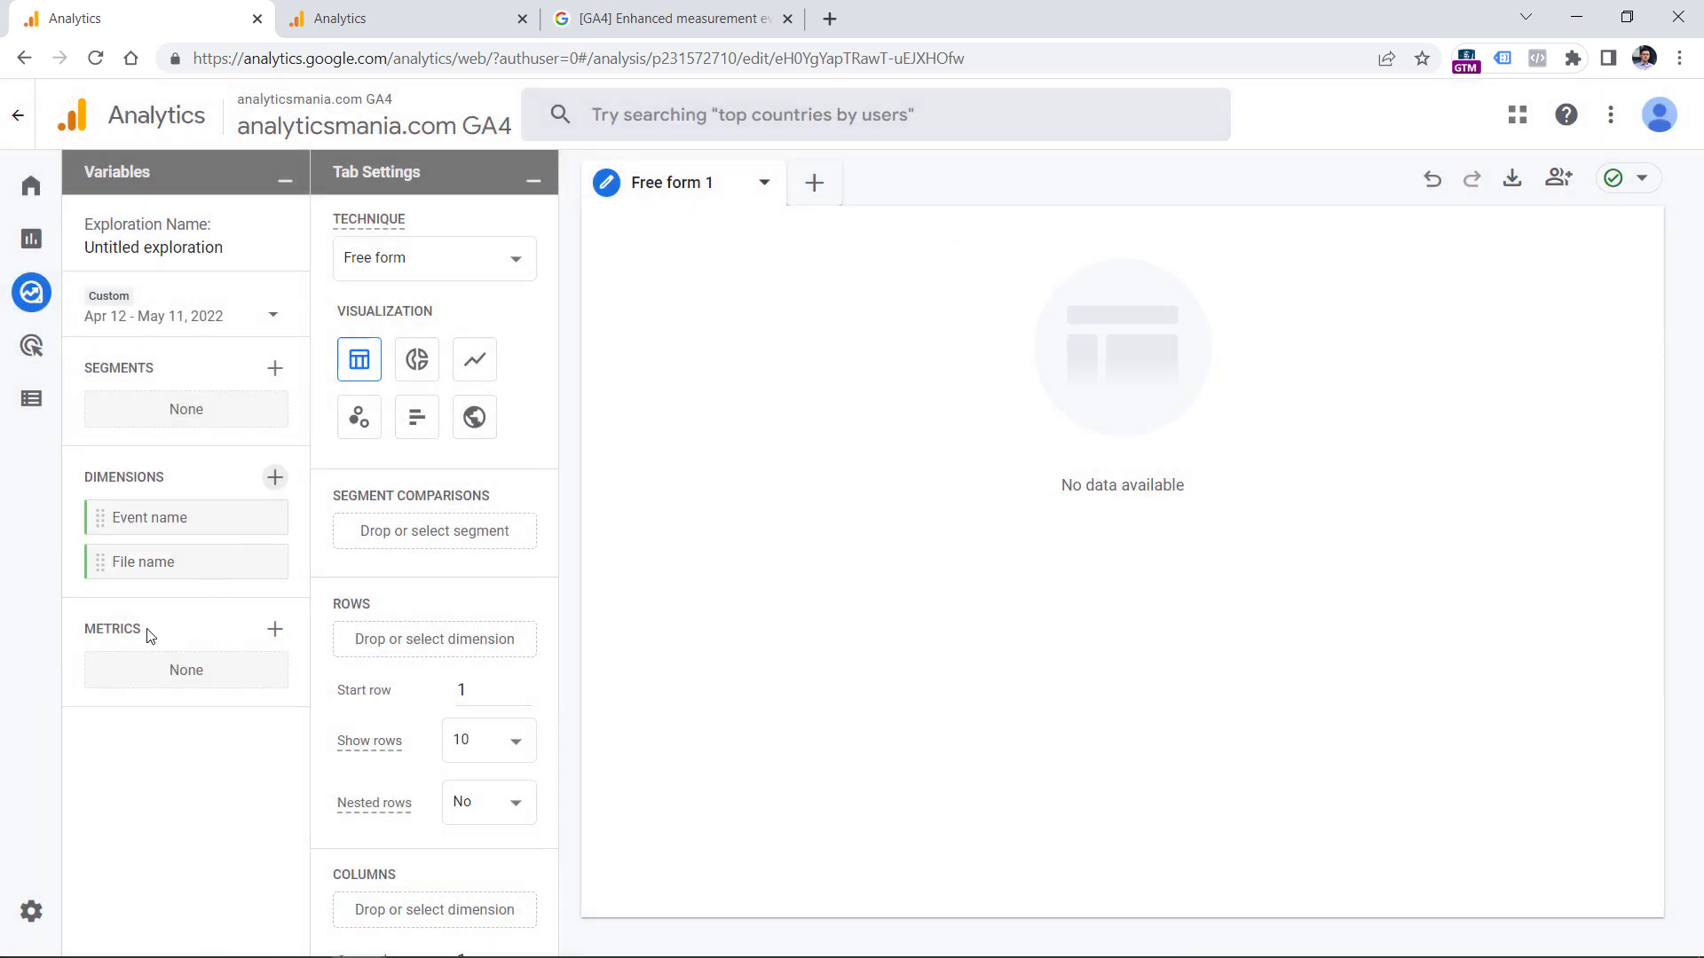
# - Search for and select the Event count and Total users metrics
pyautogui.click(275, 629)
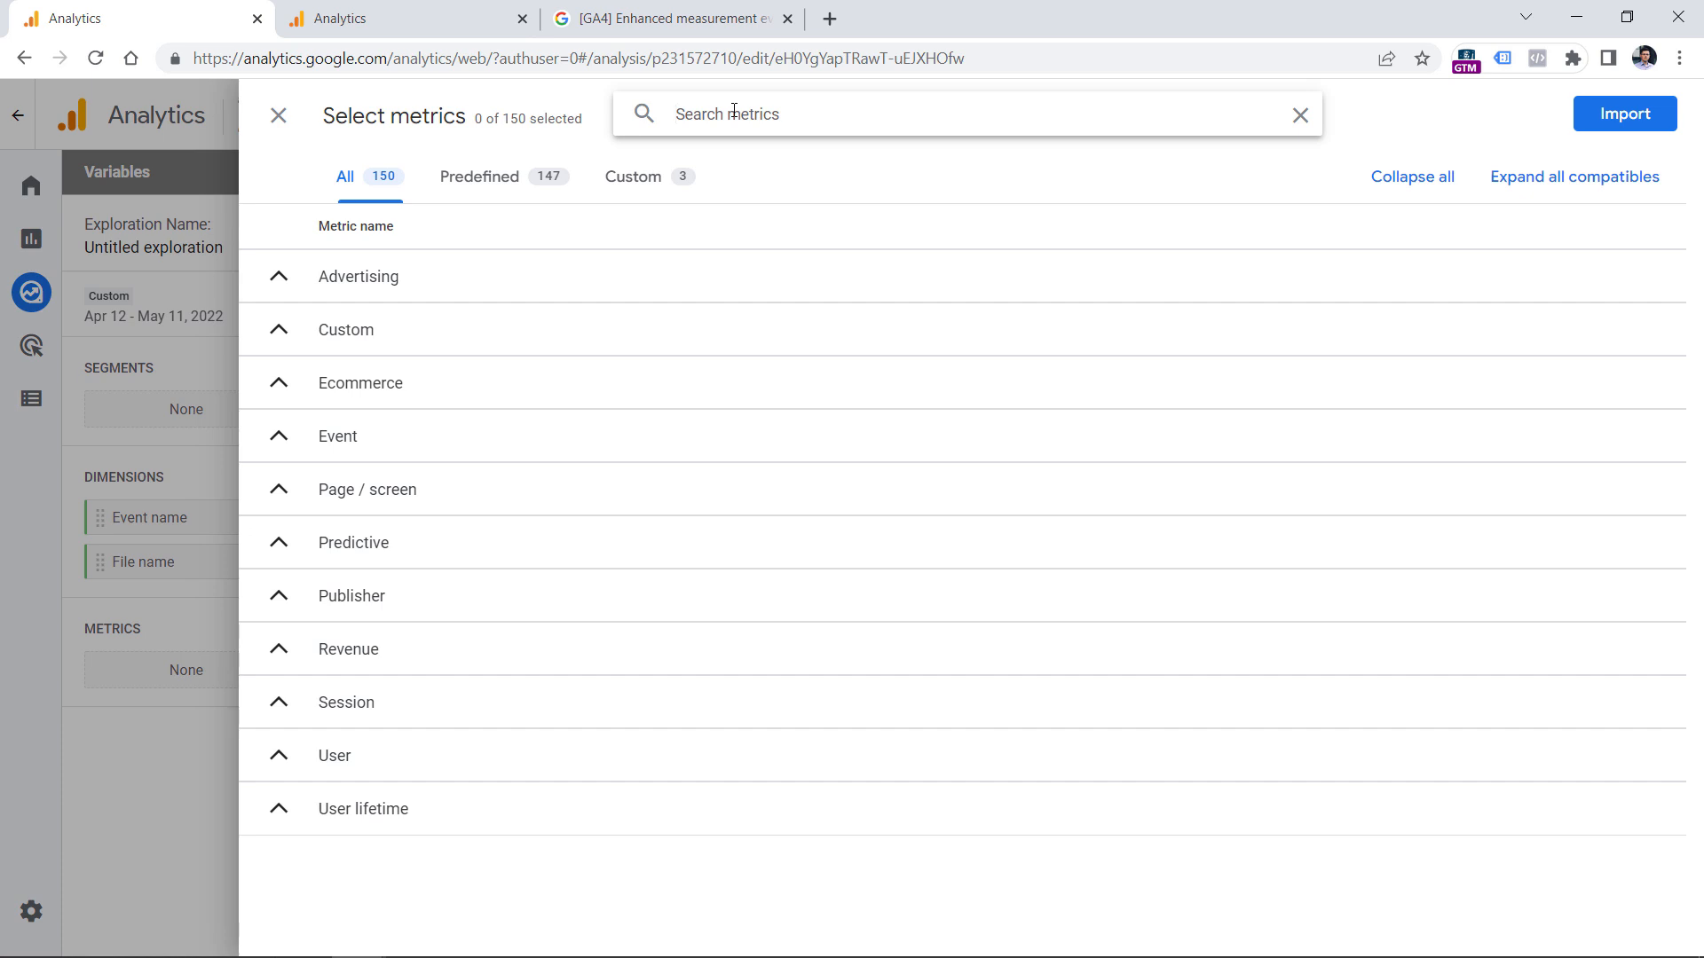
pyautogui.write('event count')
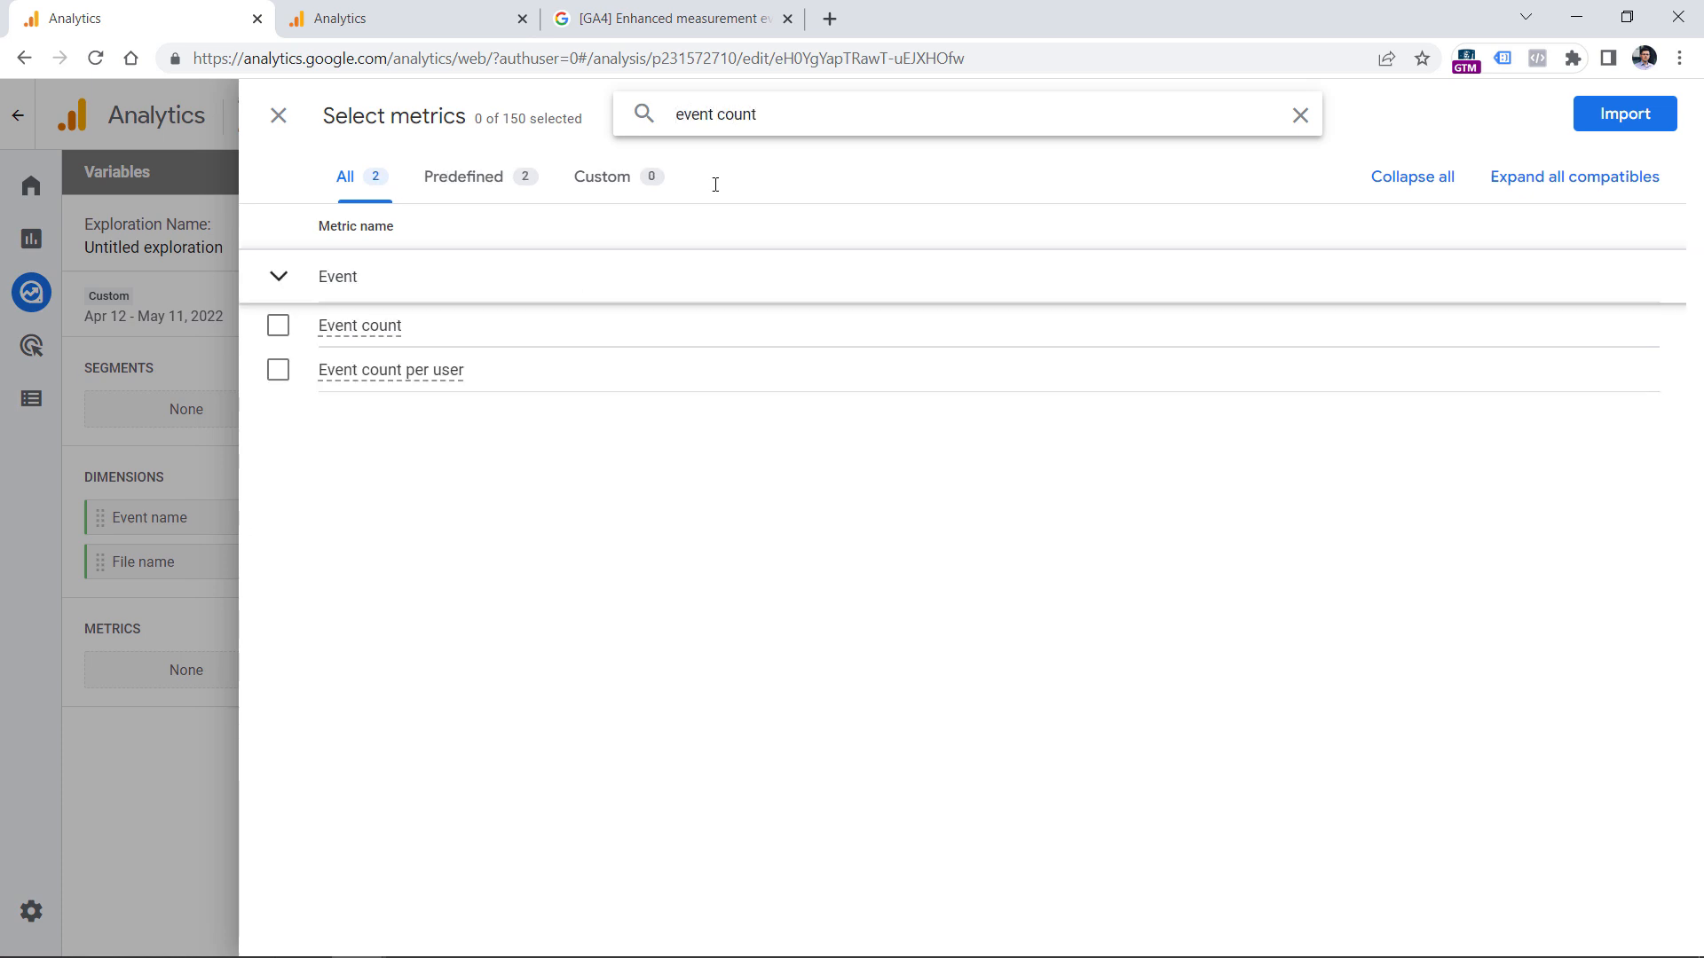
pyautogui.click(278, 325)
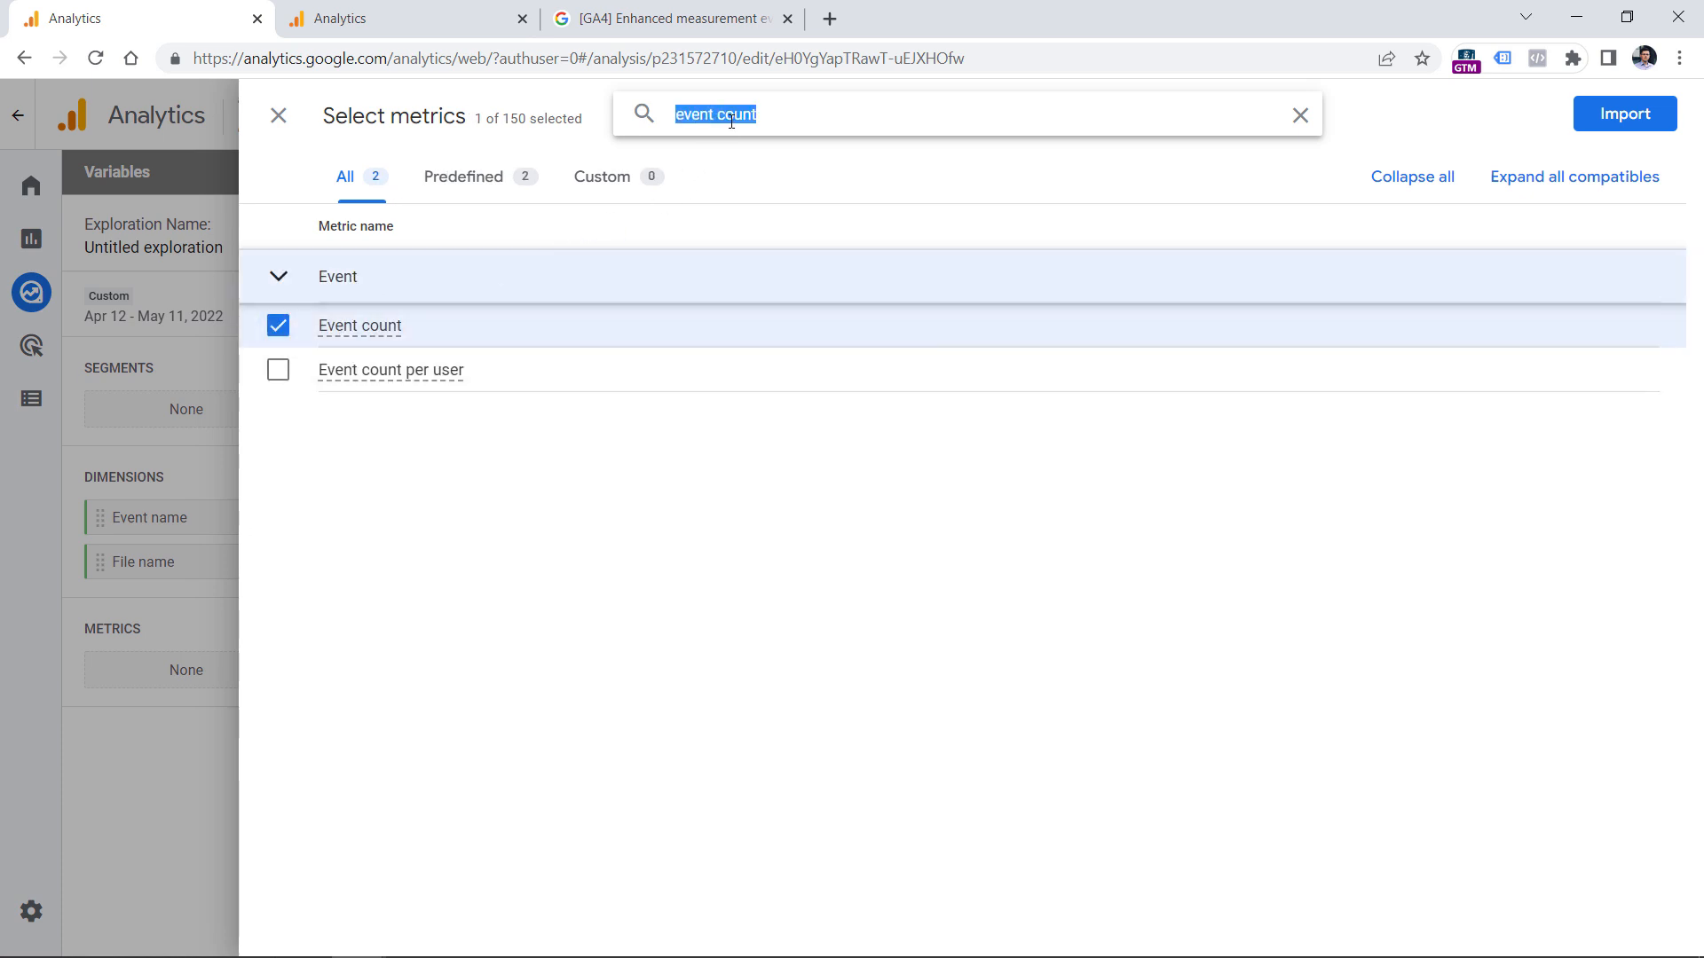
pyautogui.write('total users')
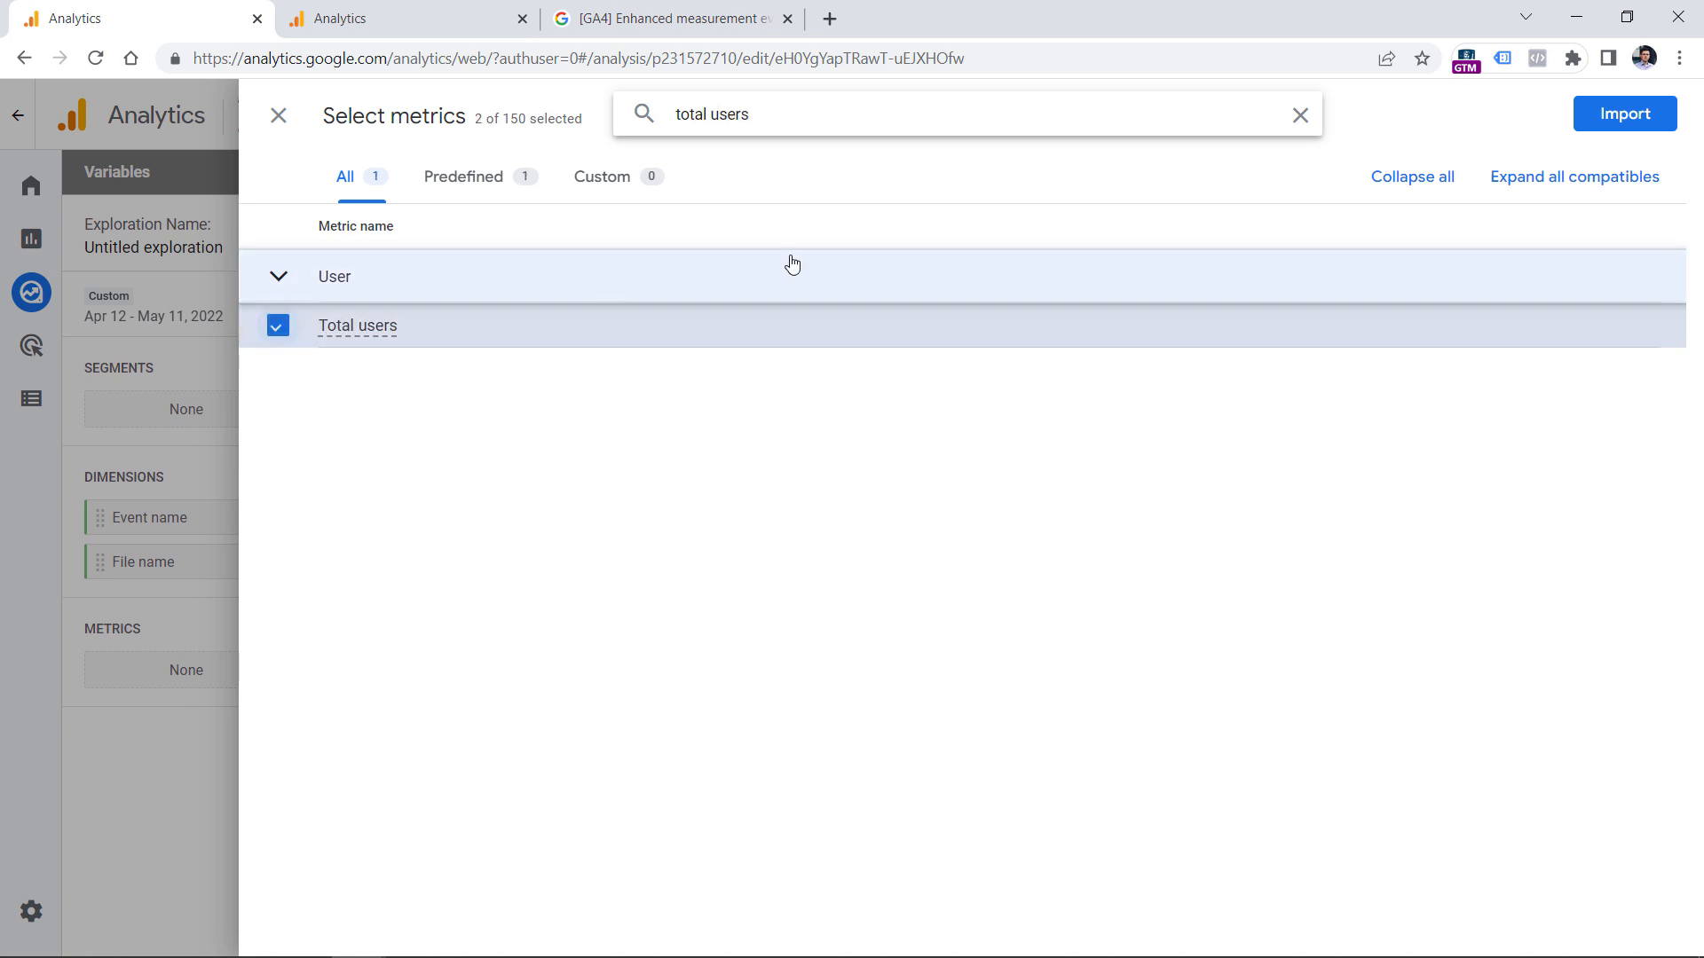
pyautogui.click(1623, 113)
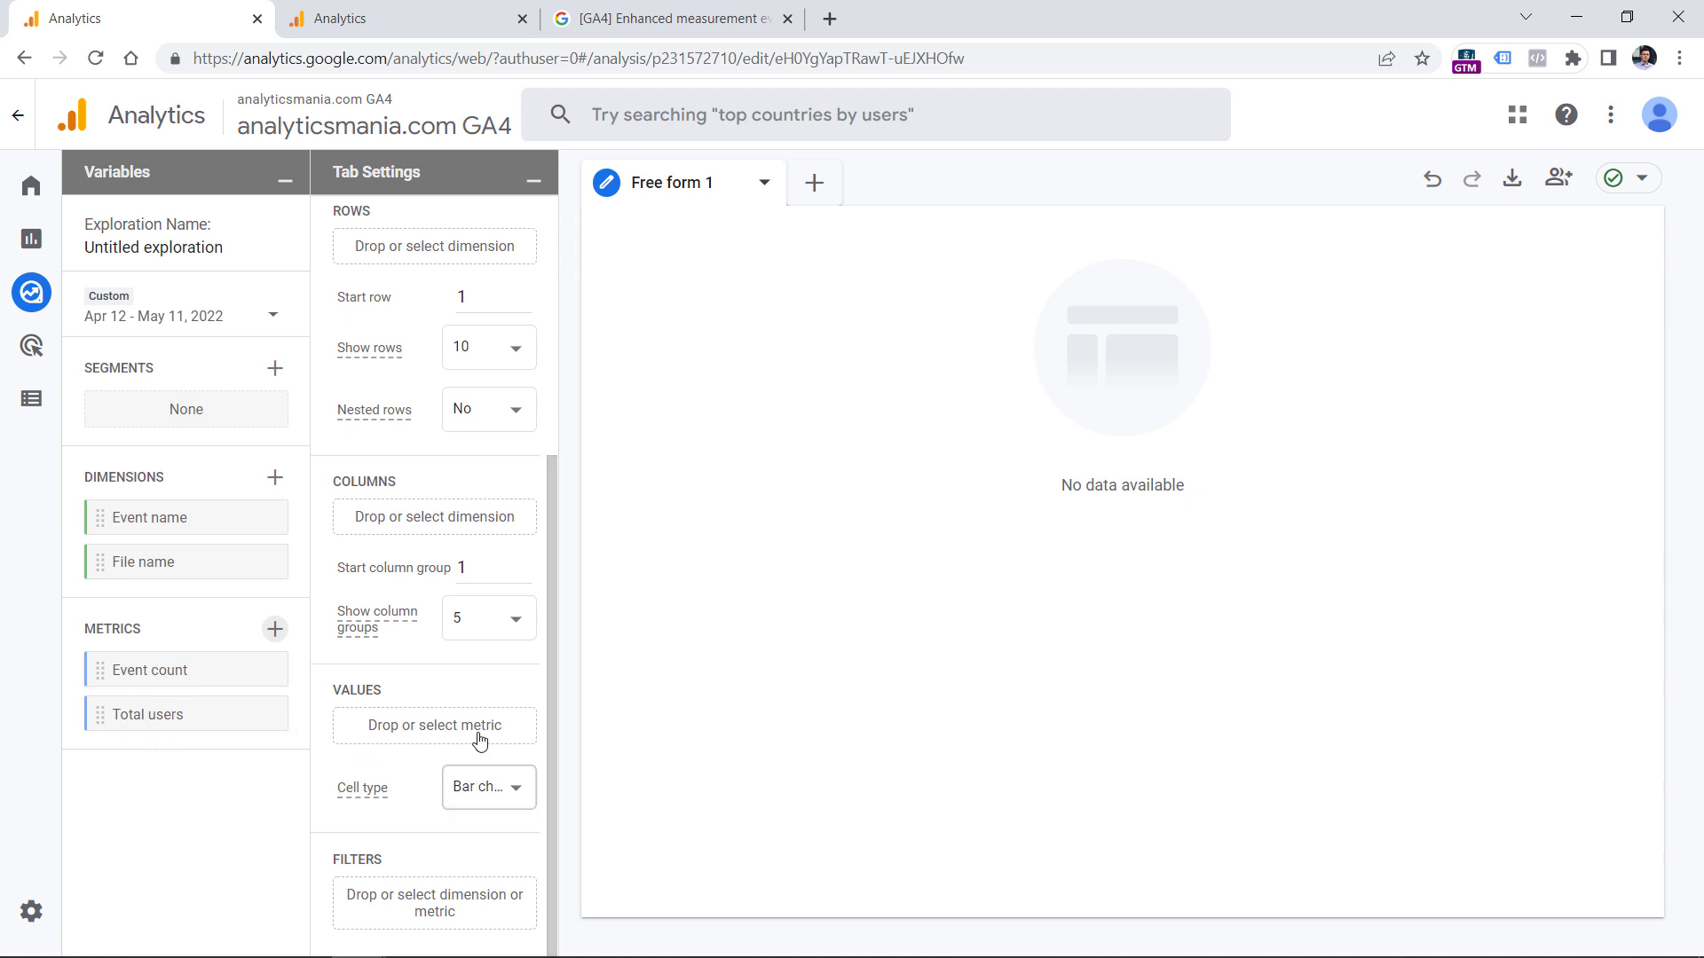
pyautogui.moveTo(161, 633)
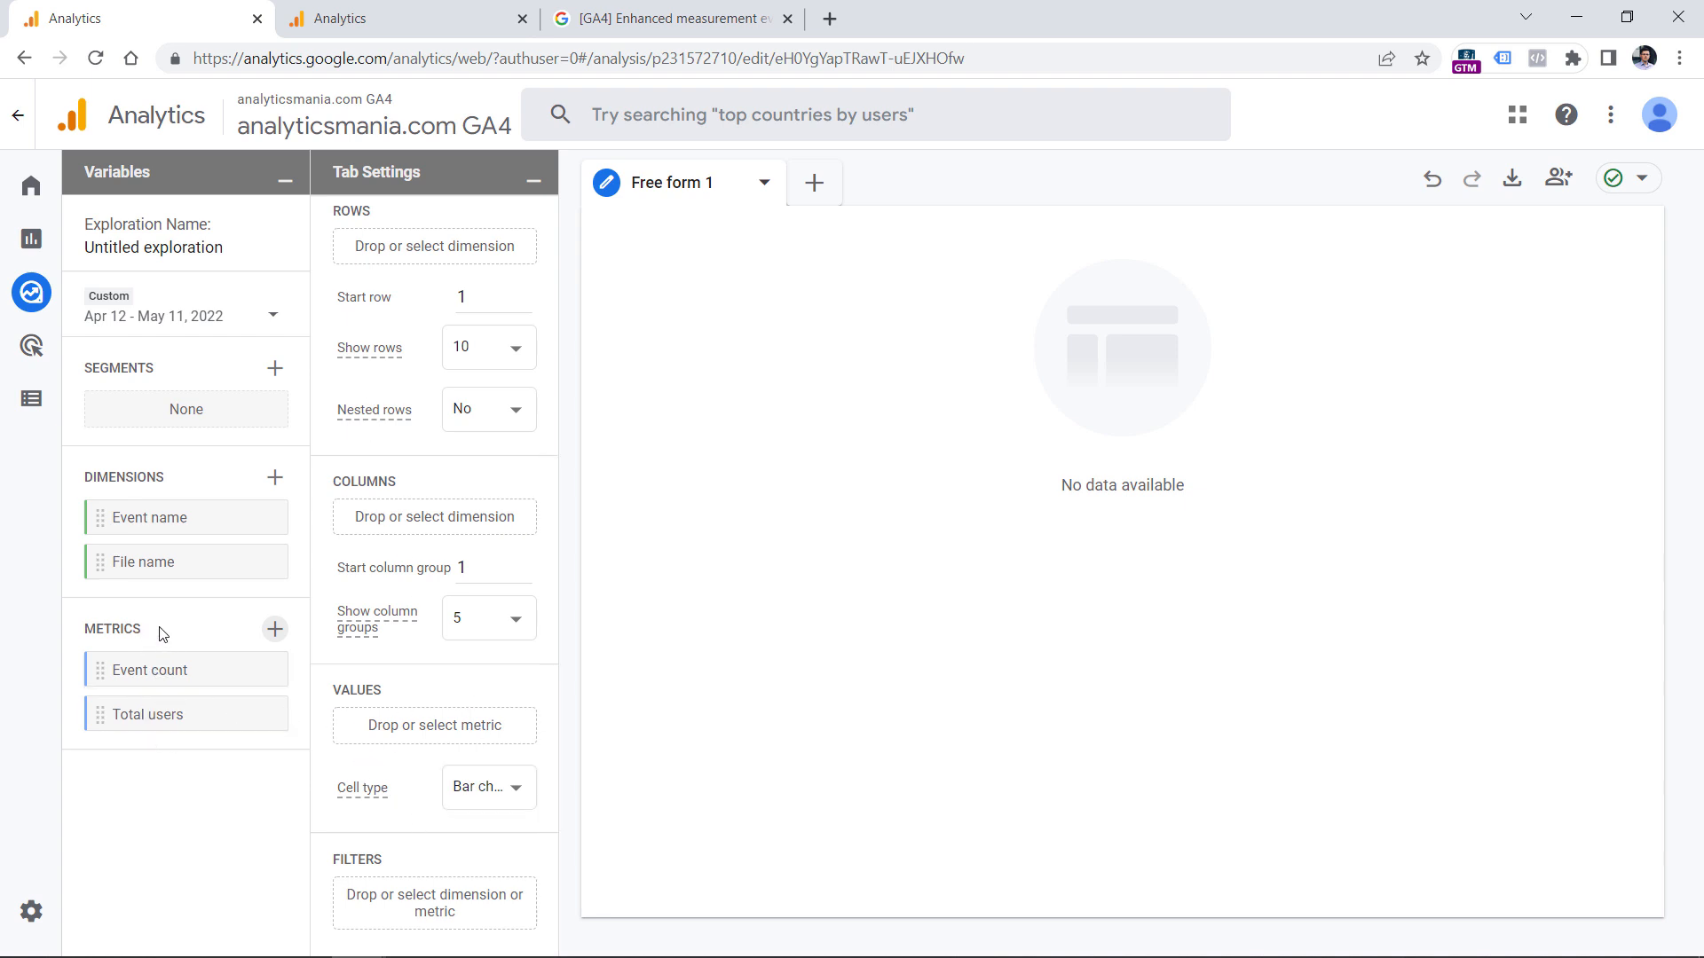
# - Place File name in Rows with Event count and Total users as values
pyautogui.moveTo(149, 669); pyautogui.dragTo(434, 725)
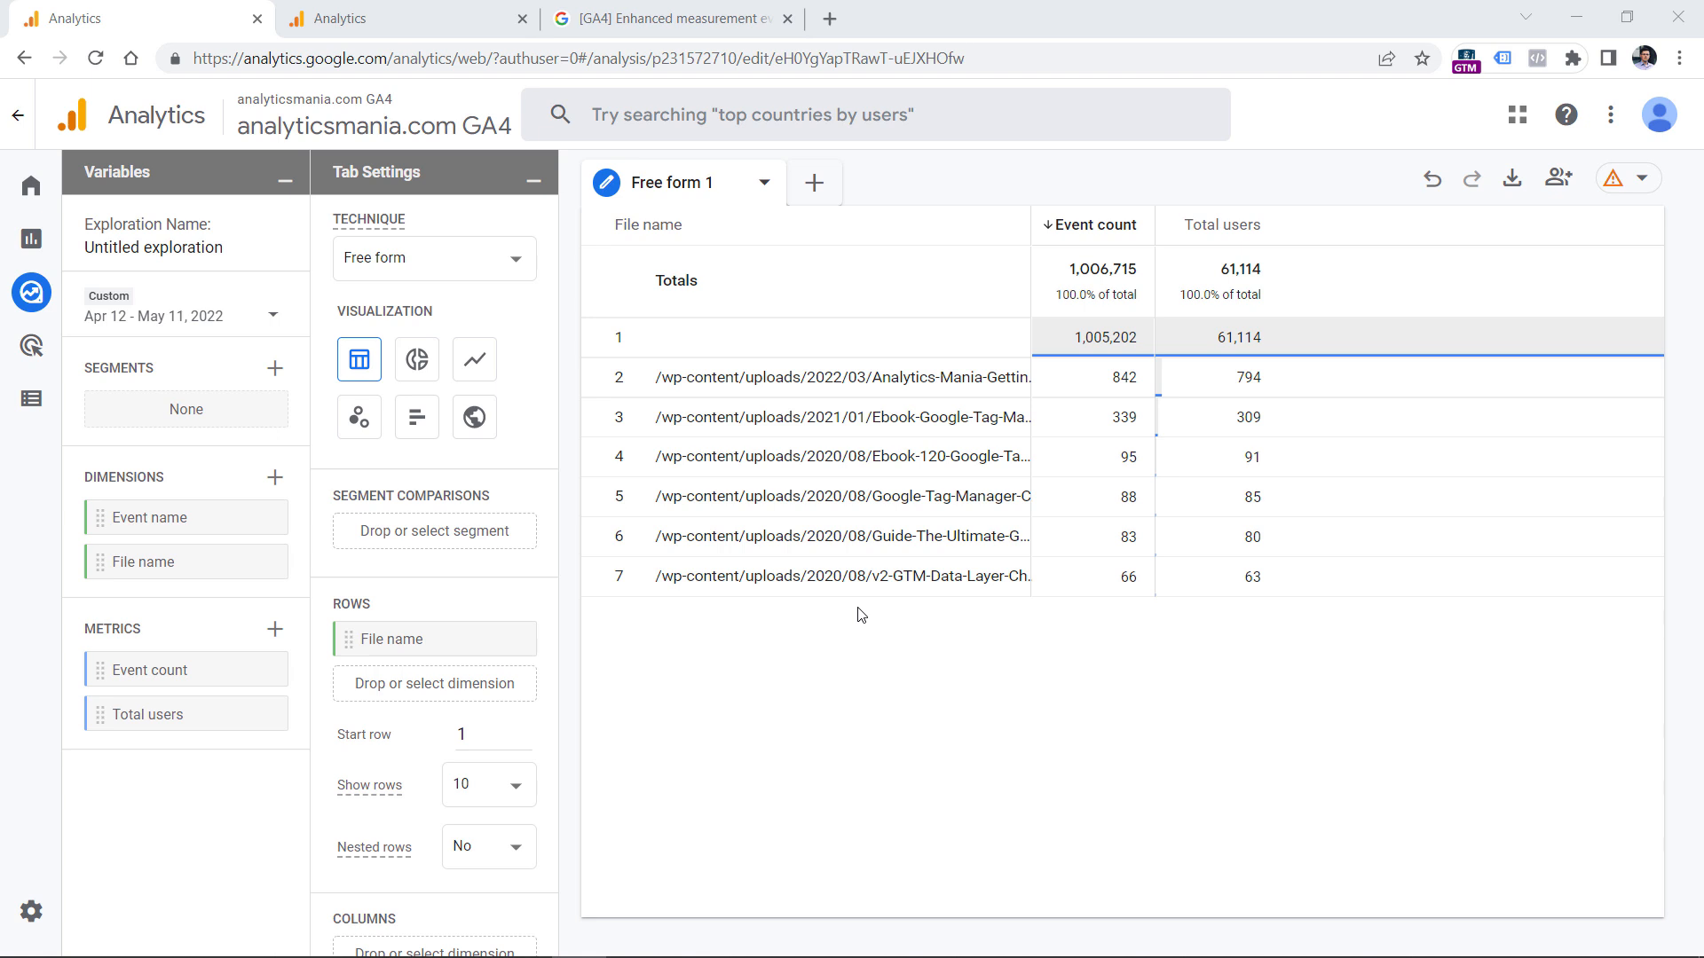
pyautogui.moveTo(780, 795)
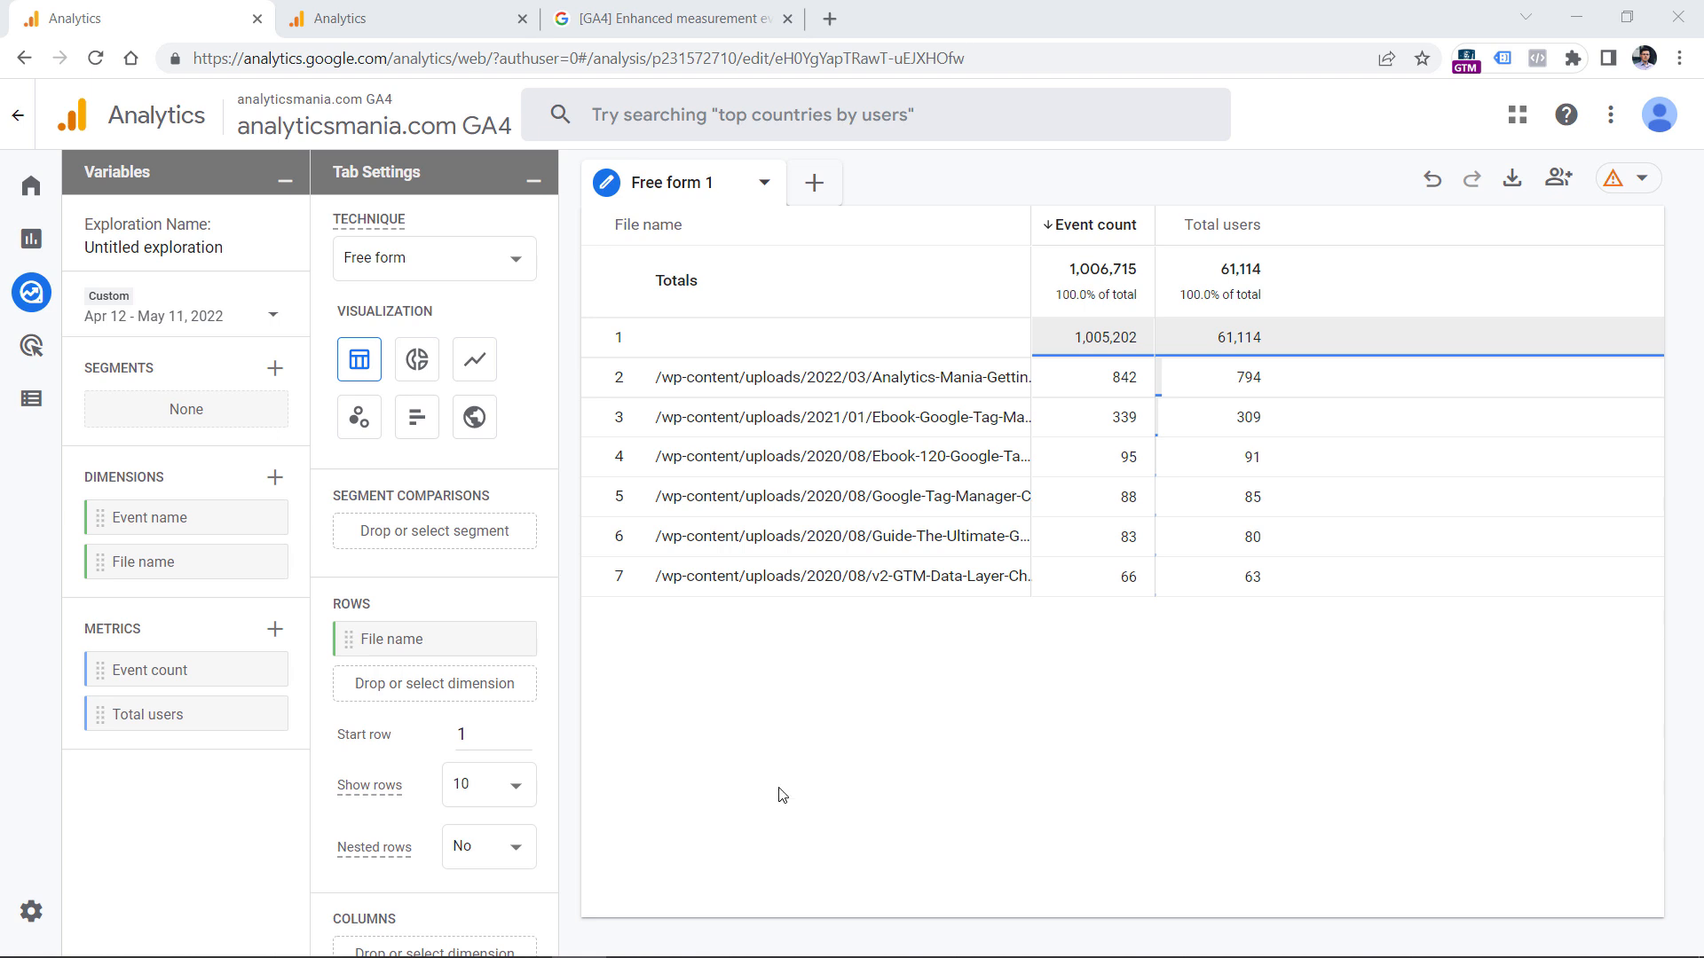
pyautogui.moveTo(801, 716)
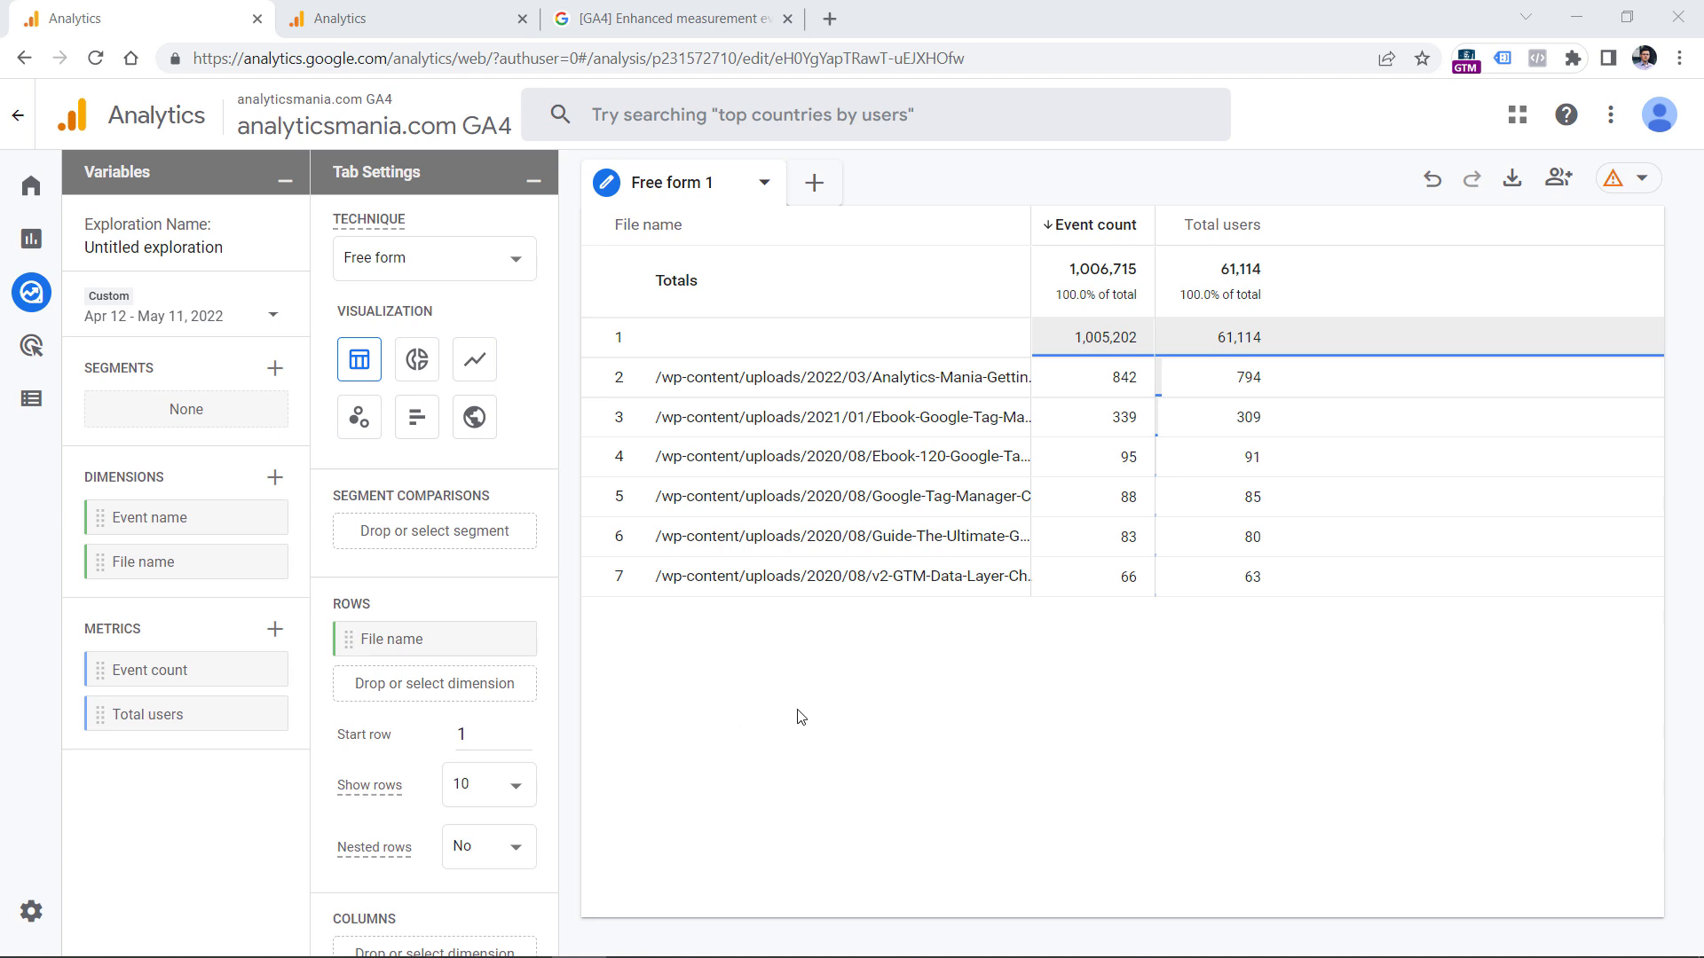
pyautogui.moveTo(797, 711)
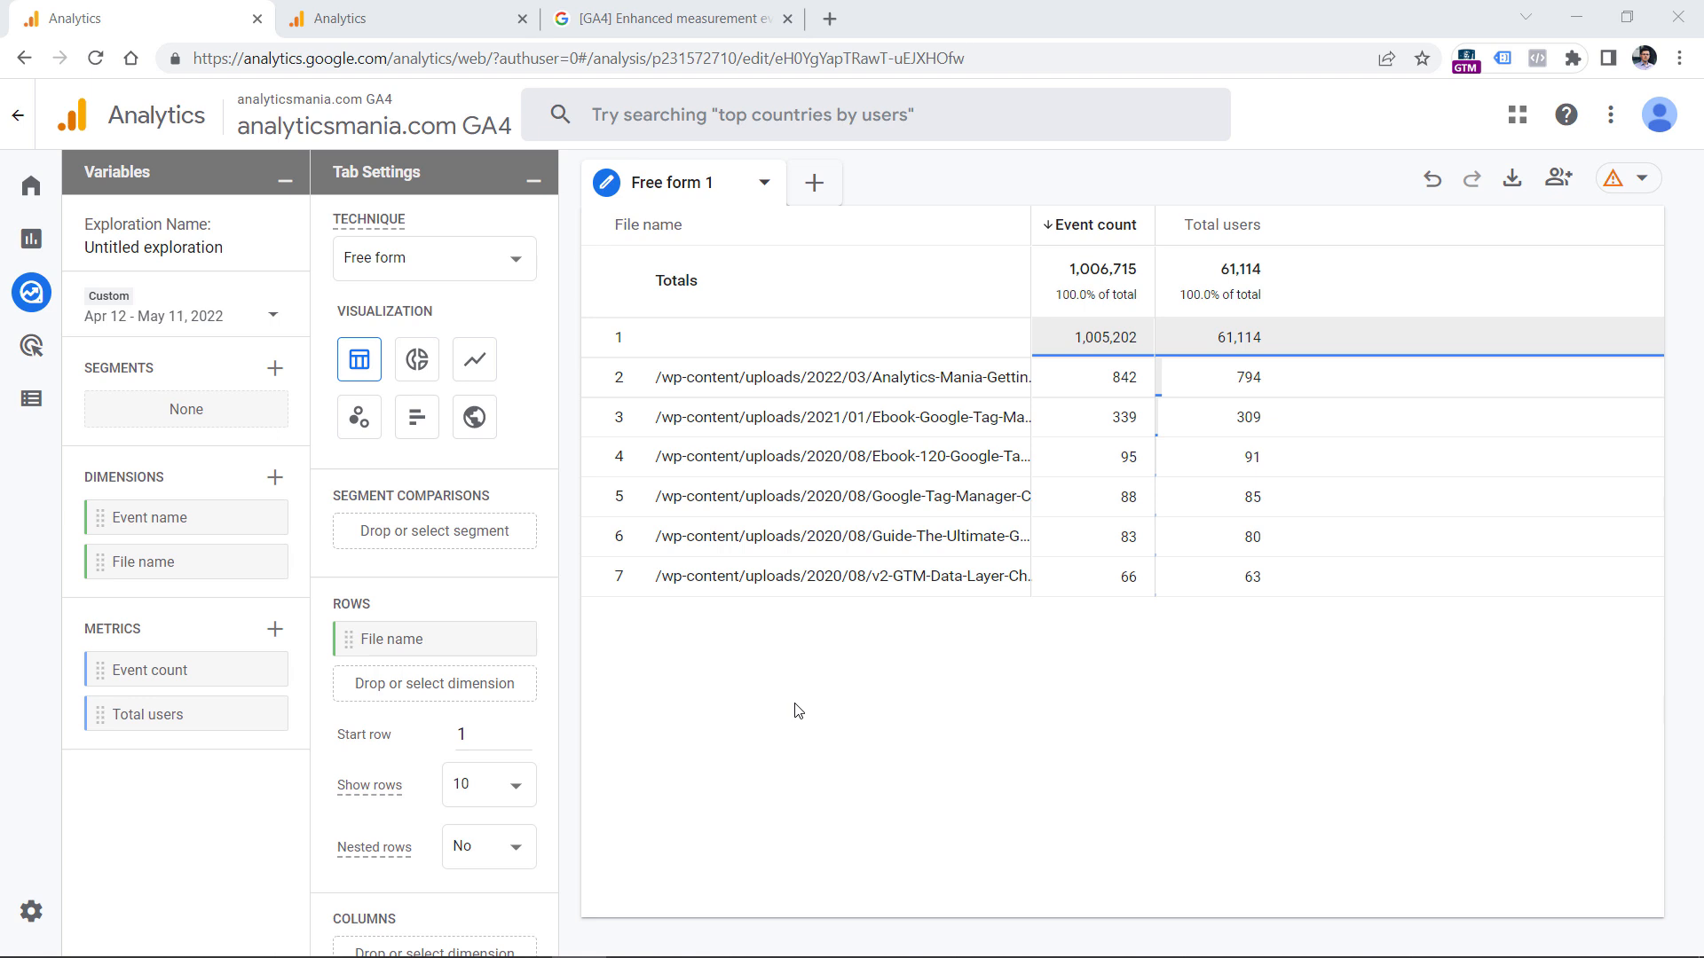
# - In the enhanced measurement help article, select the file_download event name
pyautogui.click(671, 19)
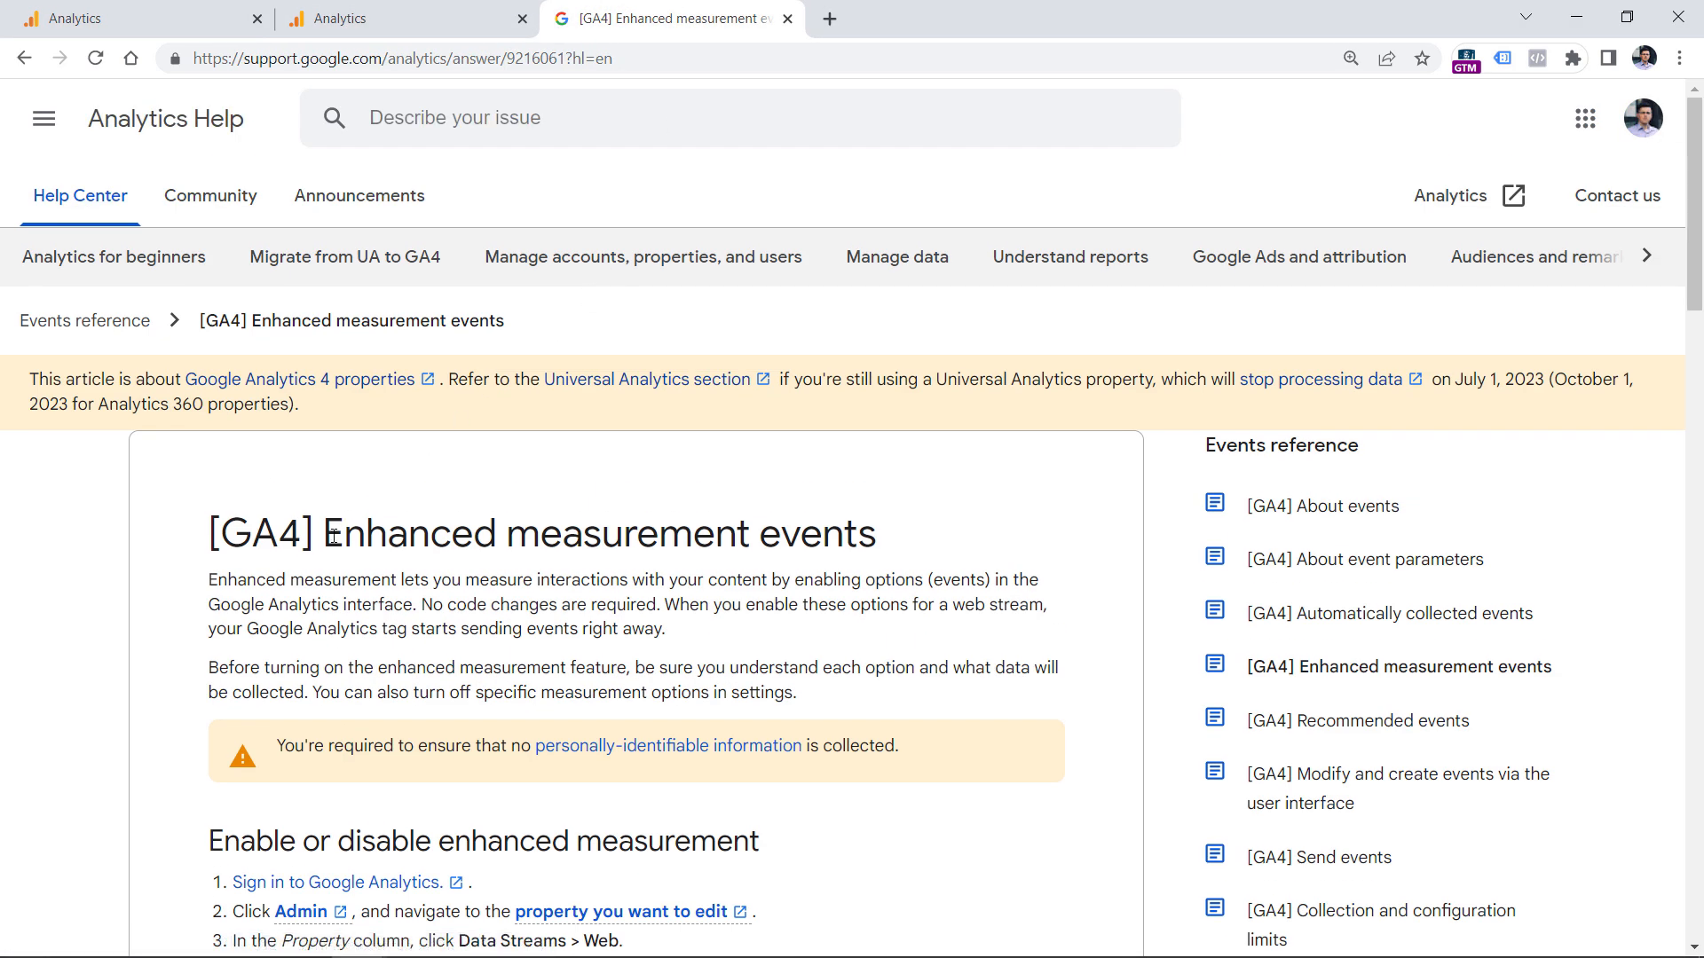
pyautogui.scroll(-3)
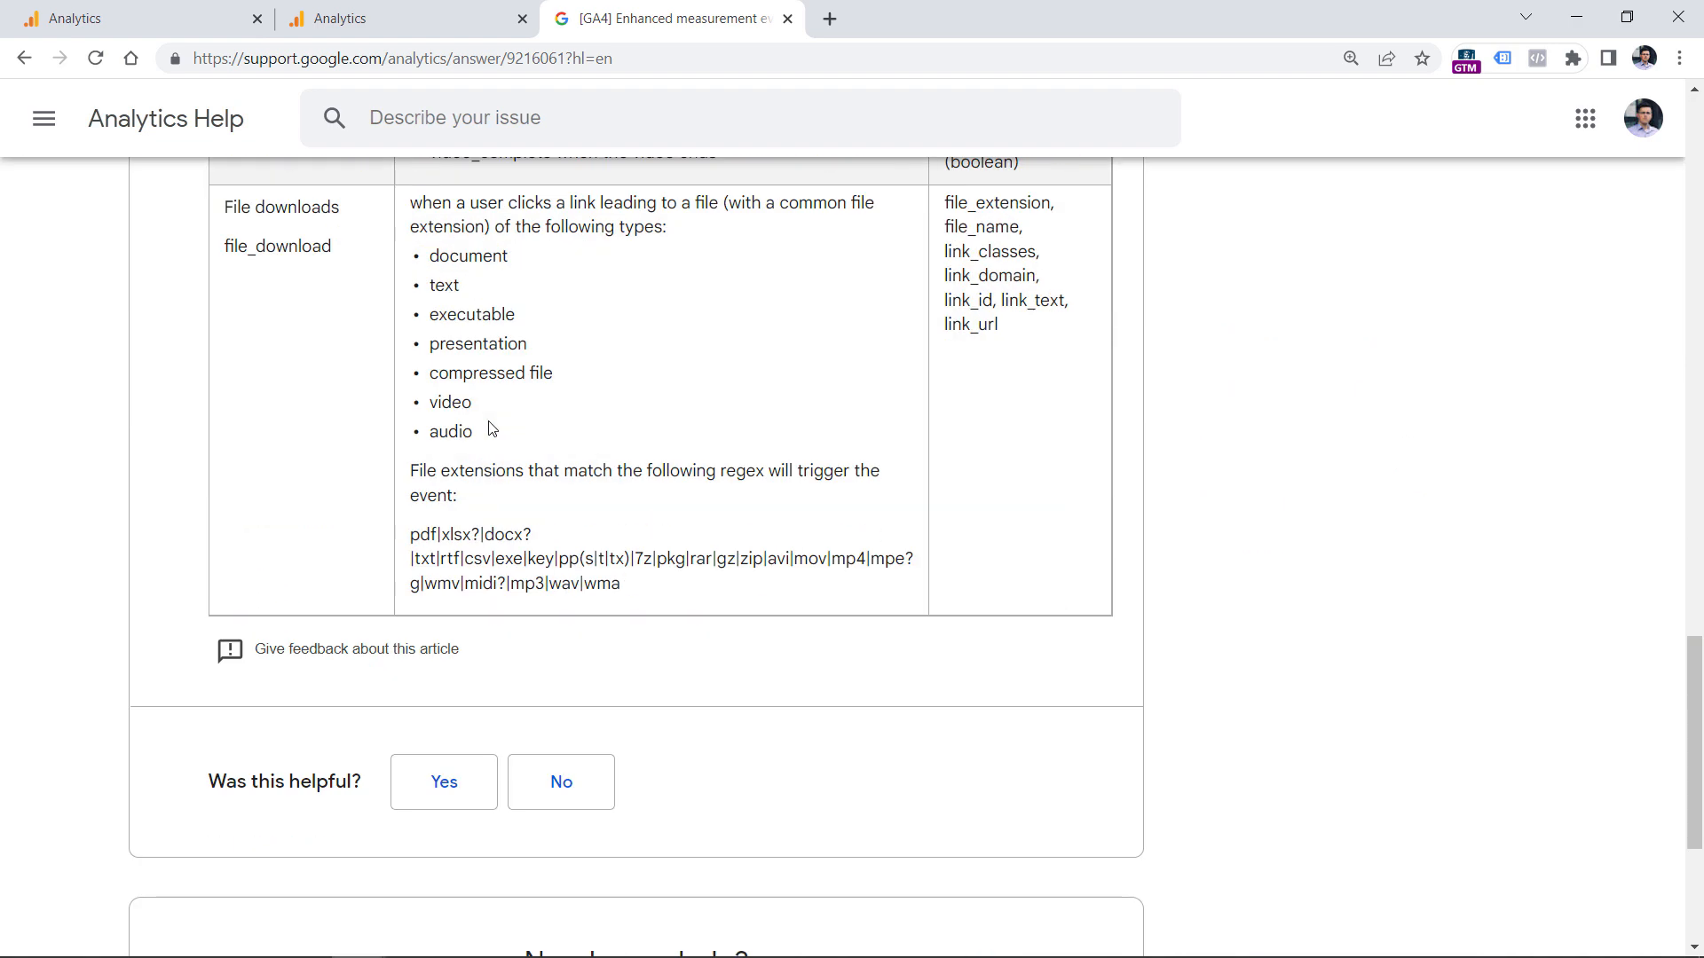
pyautogui.scroll(3)
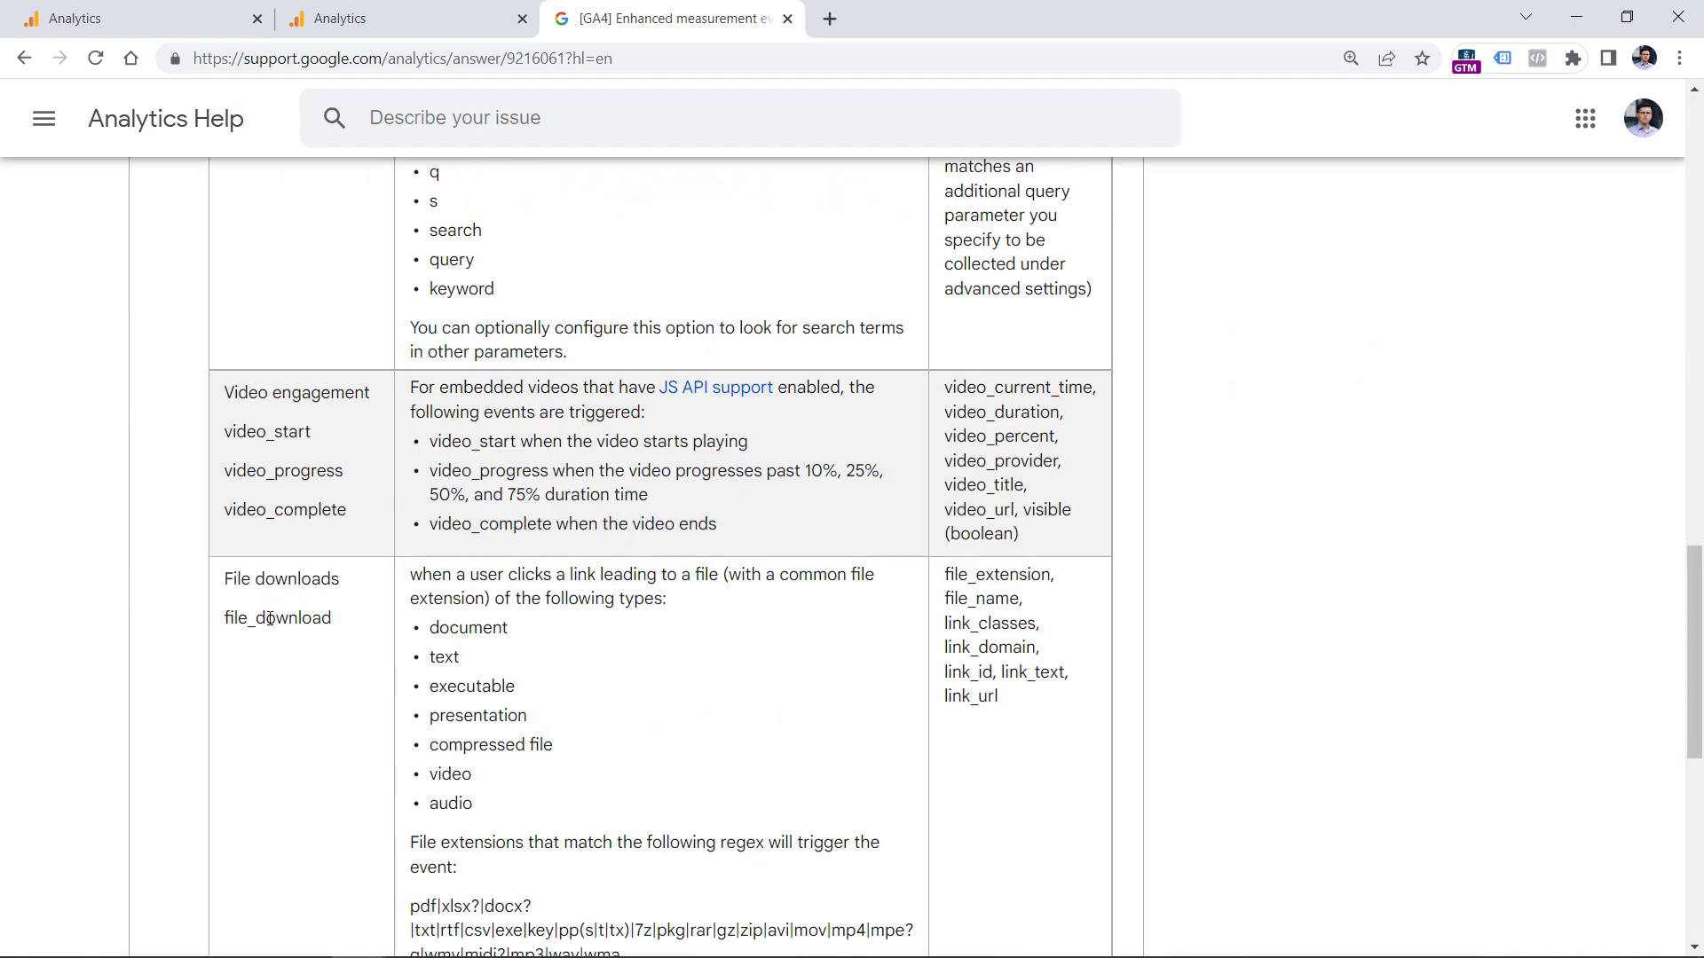
pyautogui.doubleClick(277, 617)
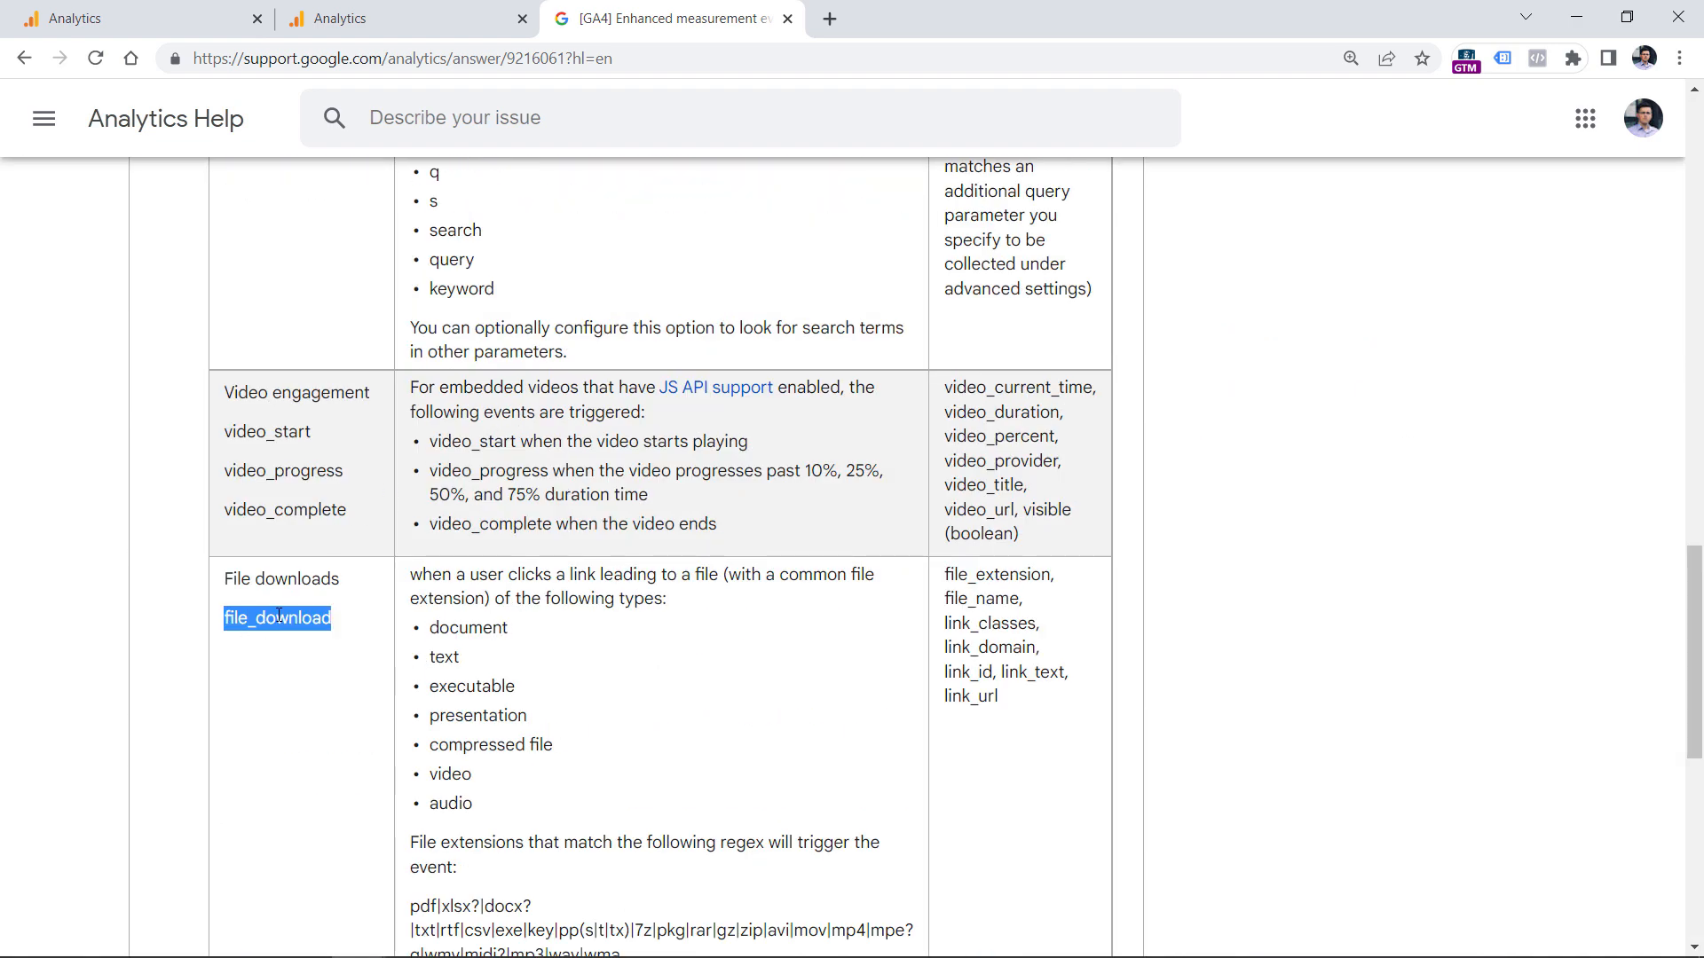
pyautogui.moveTo(939, 576)
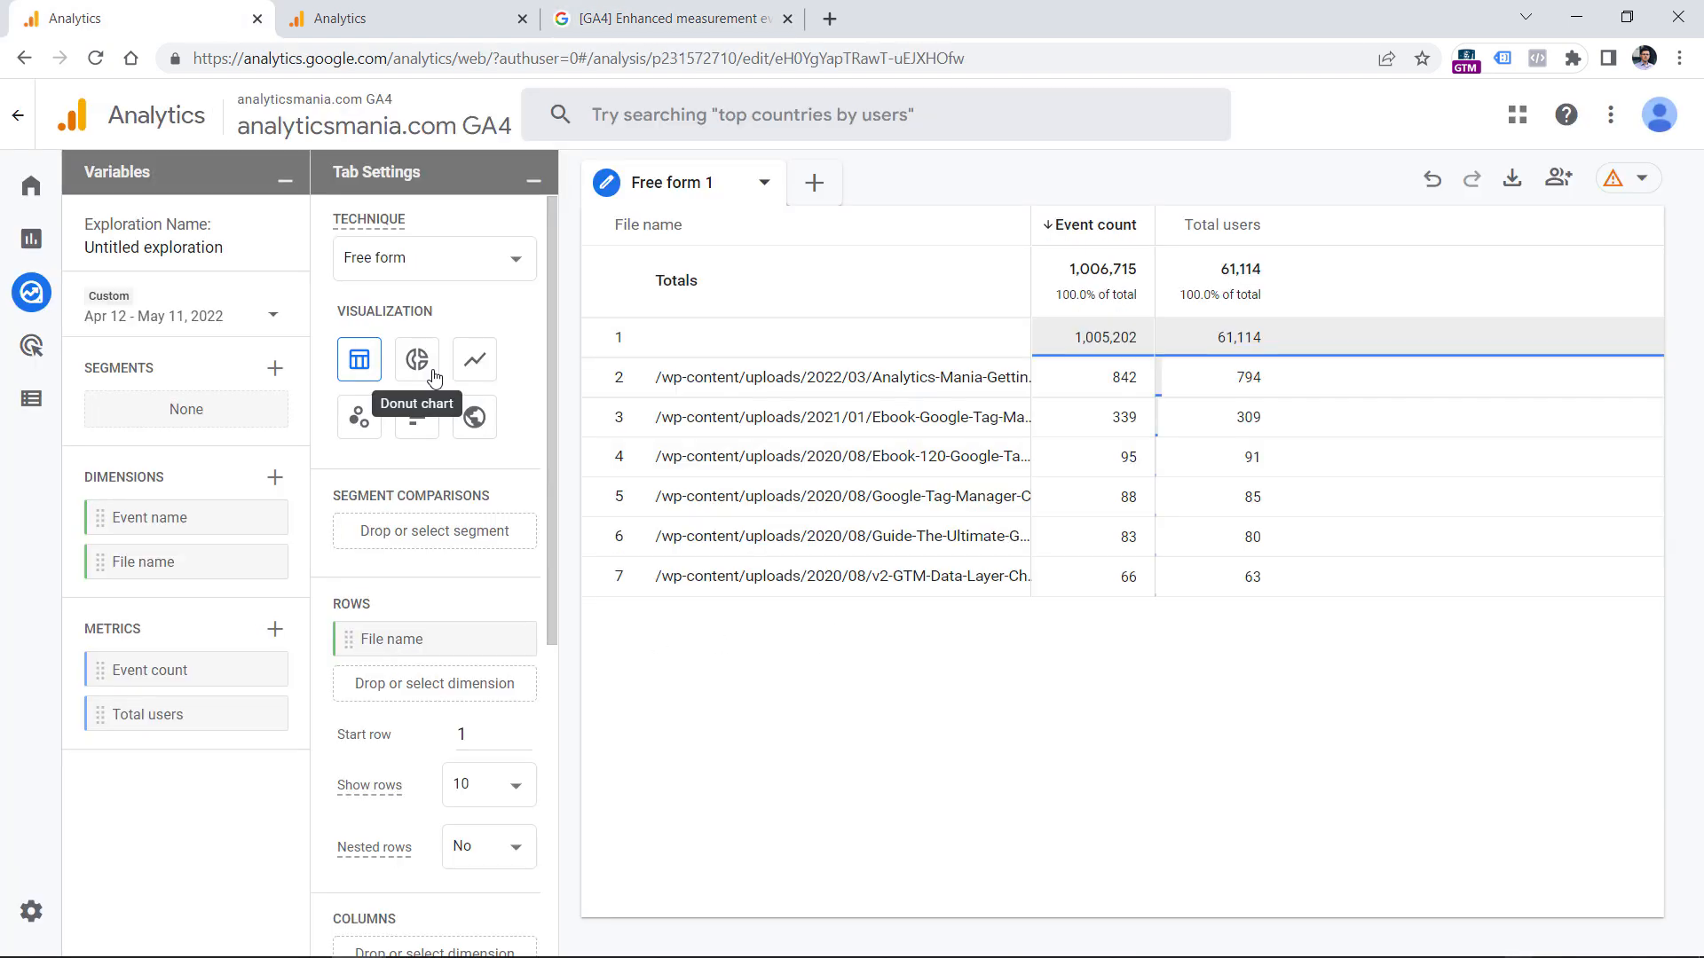
# - Add an Event name filter exactly matching file_download to the exploration
pyautogui.scroll(-3)
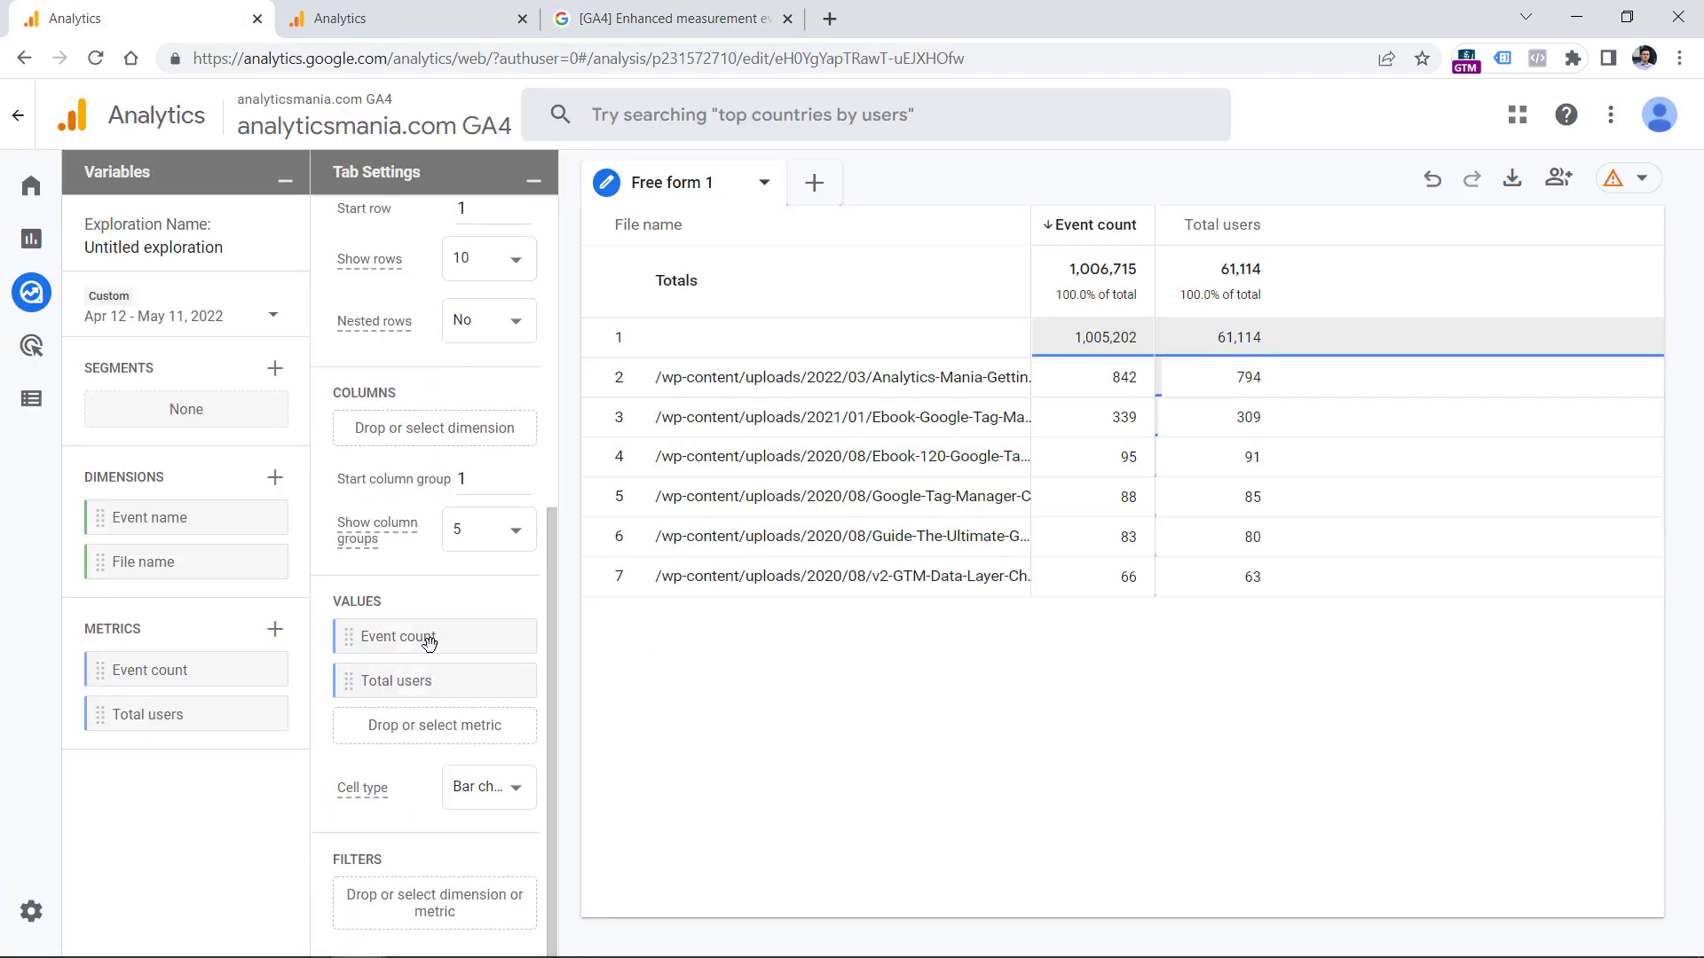
pyautogui.moveTo(149, 517)
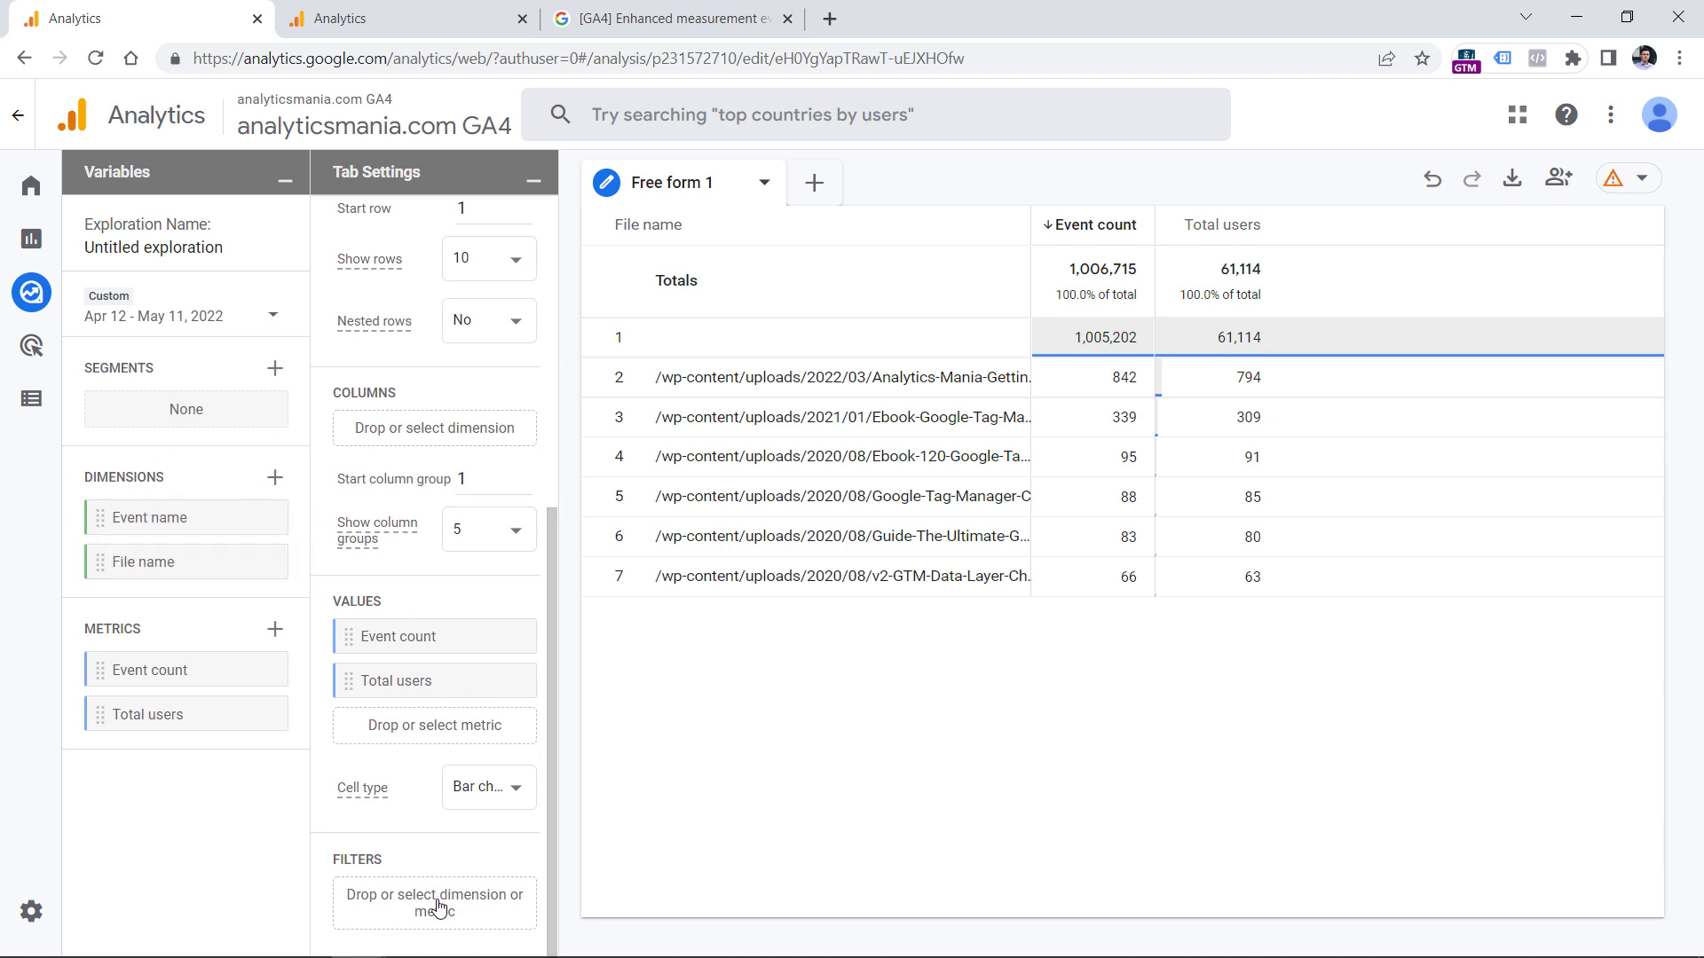
pyautogui.click(432, 725)
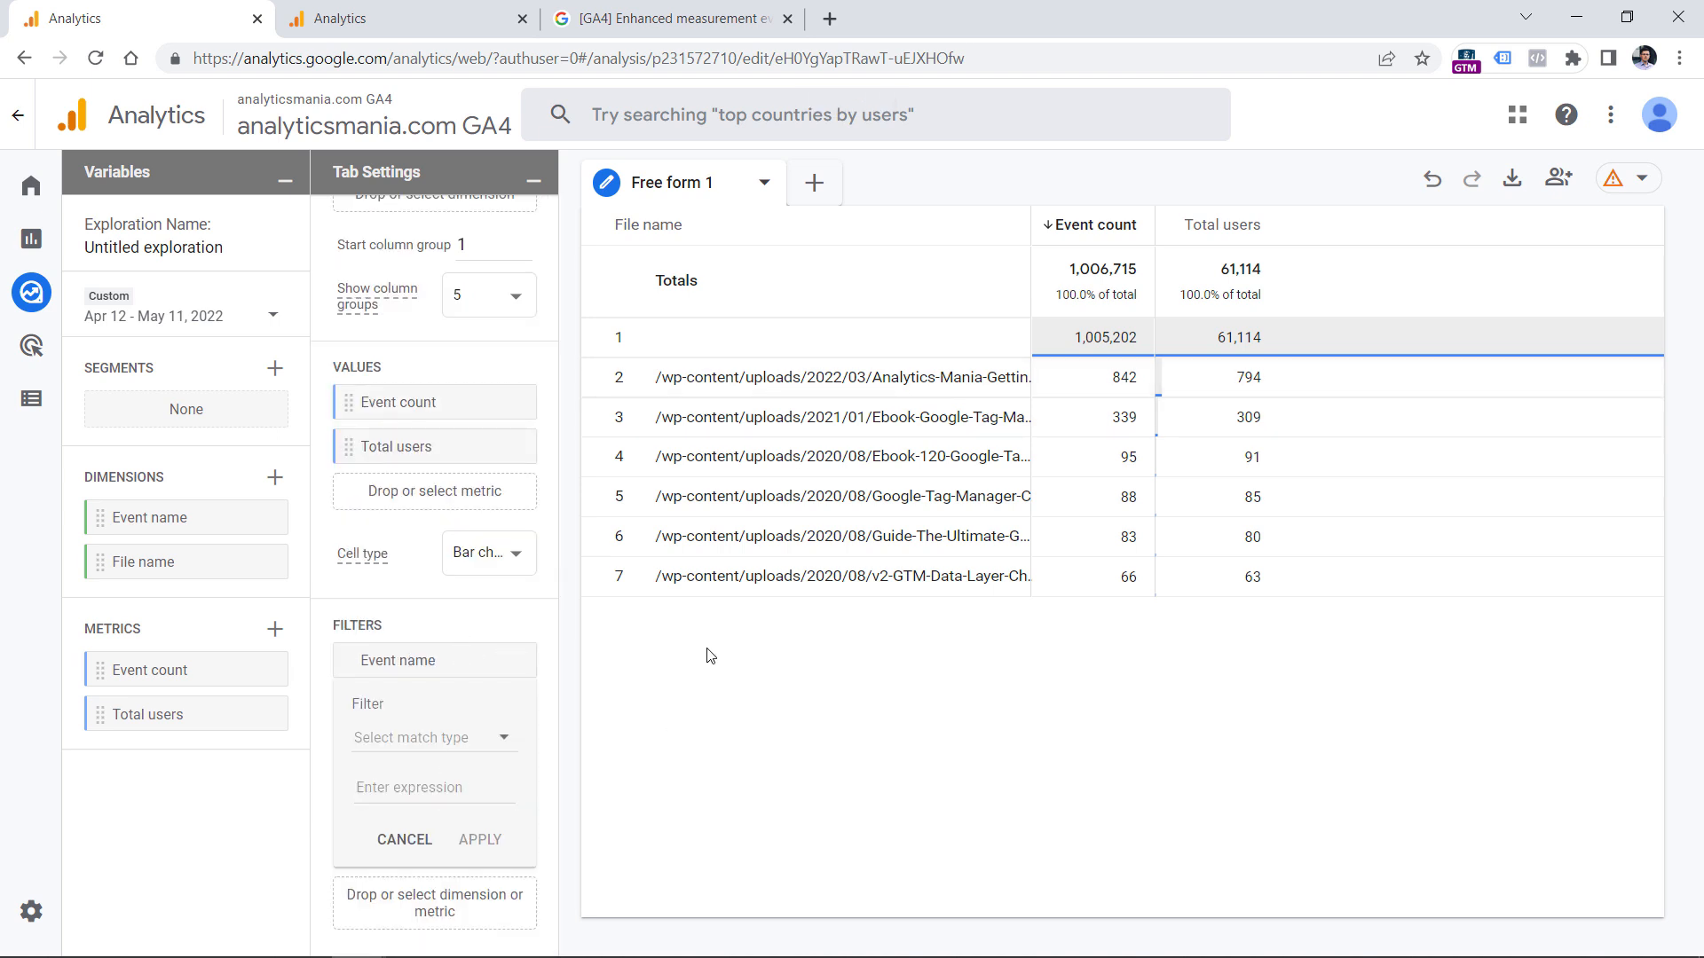
pyautogui.click(432, 737)
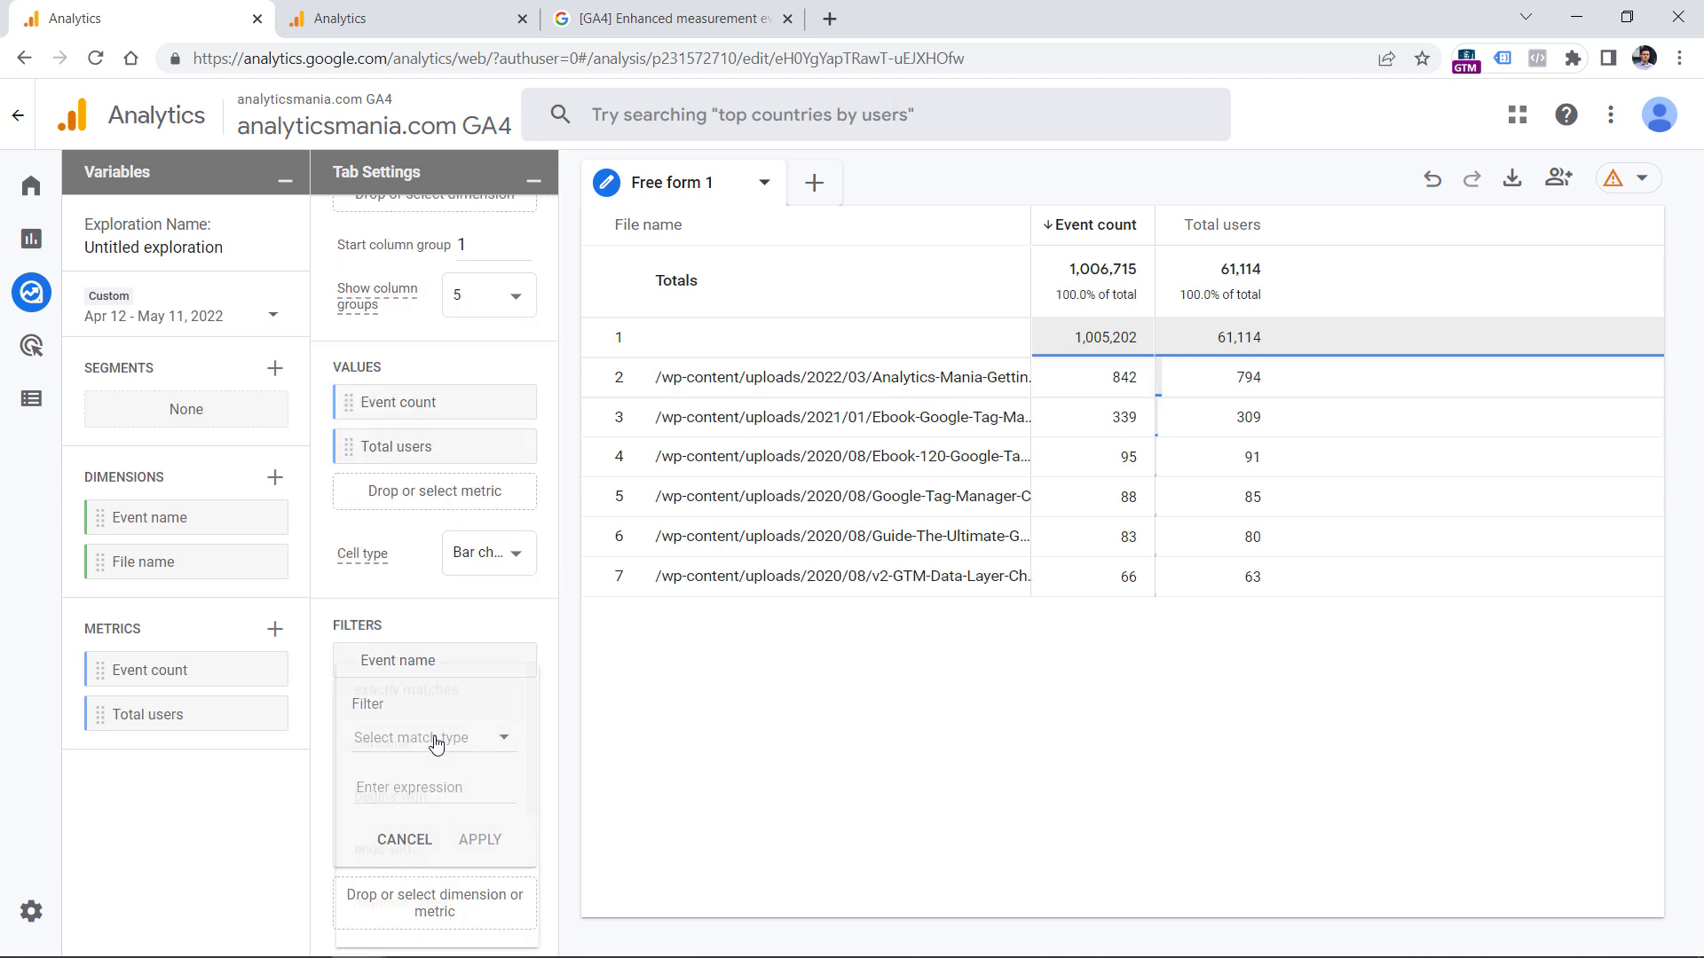
pyautogui.write('fi')
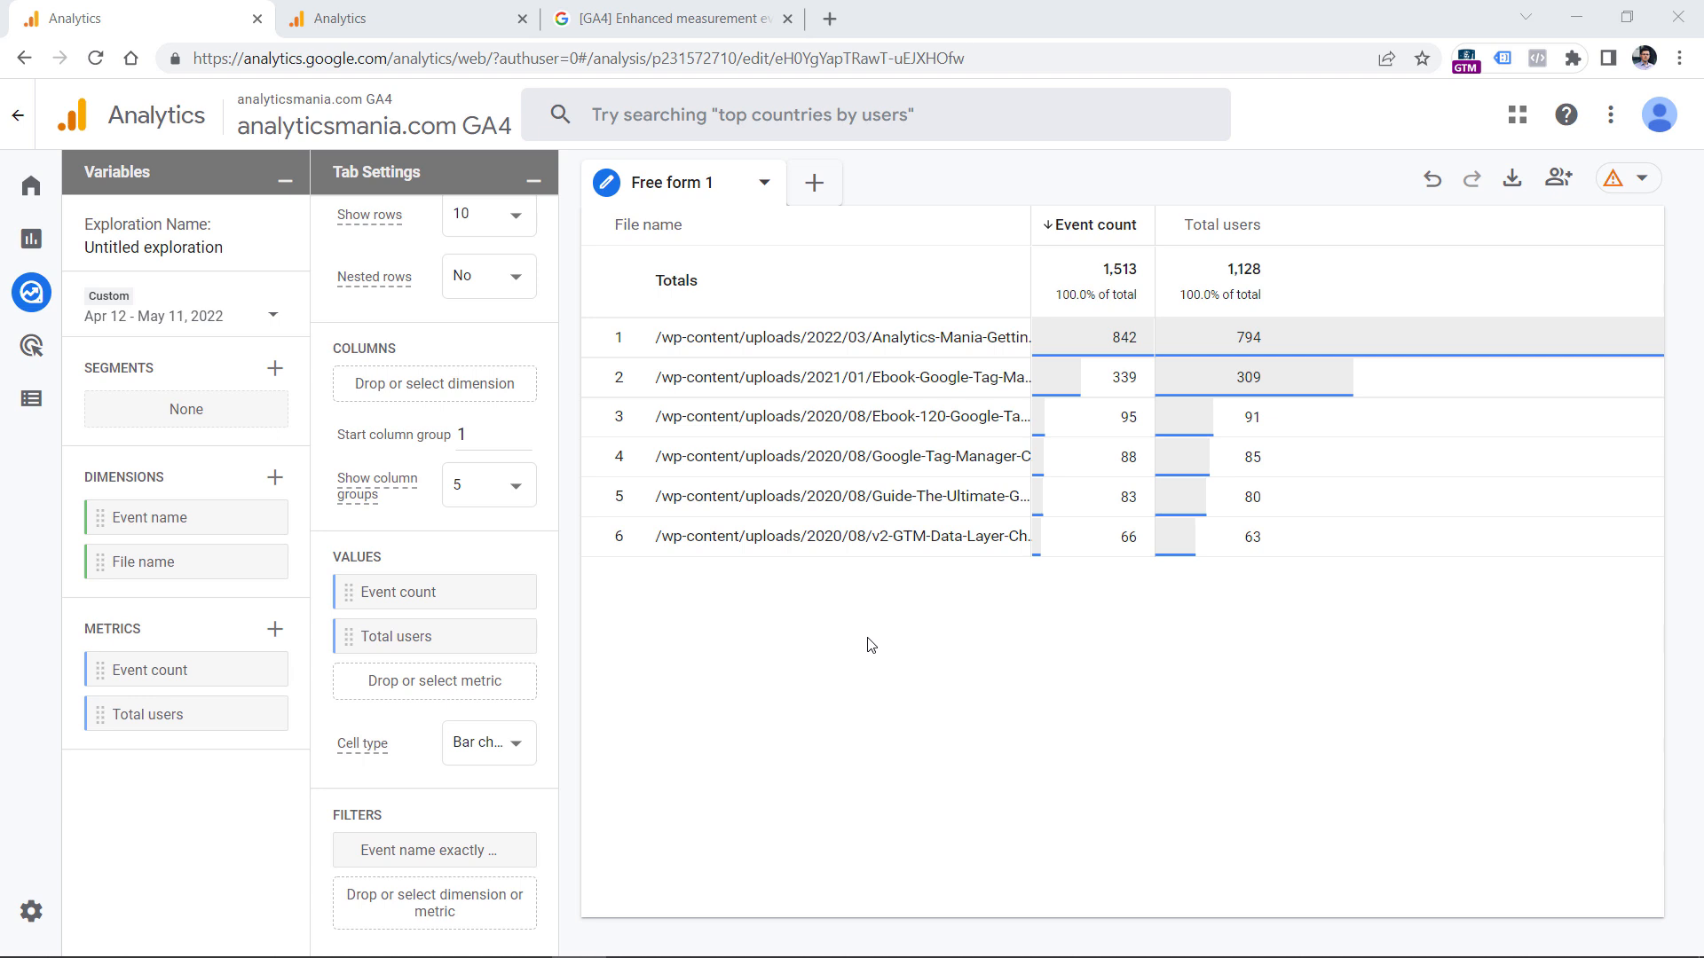
pyautogui.moveTo(1243, 508)
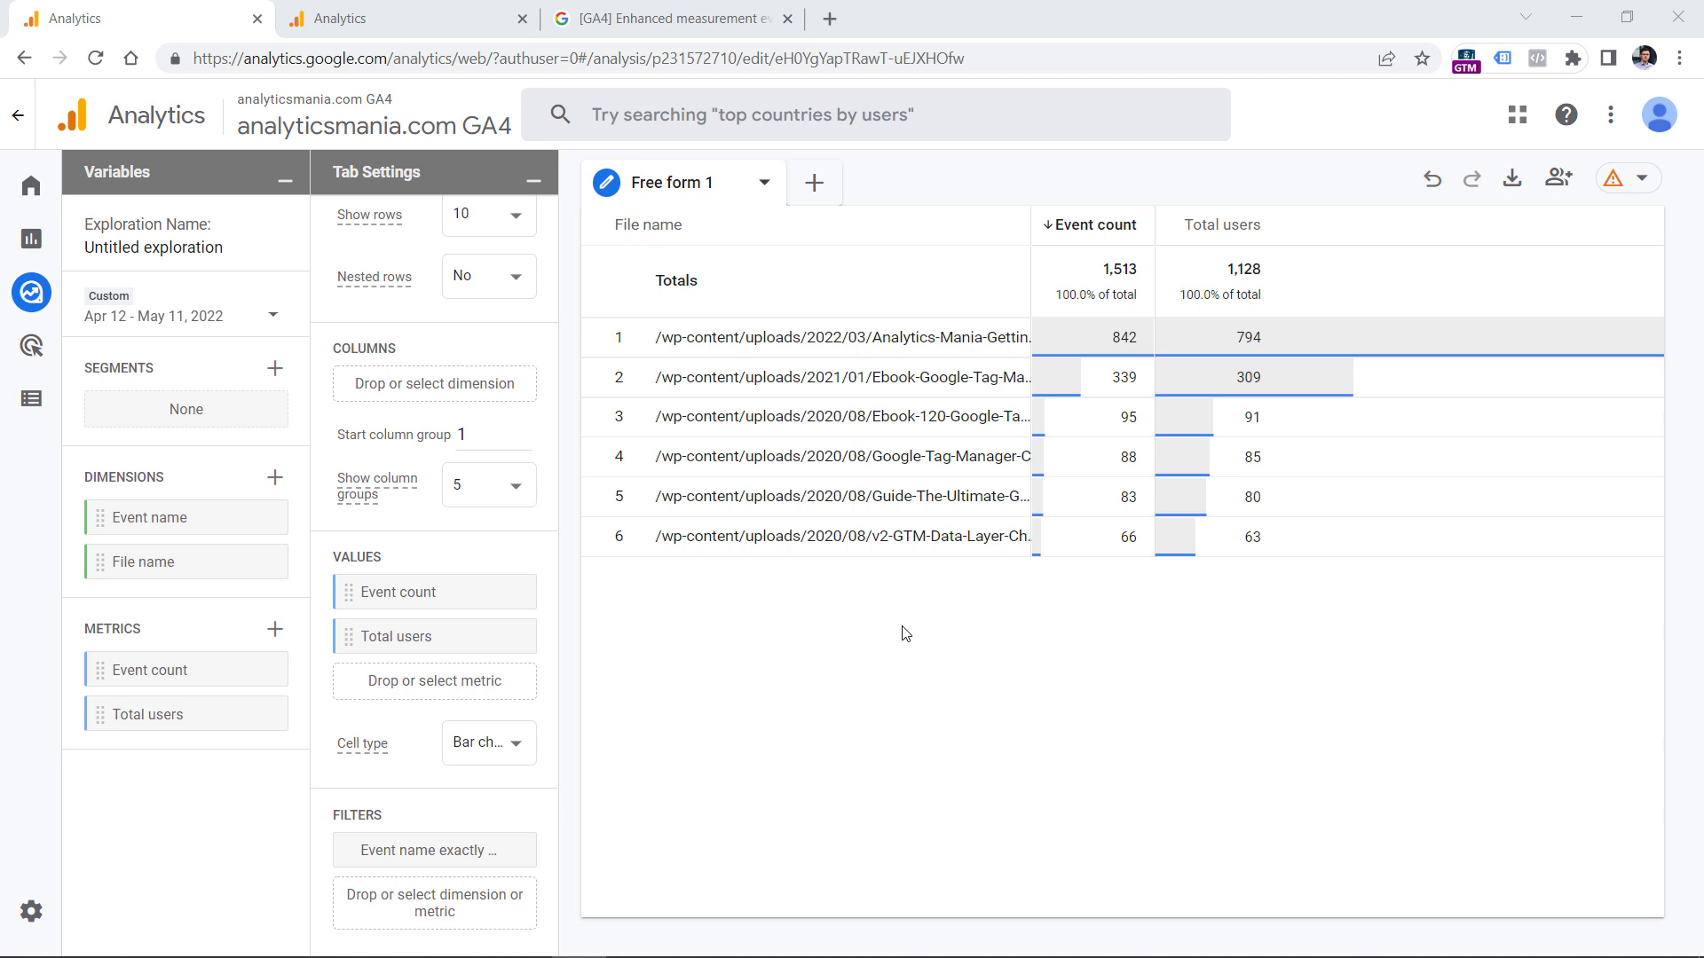
pyautogui.moveTo(902, 669)
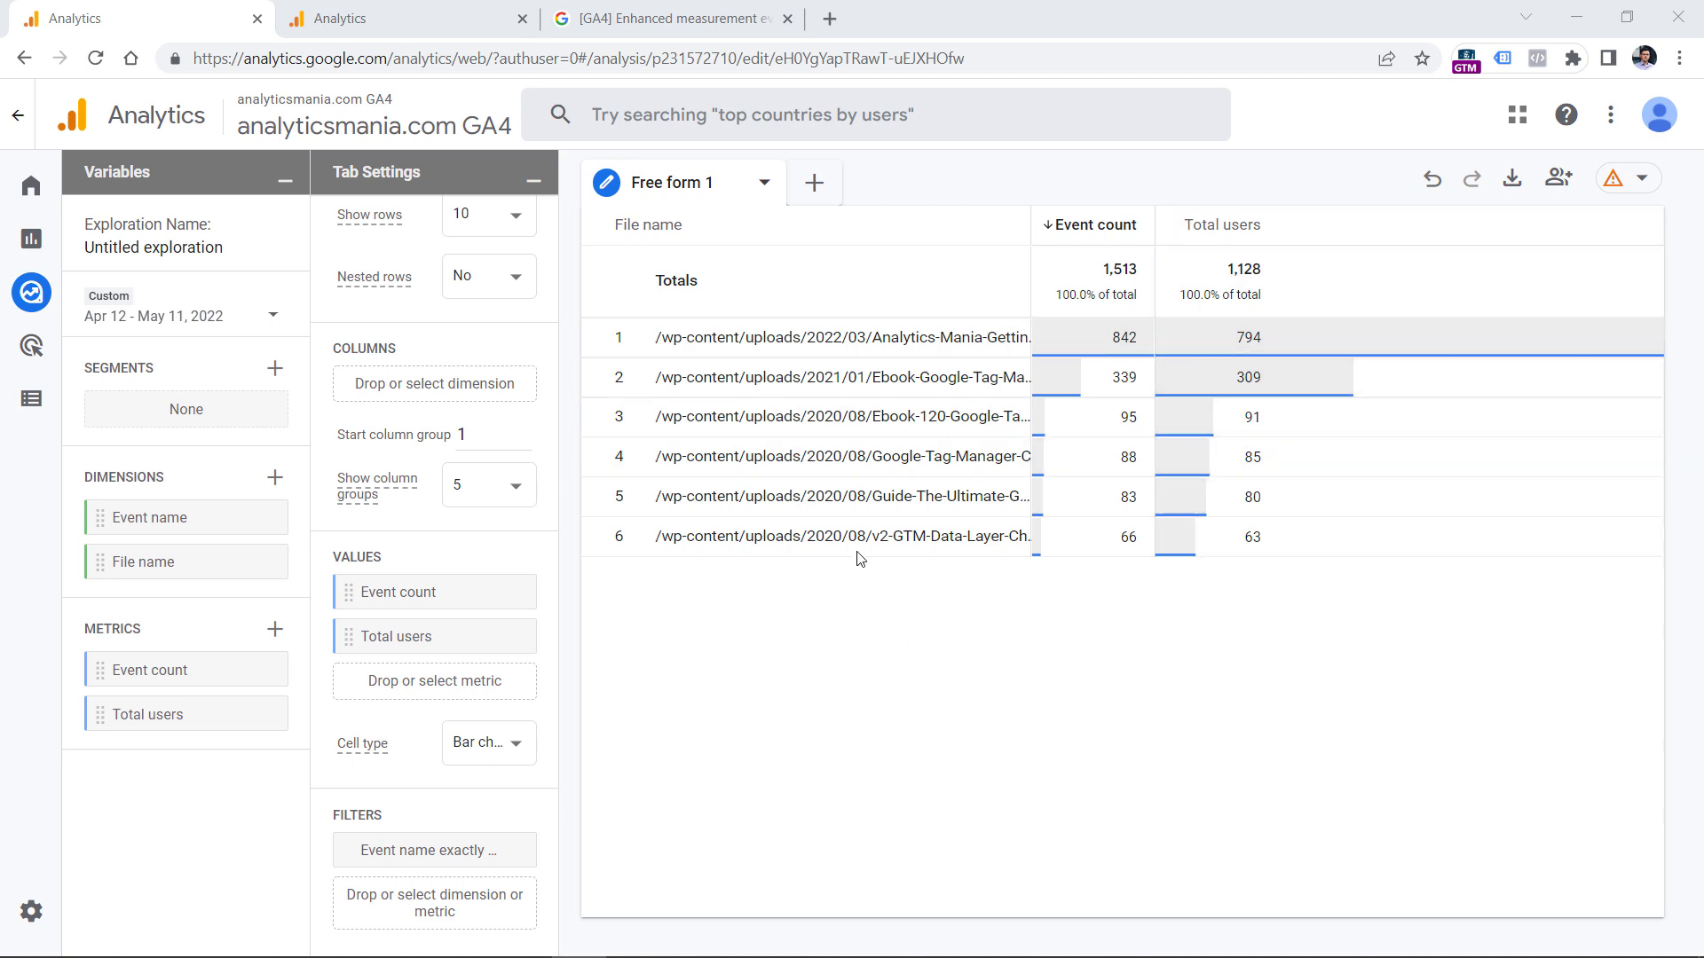
pyautogui.moveTo(864, 592)
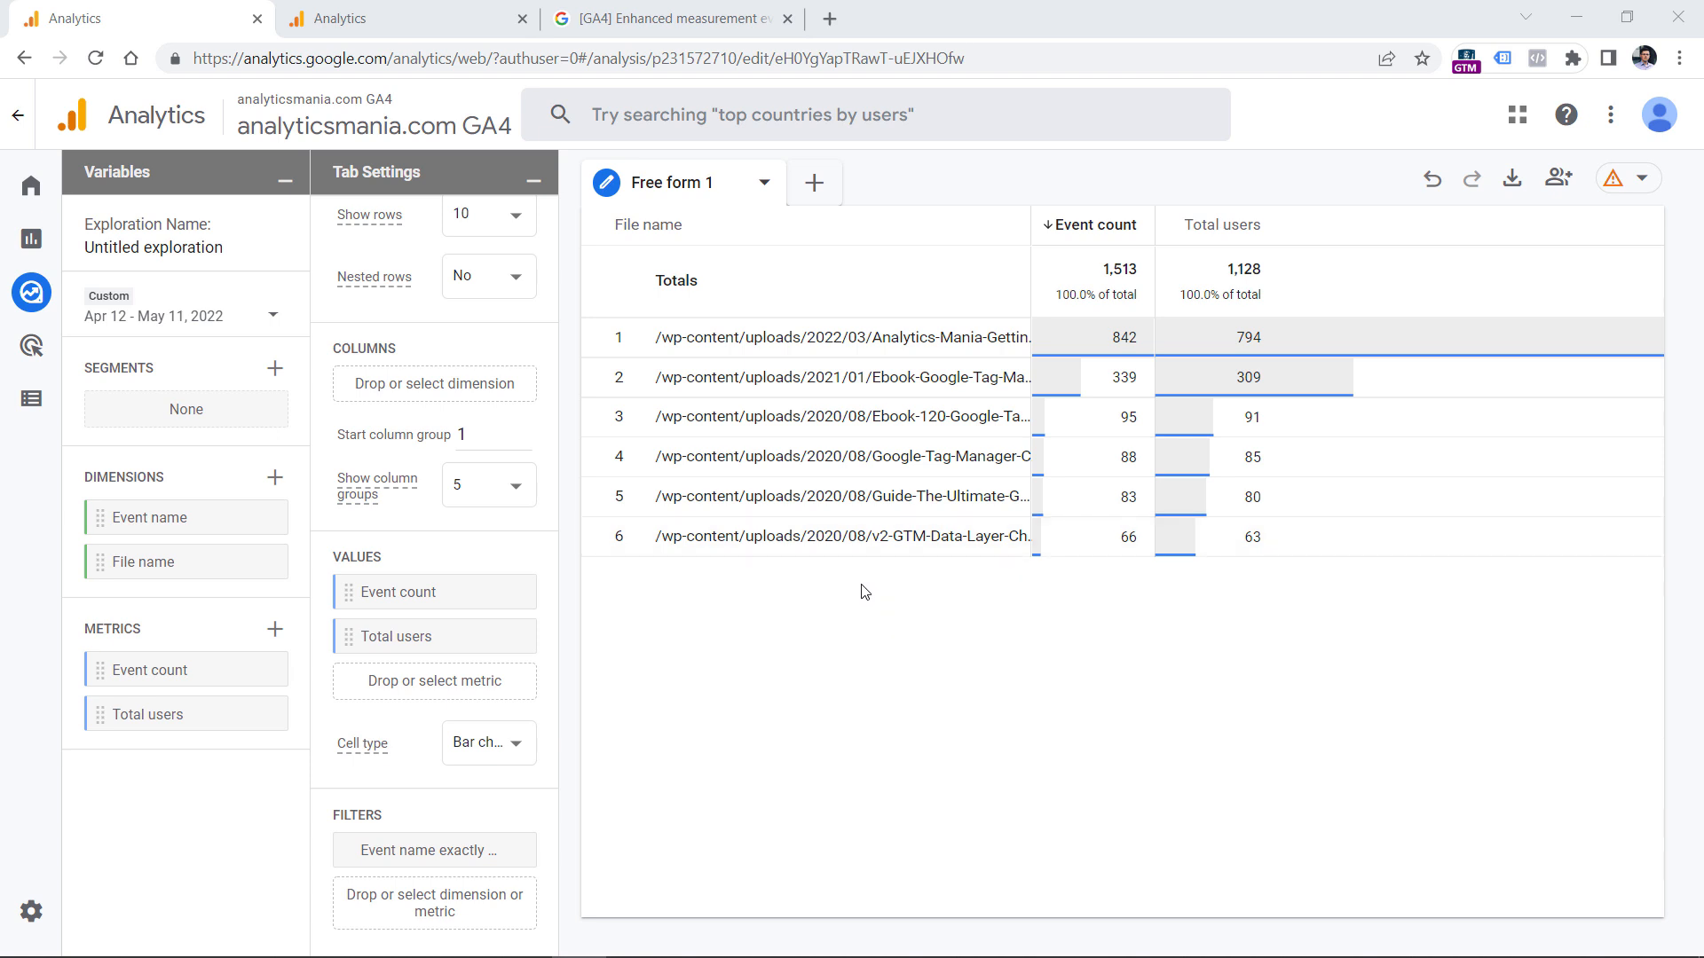
pyautogui.moveTo(863, 537)
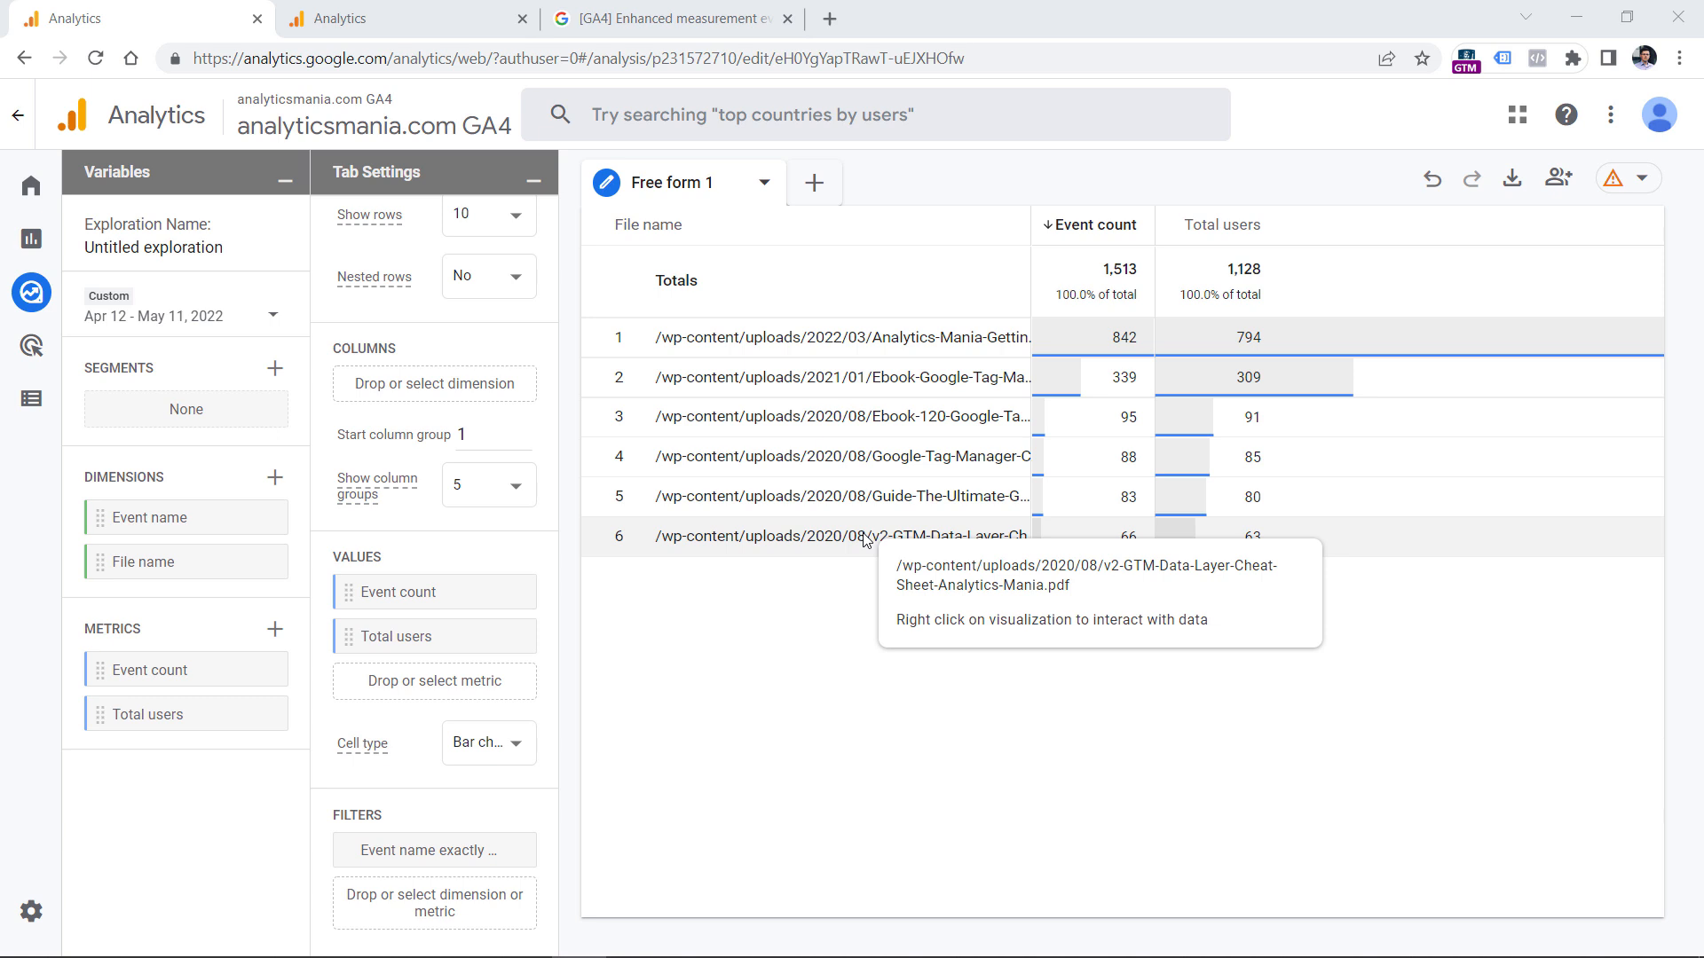
pyautogui.moveTo(532, 176)
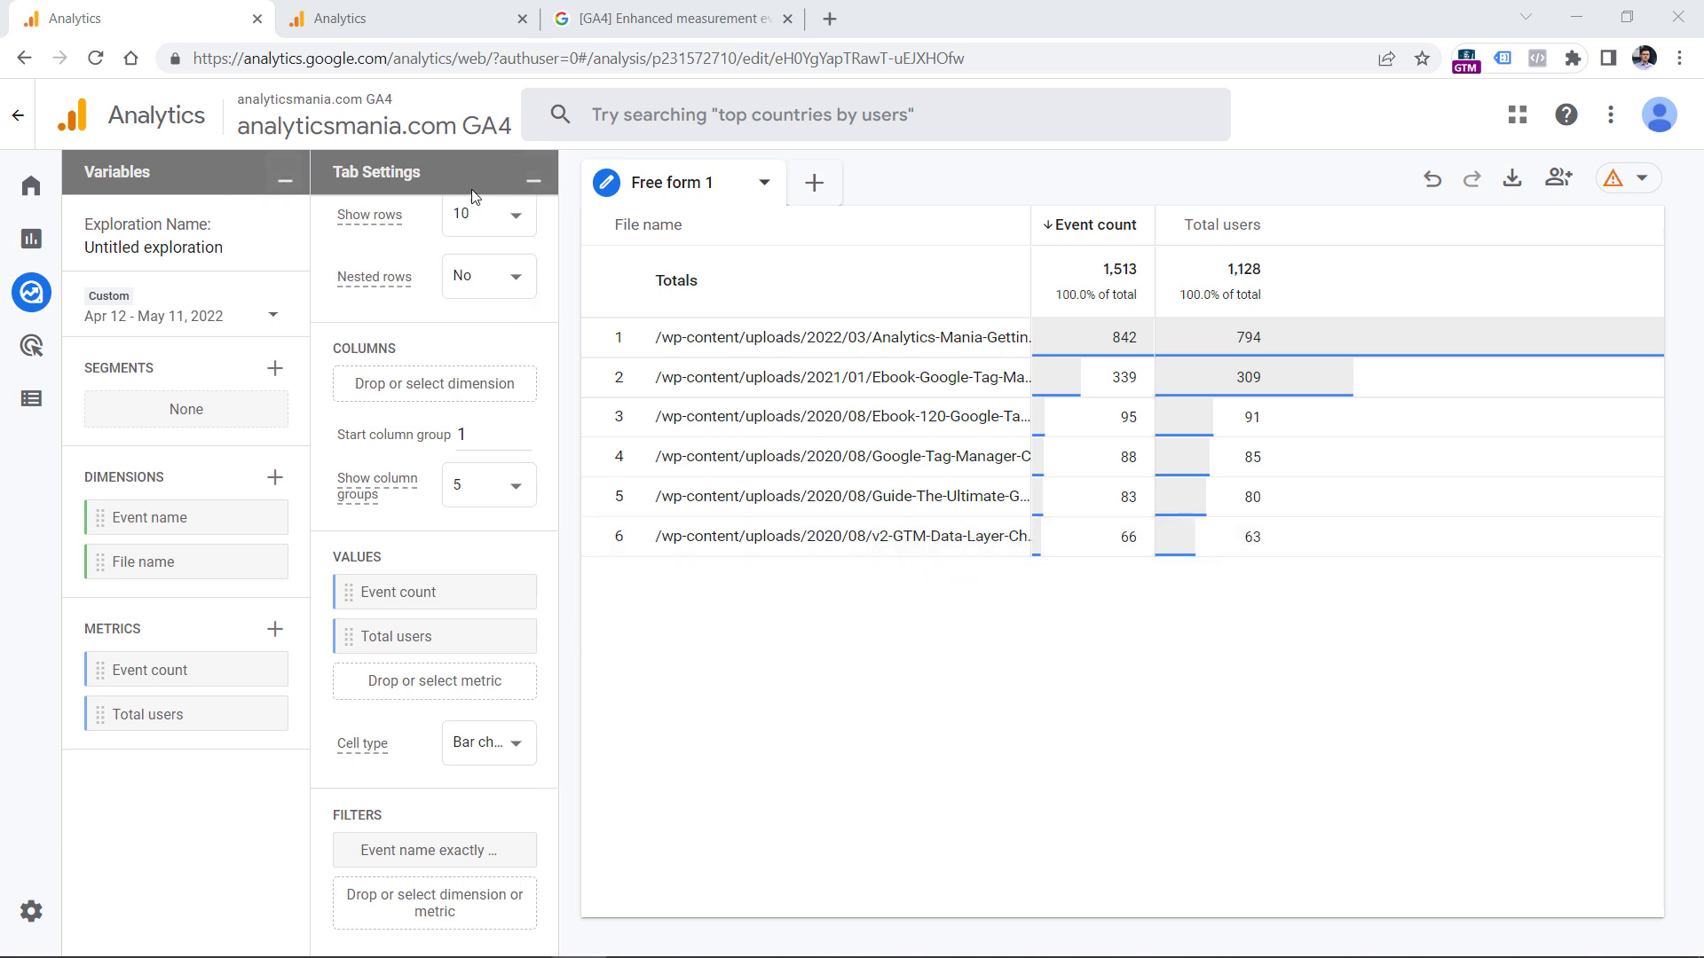
pyautogui.moveTo(1097, 730)
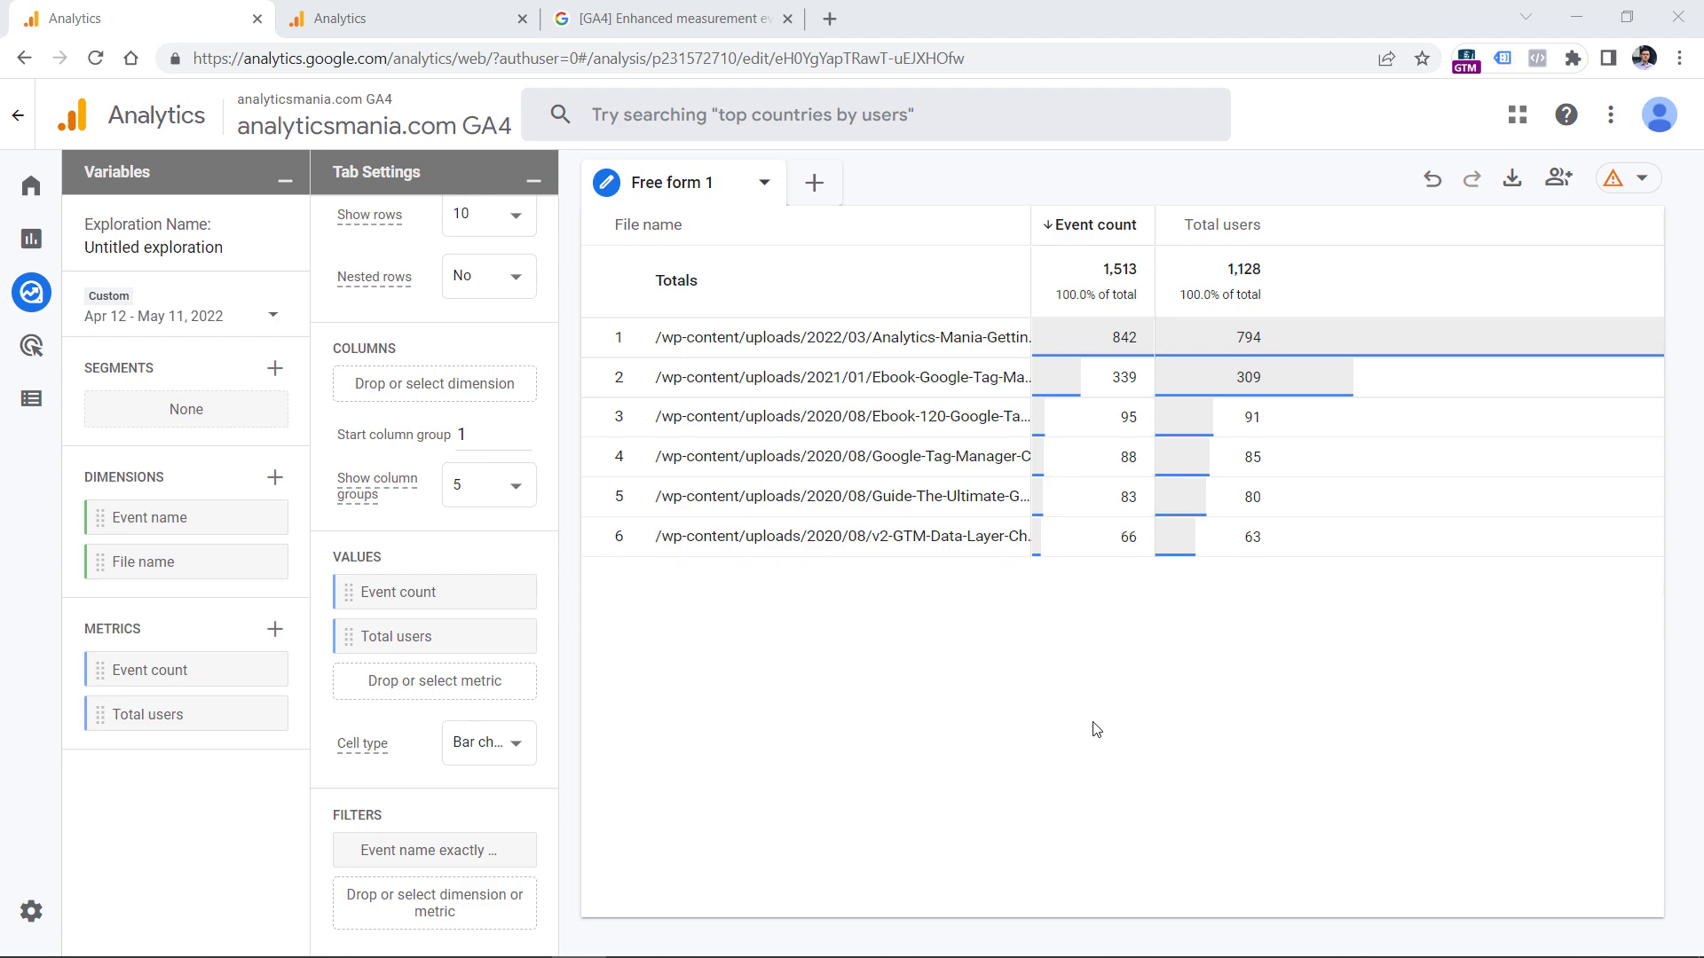